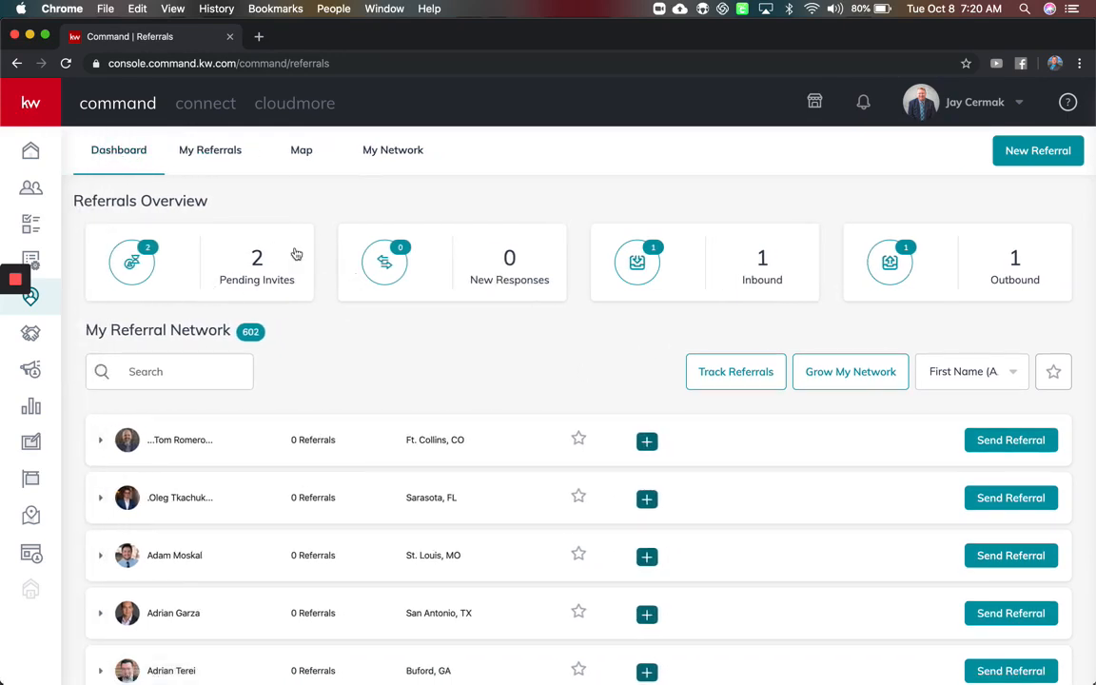
- Accept both pending inbound referral invites and return to the referrals dashboard
left_click(257, 262)
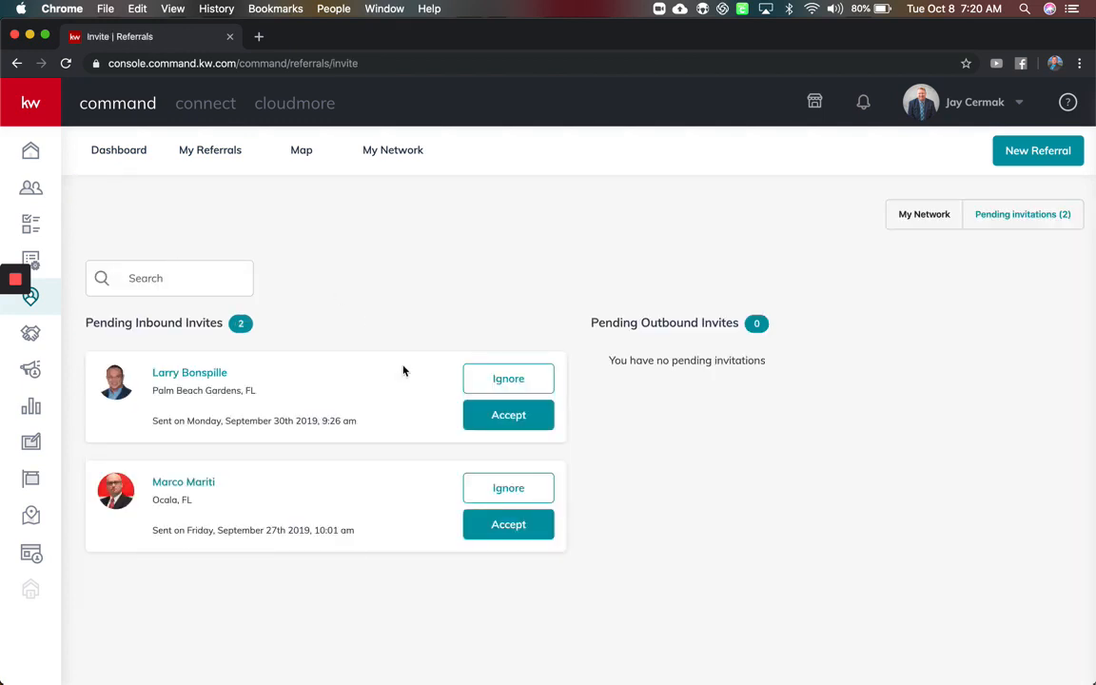
left_click(508, 414)
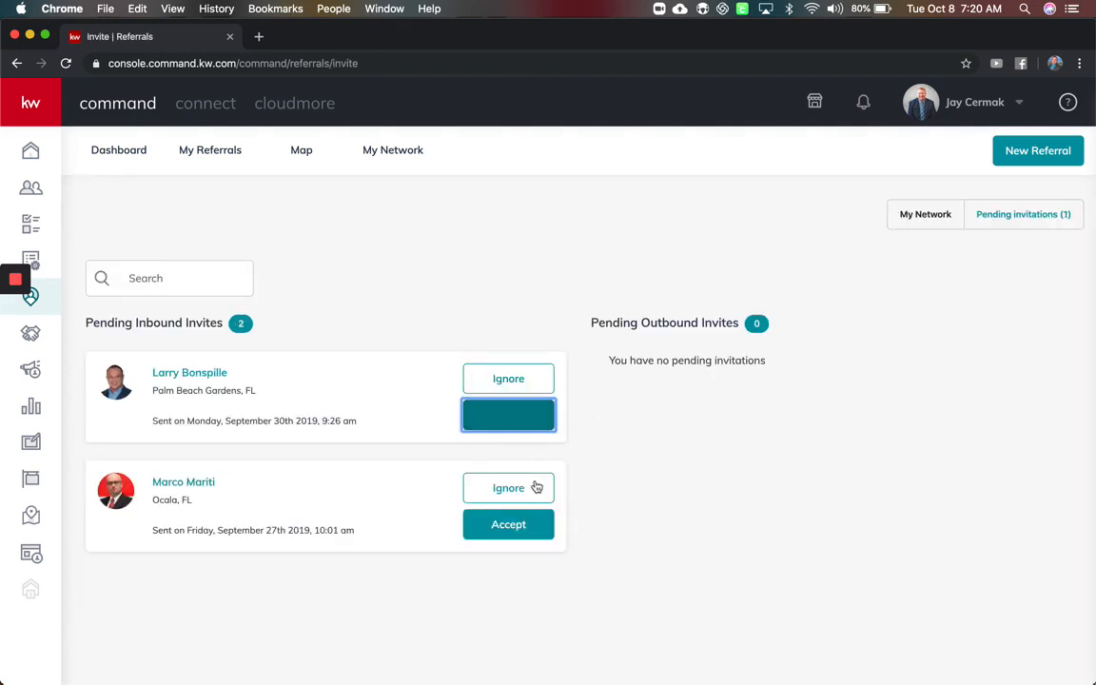
left_click(508, 415)
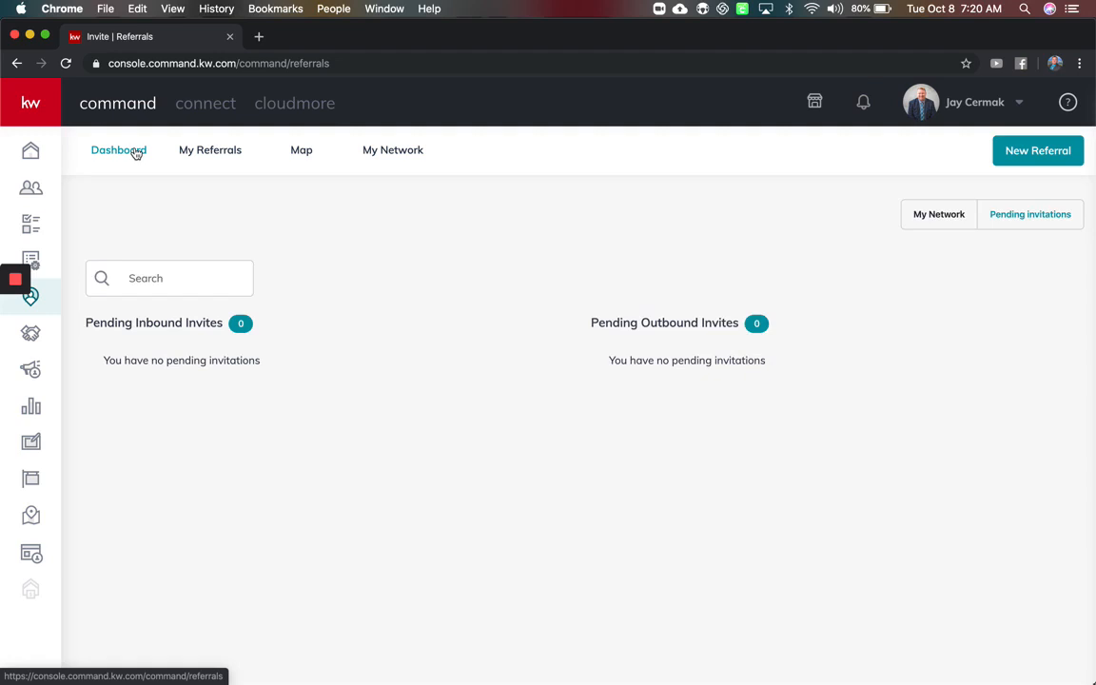
left_click(118, 148)
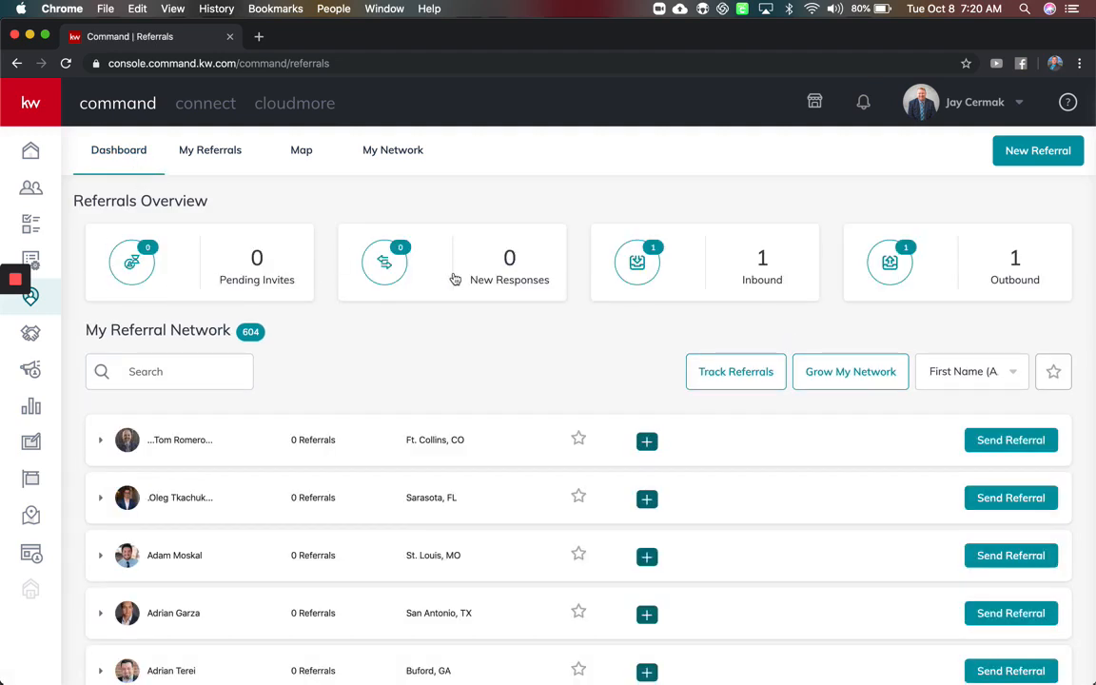
mouse_move(563, 213)
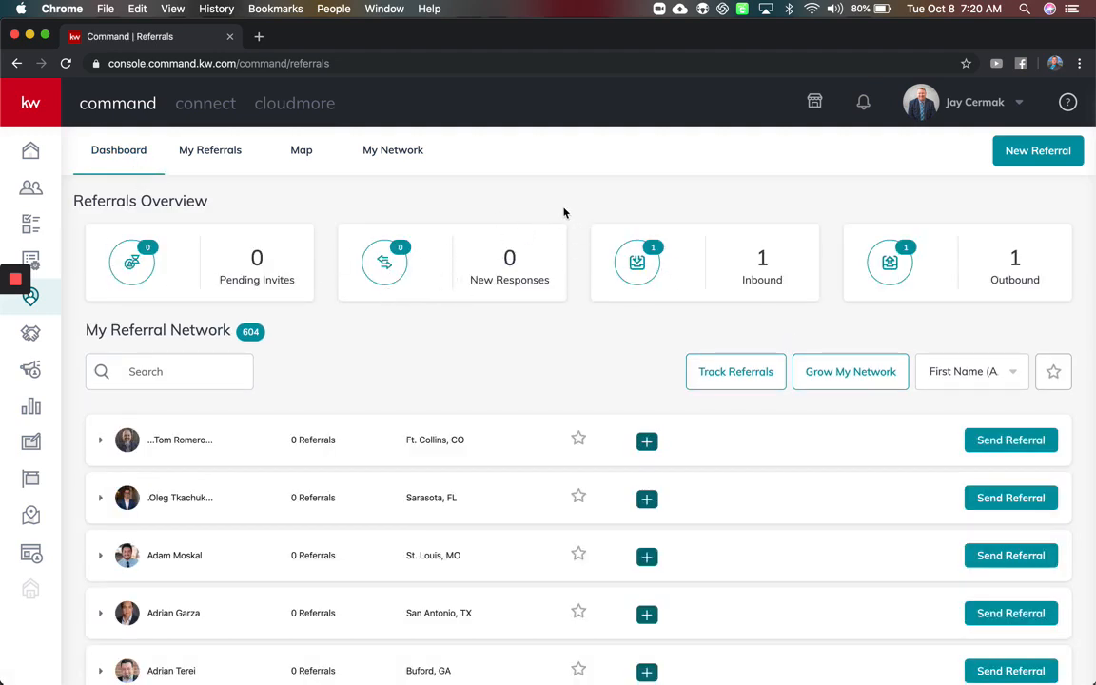
mouse_move(742, 213)
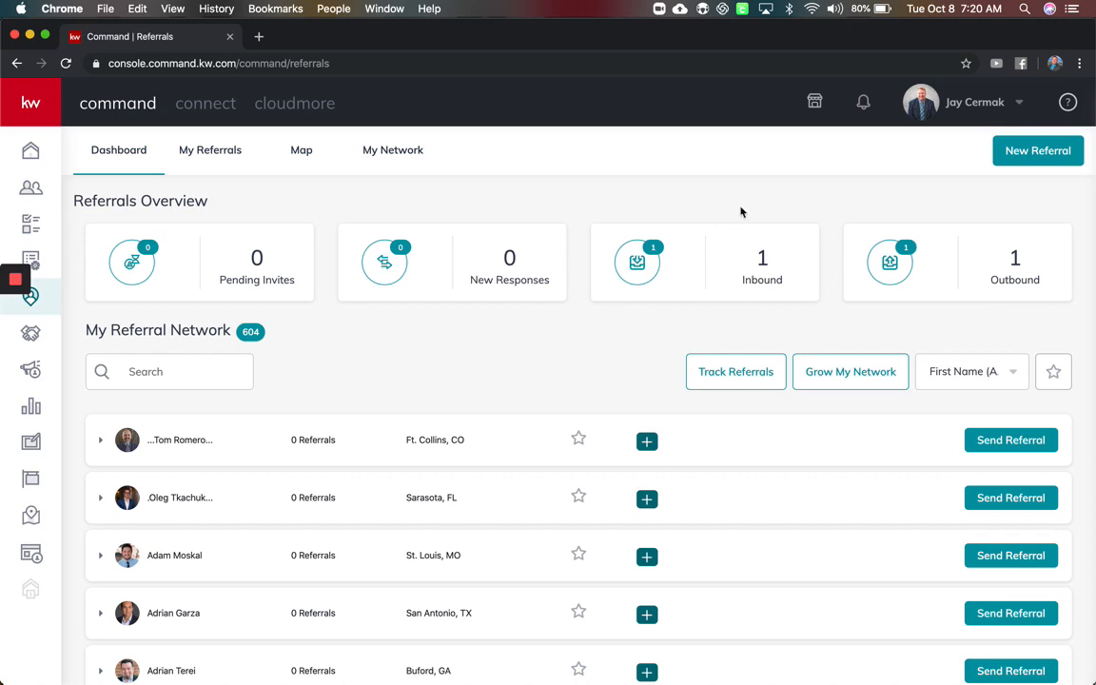
mouse_move(1039, 255)
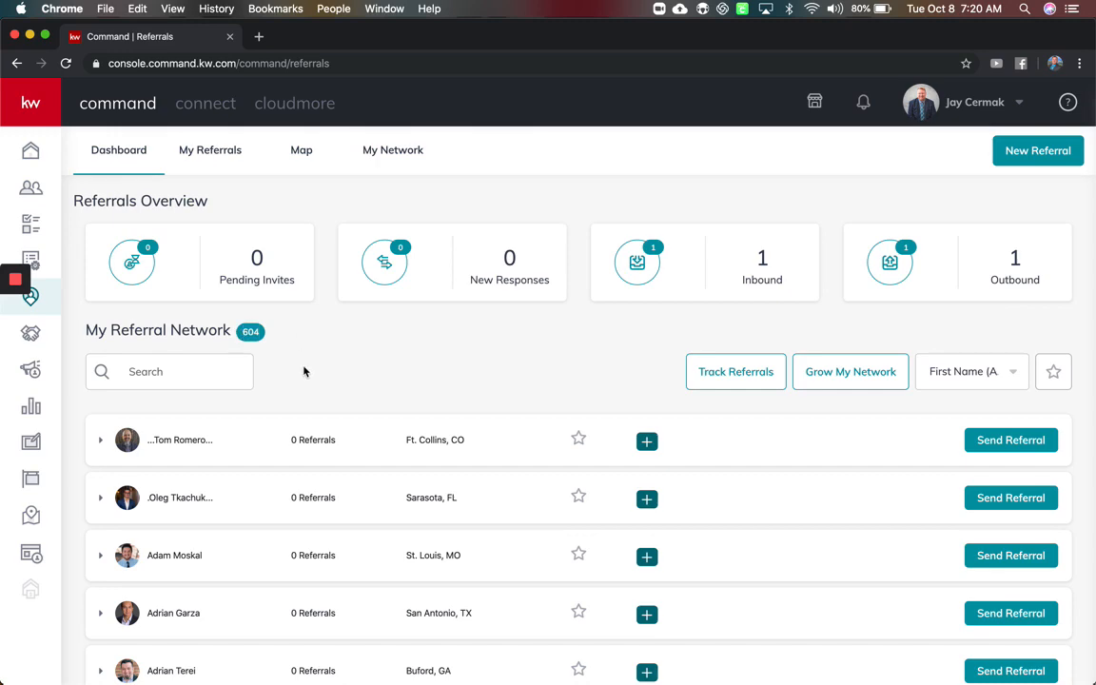
scroll("down", 3)
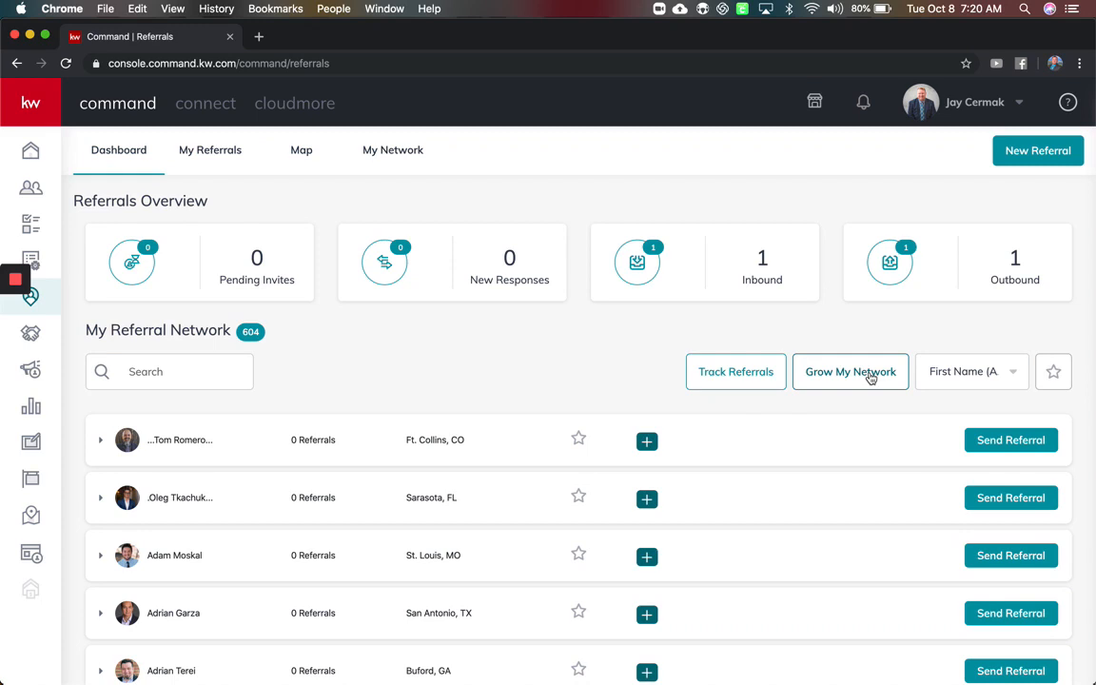
- Review the My Referrals list, then switch to the referral network Map view
left_click(209, 148)
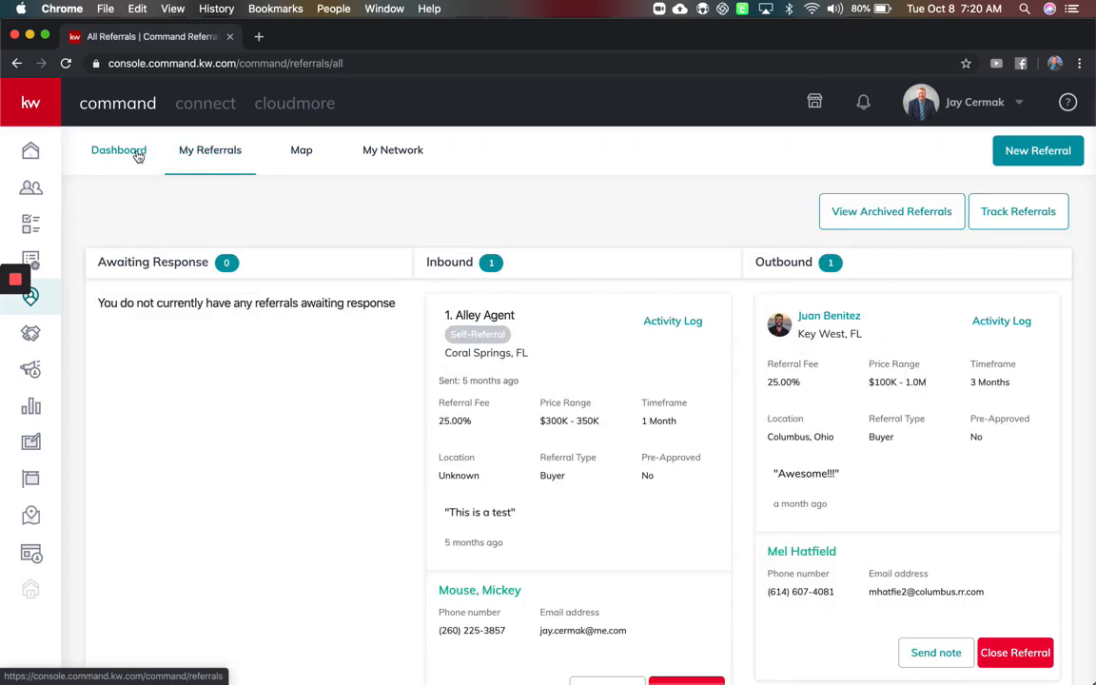
left_click(118, 148)
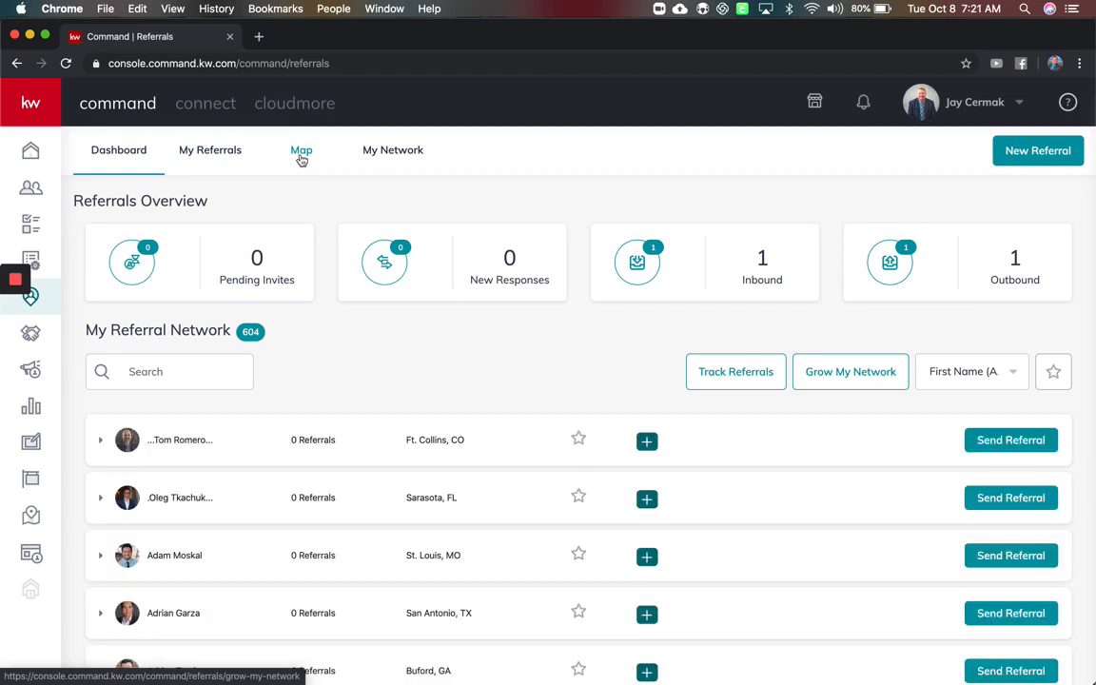
left_click(301, 148)
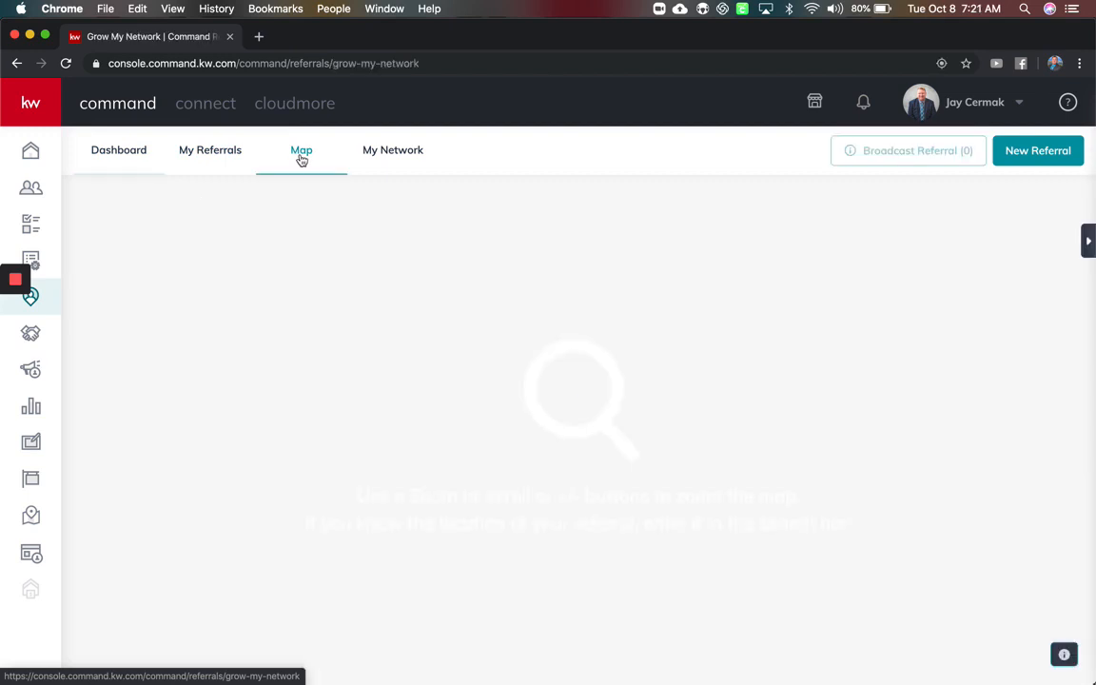
- Search the map for 'fort Lau' and choose Fort Lauderdale, FL, USA
left_click(300, 148)
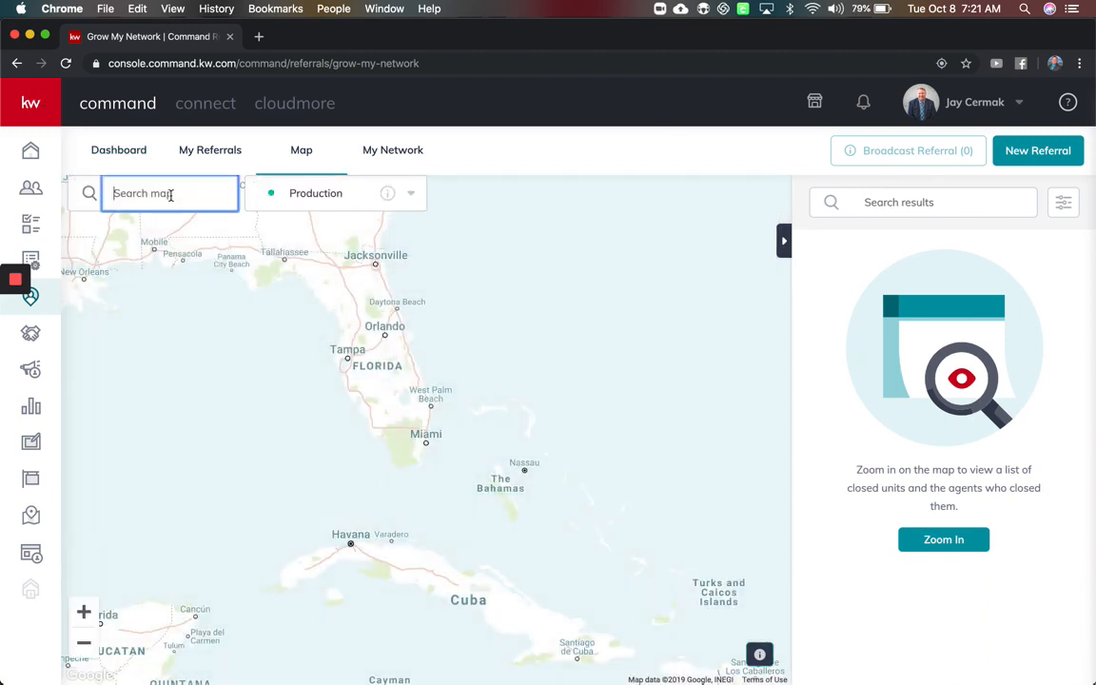
type("fort Lau")
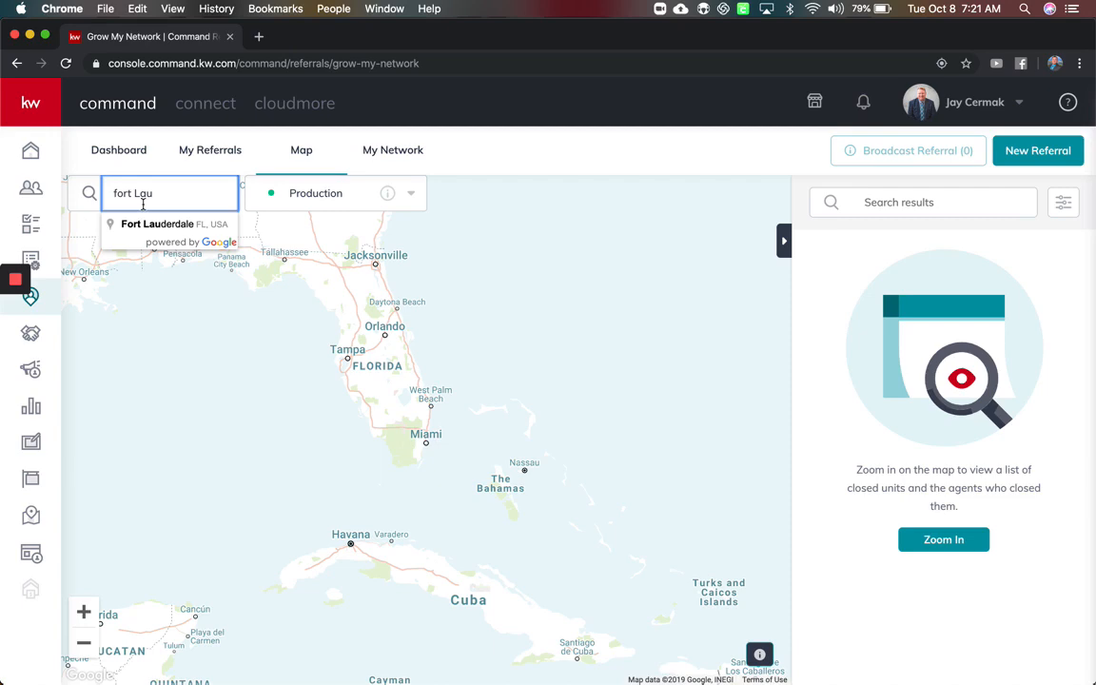
left_click(156, 225)
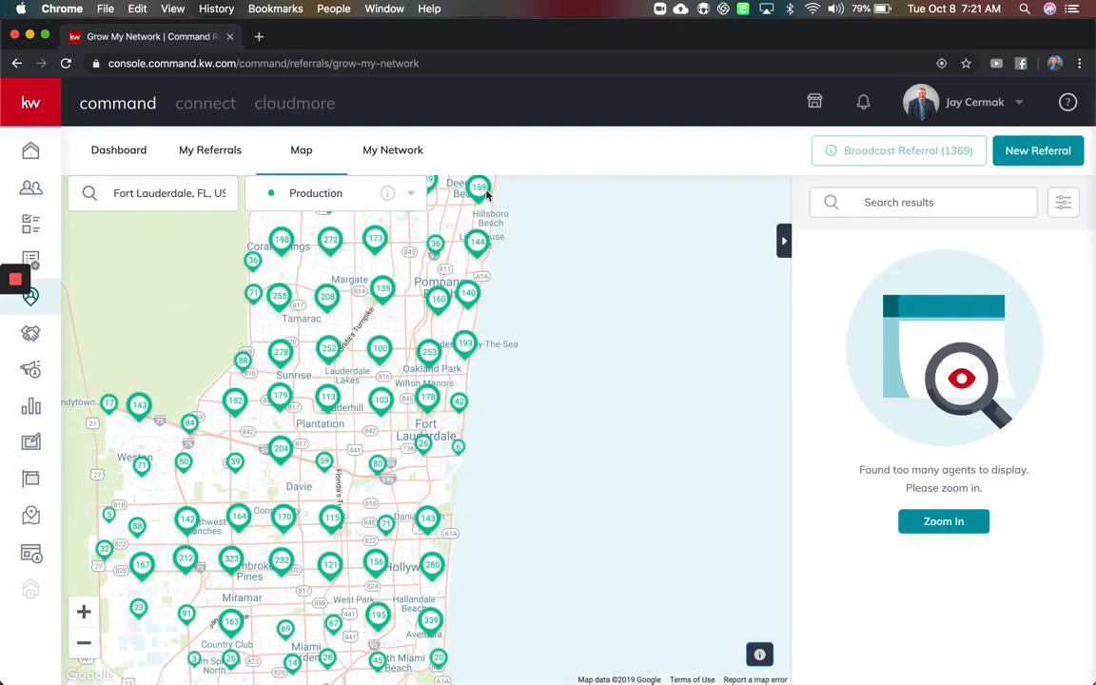
mouse_move(371, 344)
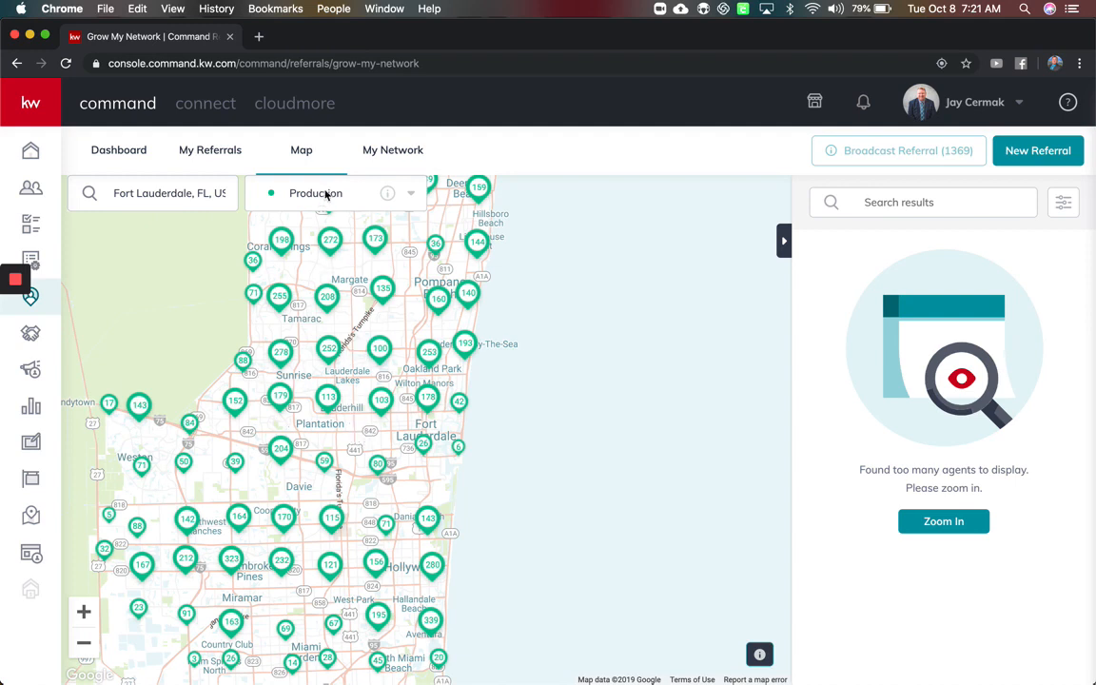
mouse_move(399, 403)
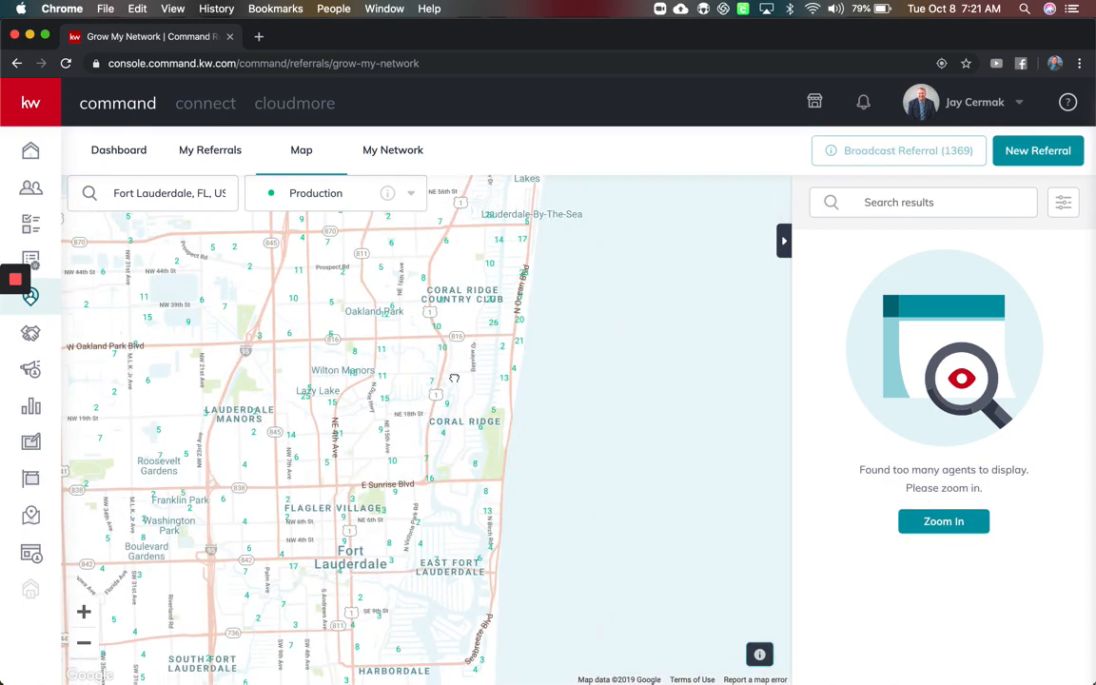
- Zoom the Fort Lauderdale map in until nearby agents are listed in Results
left_click(944, 521)
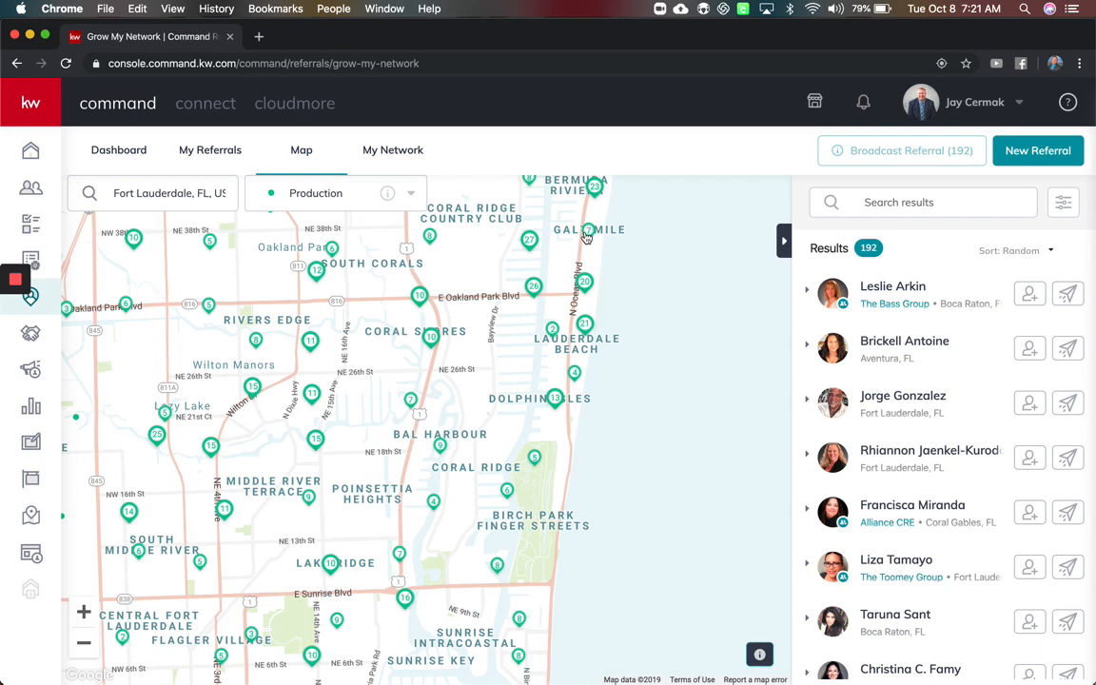
mouse_move(696, 398)
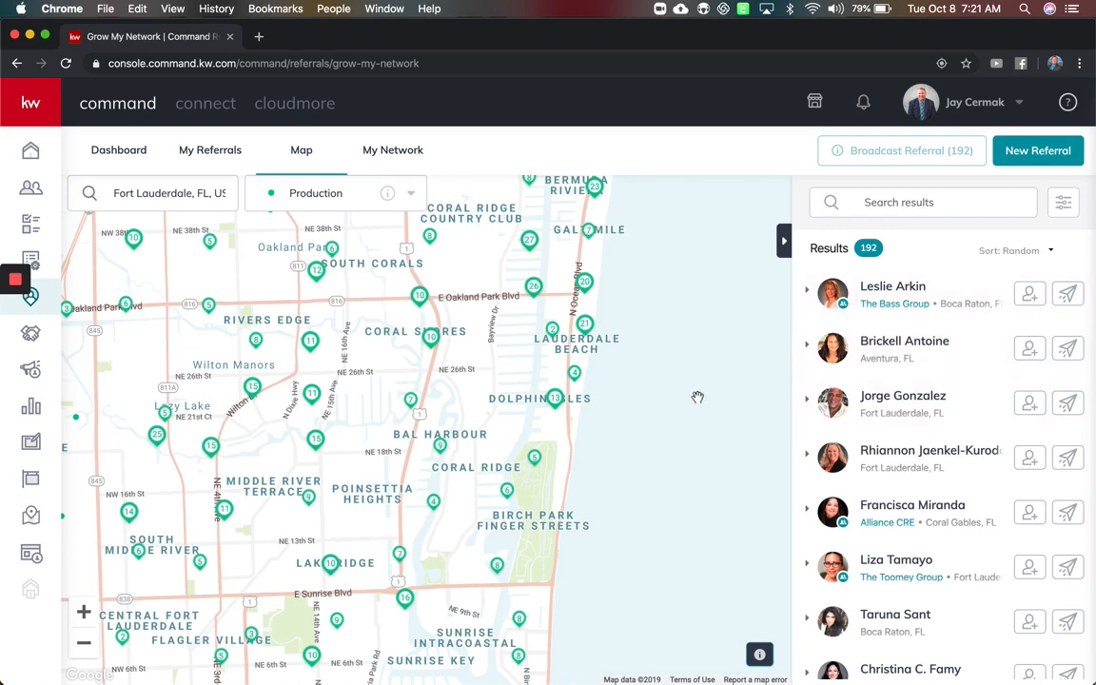
mouse_move(768, 270)
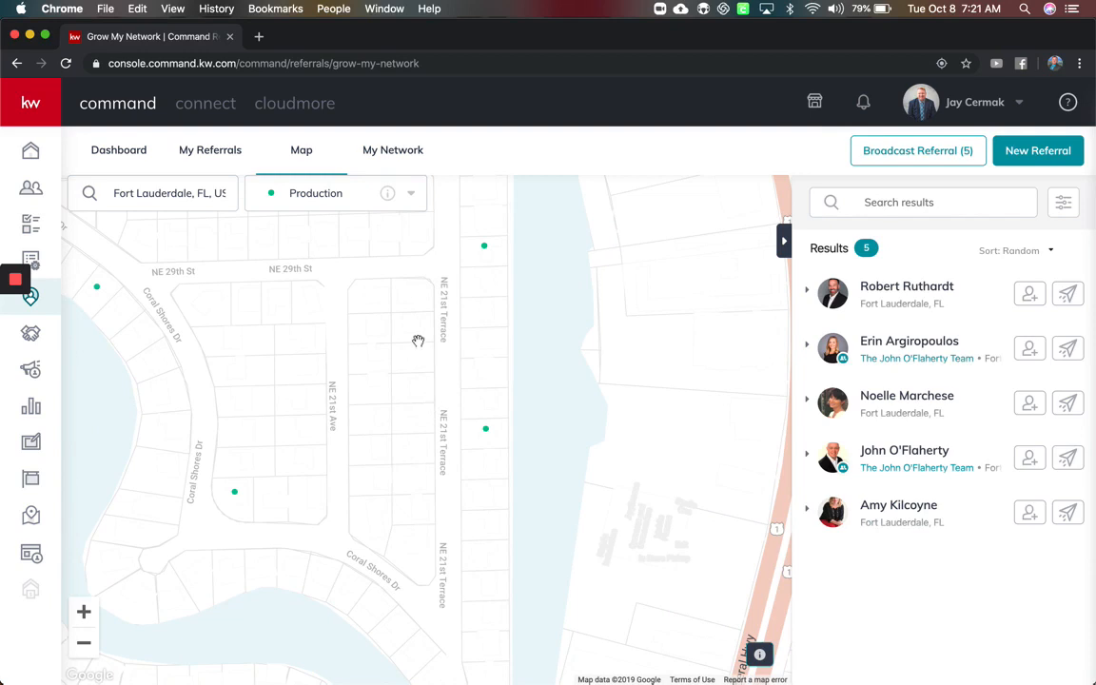
mouse_move(418, 310)
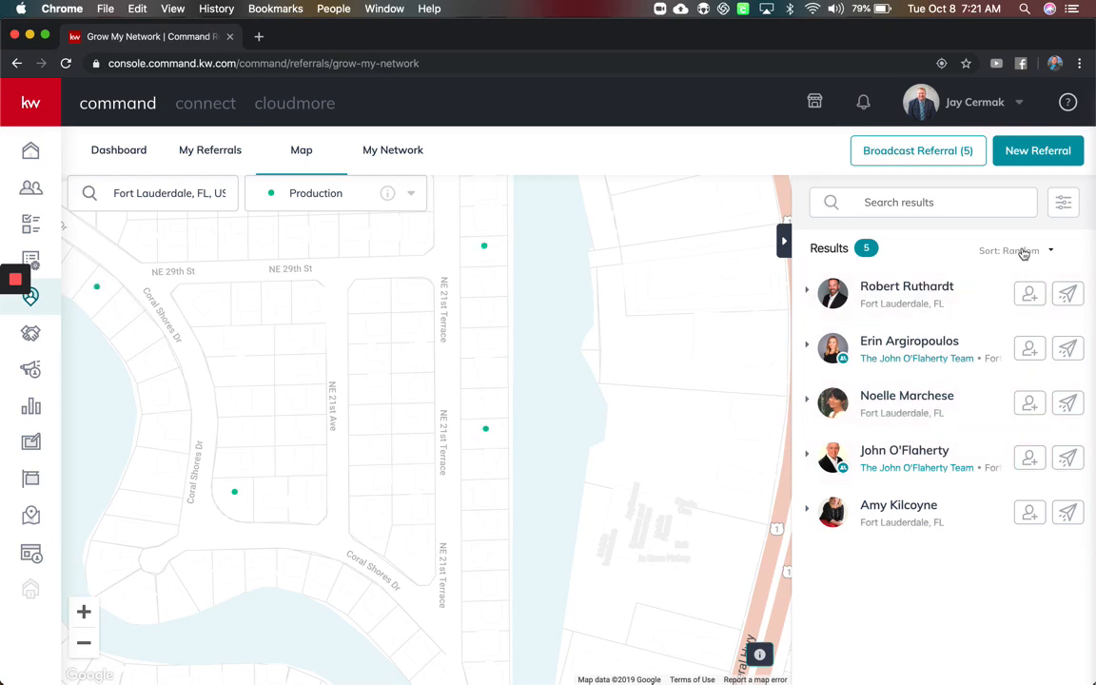
- Re-sort the agent results by Closed Units, Listings Sold and Buy Sales in turn
left_click(1016, 251)
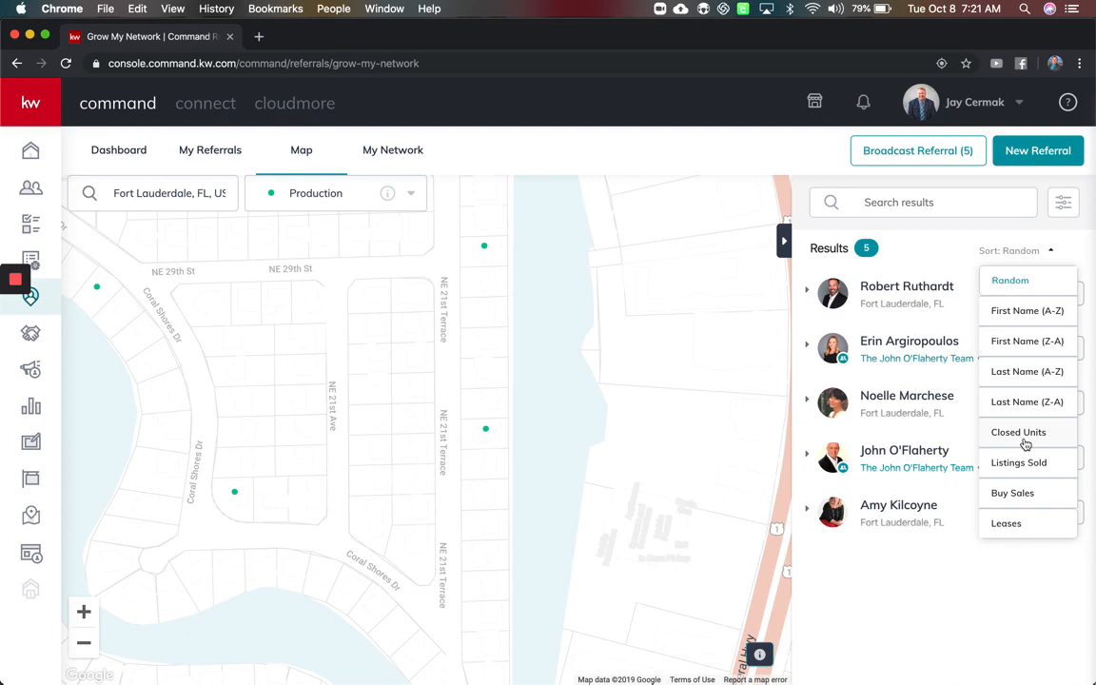
left_click(1018, 432)
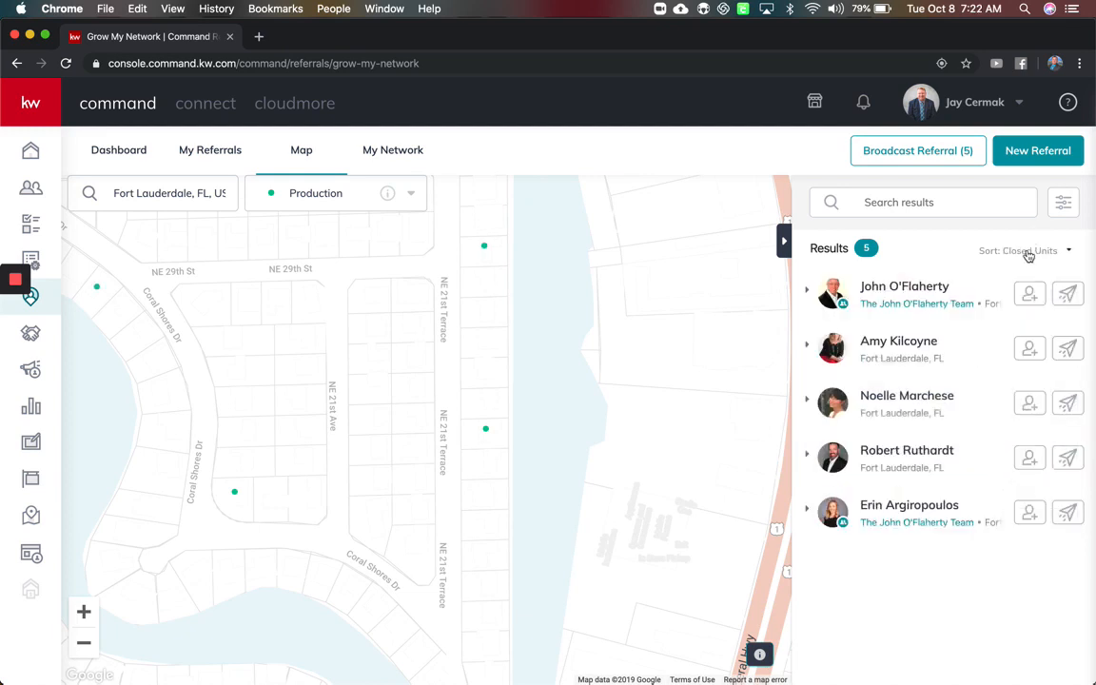
left_click(1026, 251)
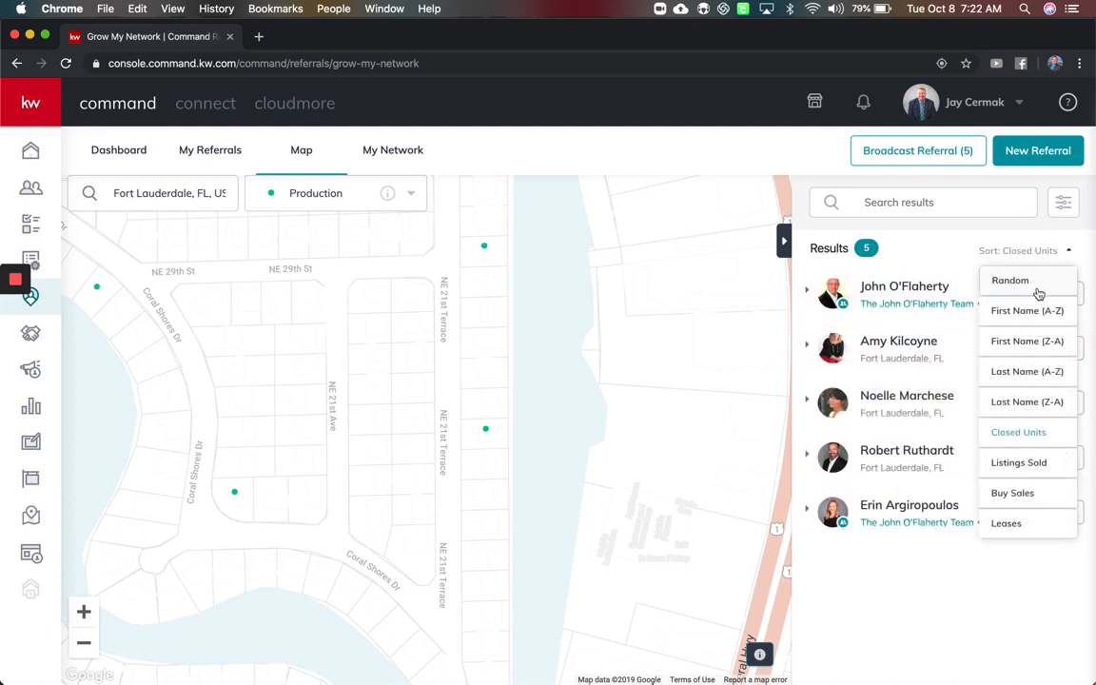
left_click(1018, 462)
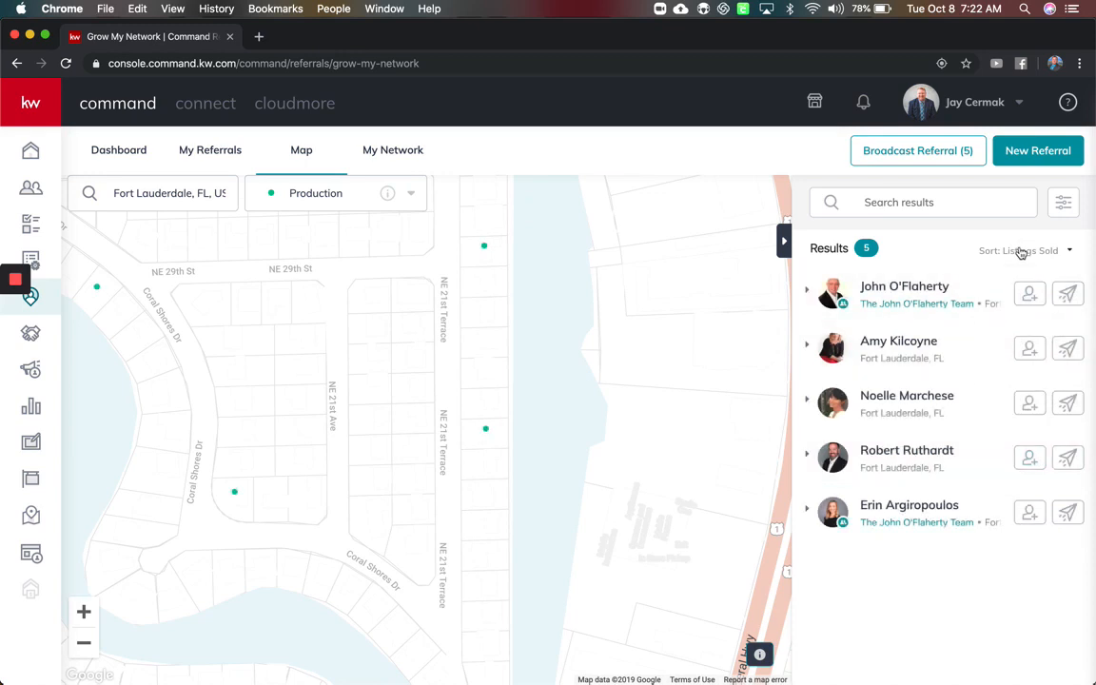
left_click(1026, 251)
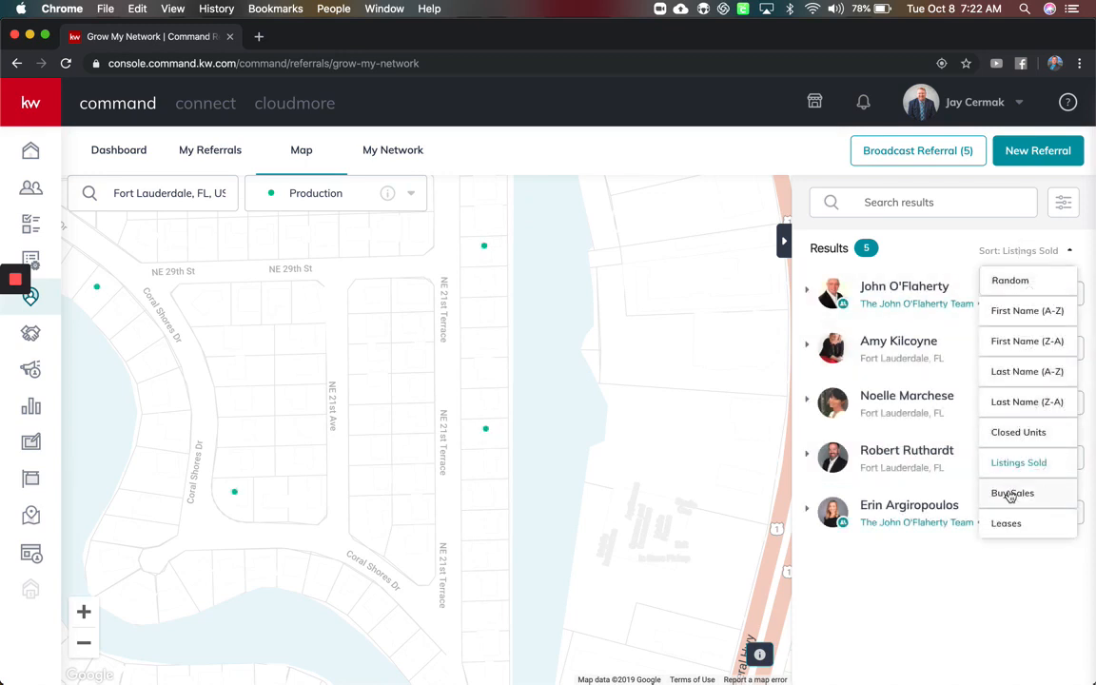
left_click(1012, 493)
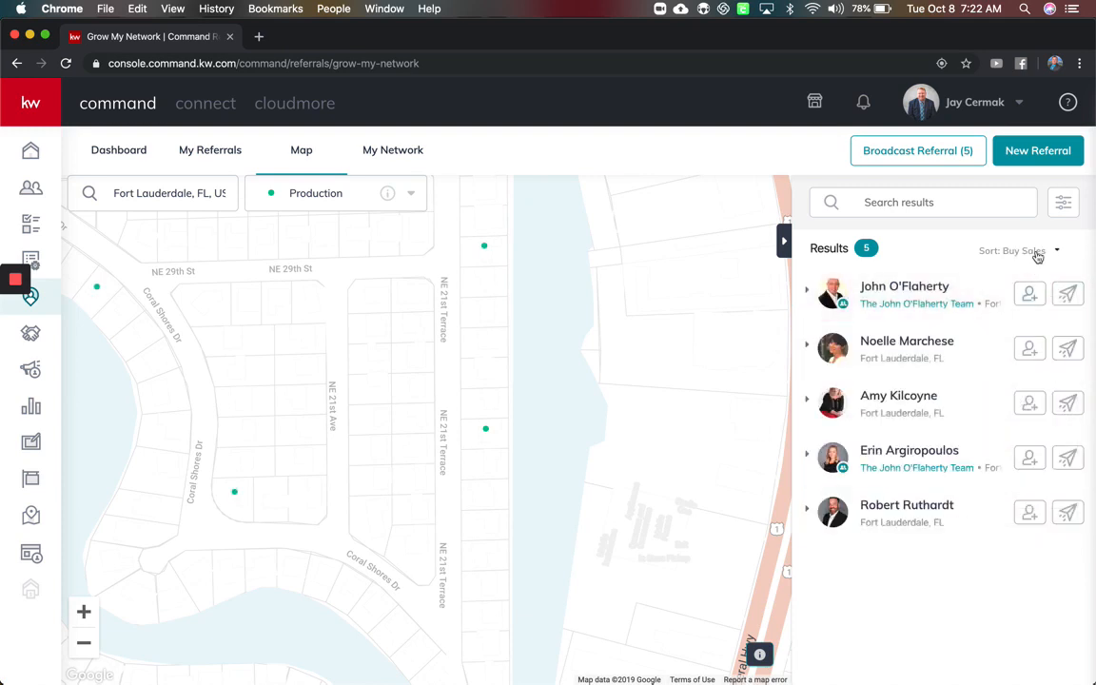
- Sort by Leases and Closed Units, then return the 70 results to random order
left_click(1016, 251)
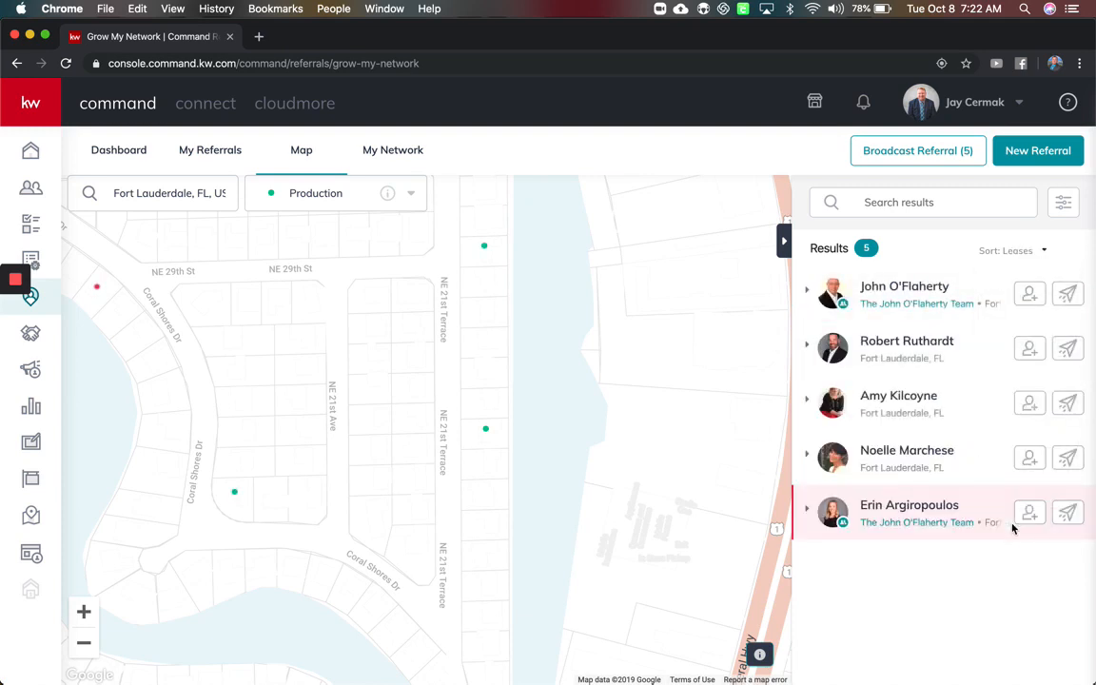
left_click(1012, 252)
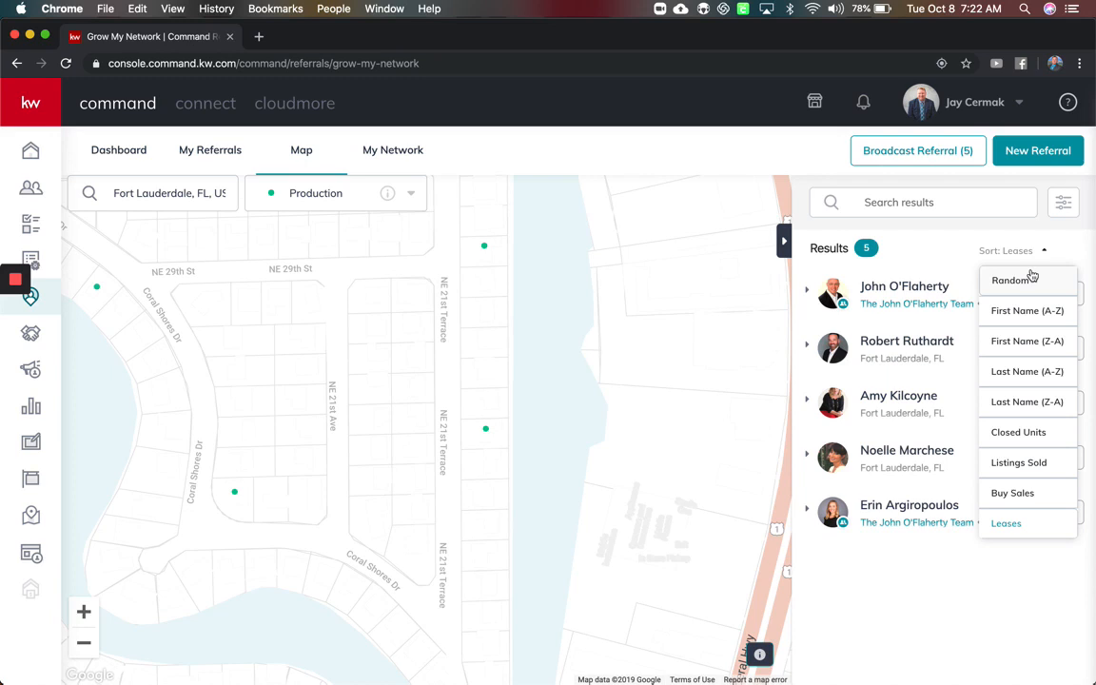
left_click(1018, 432)
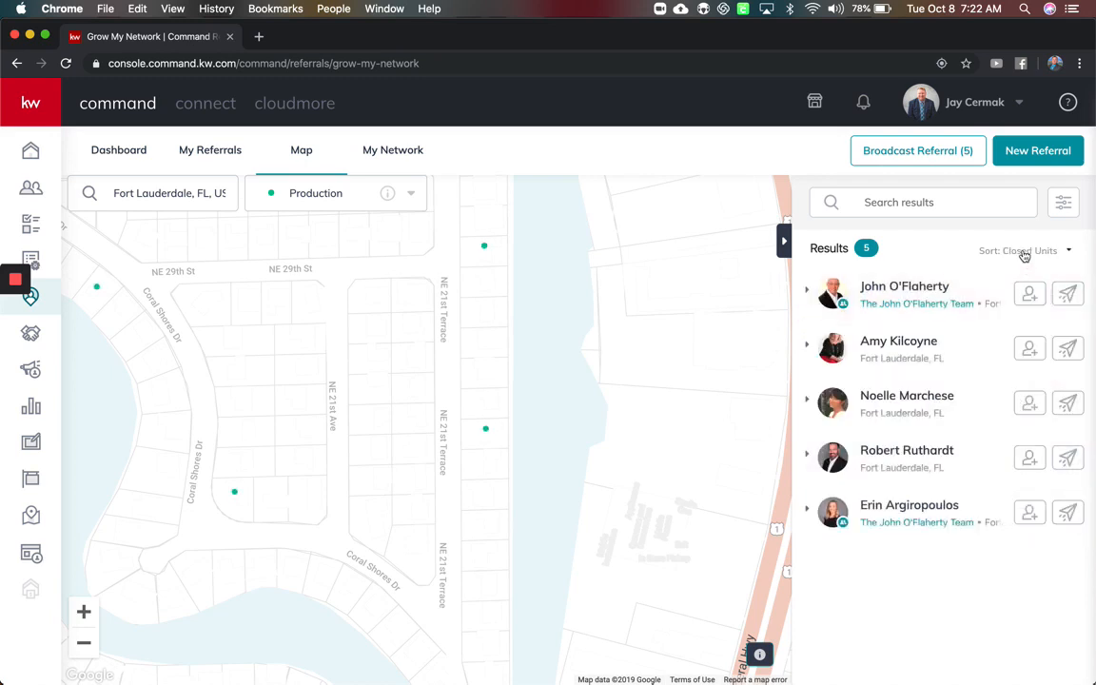
left_click(1023, 252)
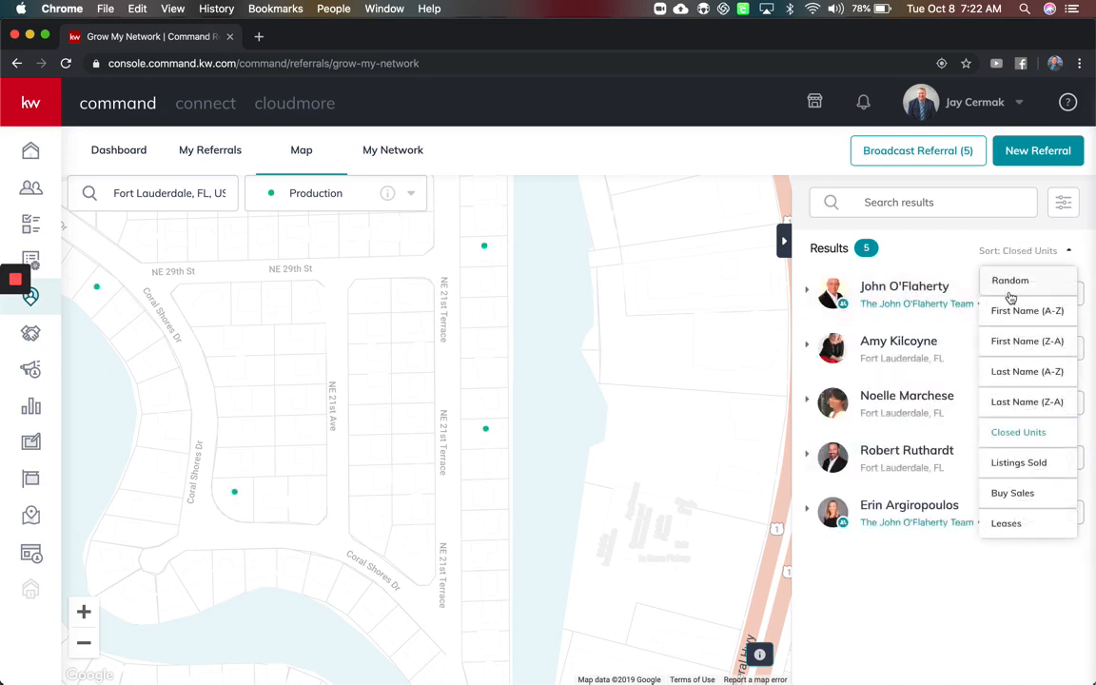
left_click(1008, 280)
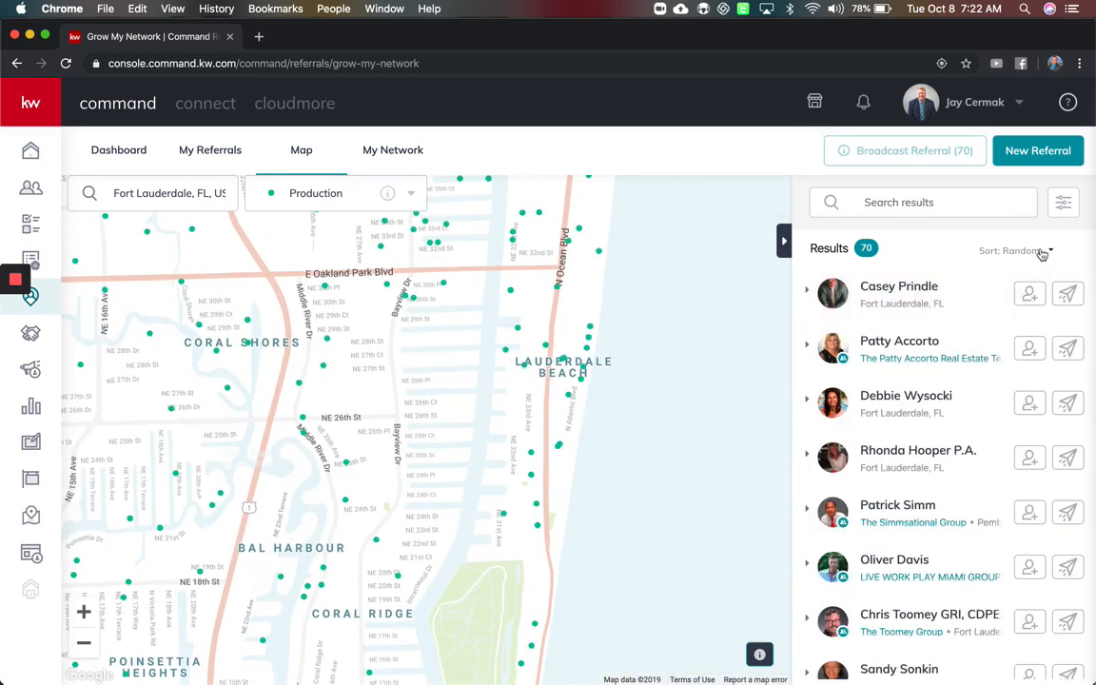
- Sort the 70 agents by Closed Units and expand Aaron Novello's stats, selecting his sales volume
left_click(1012, 252)
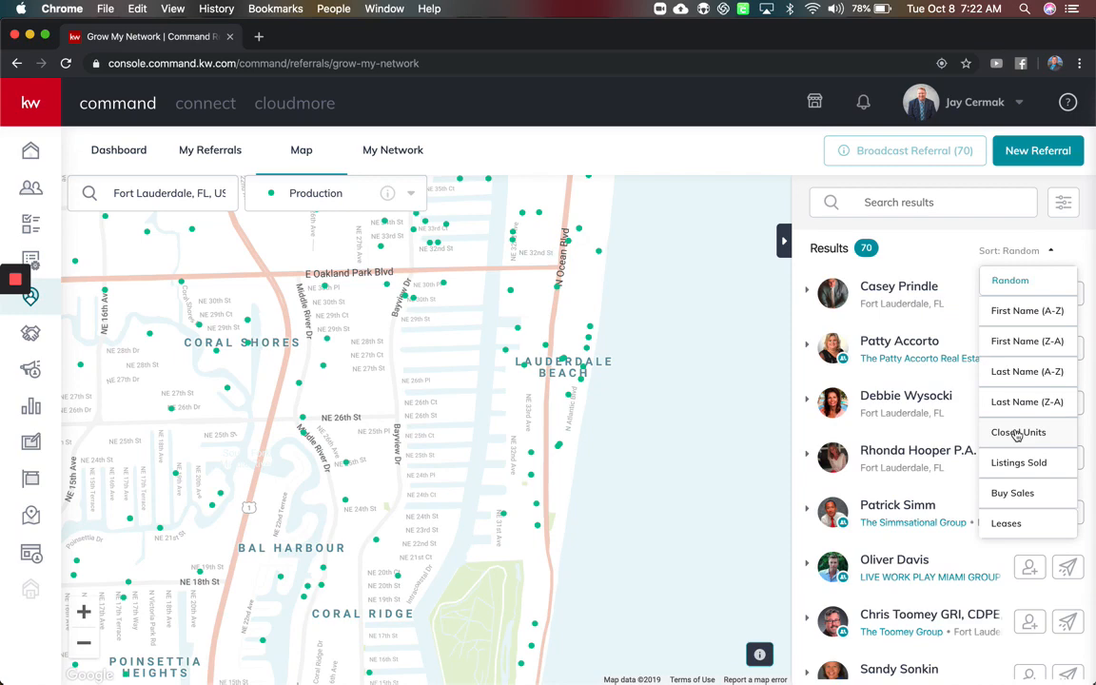
left_click(1018, 431)
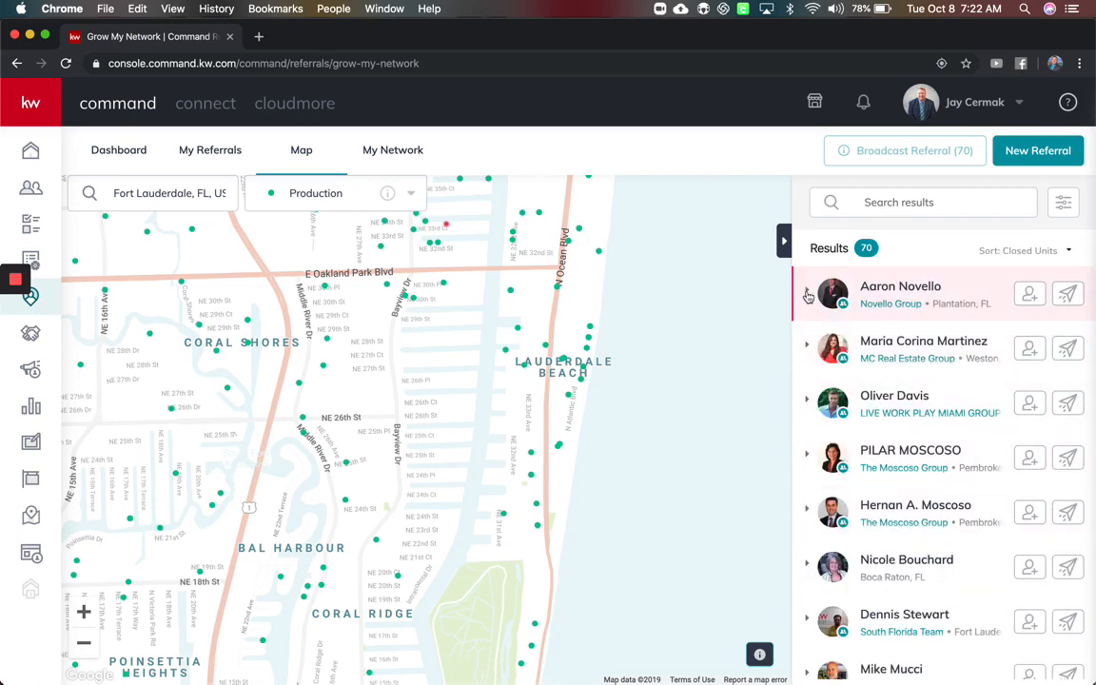
left_click(806, 289)
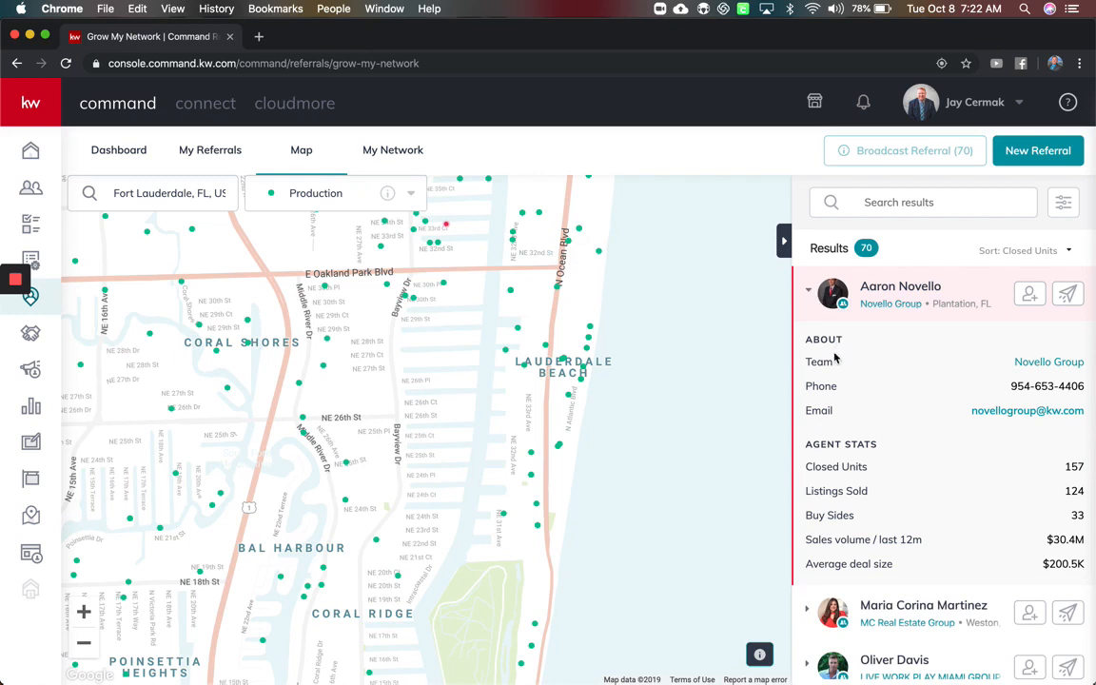
mouse_move(1039, 477)
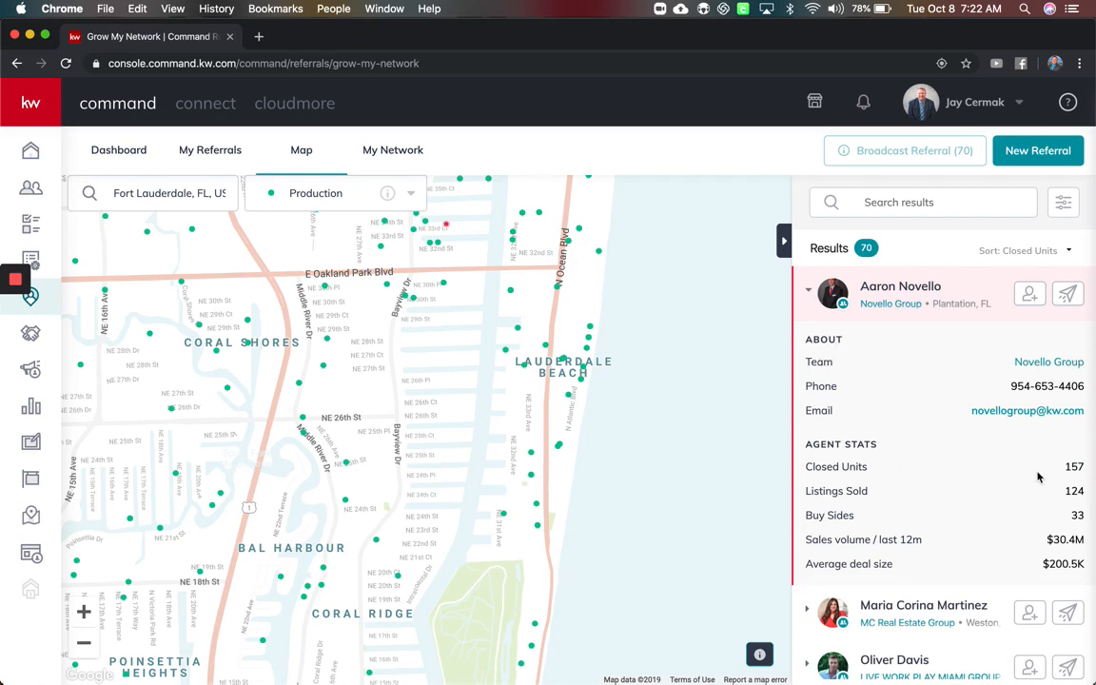
double_click(1073, 466)
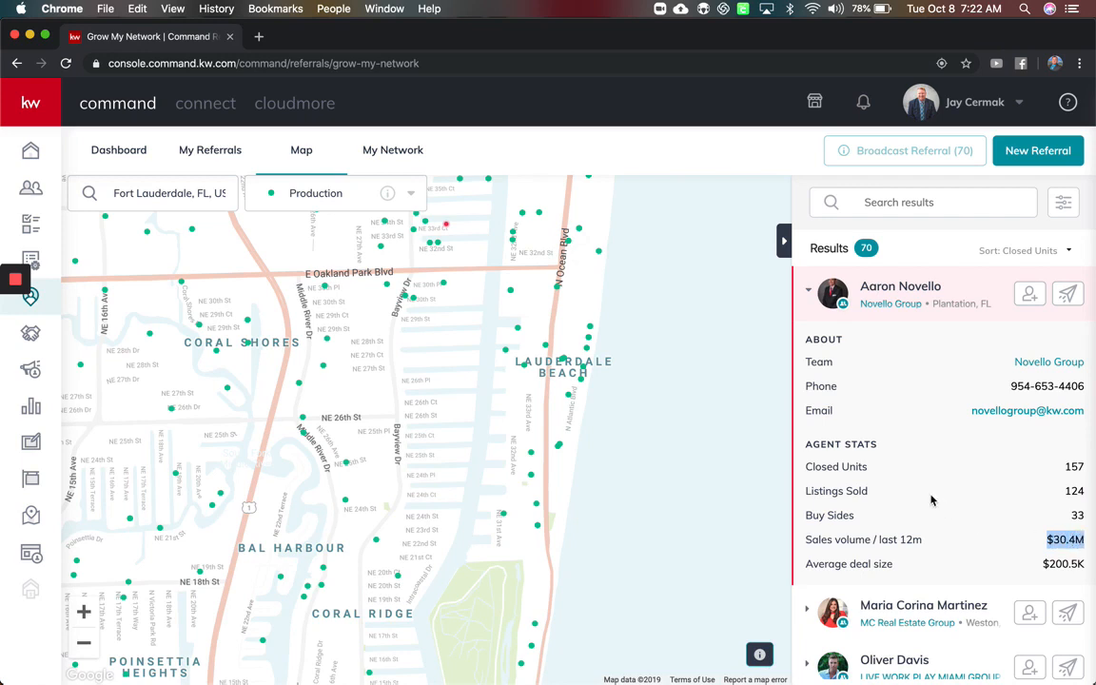
mouse_move(803, 255)
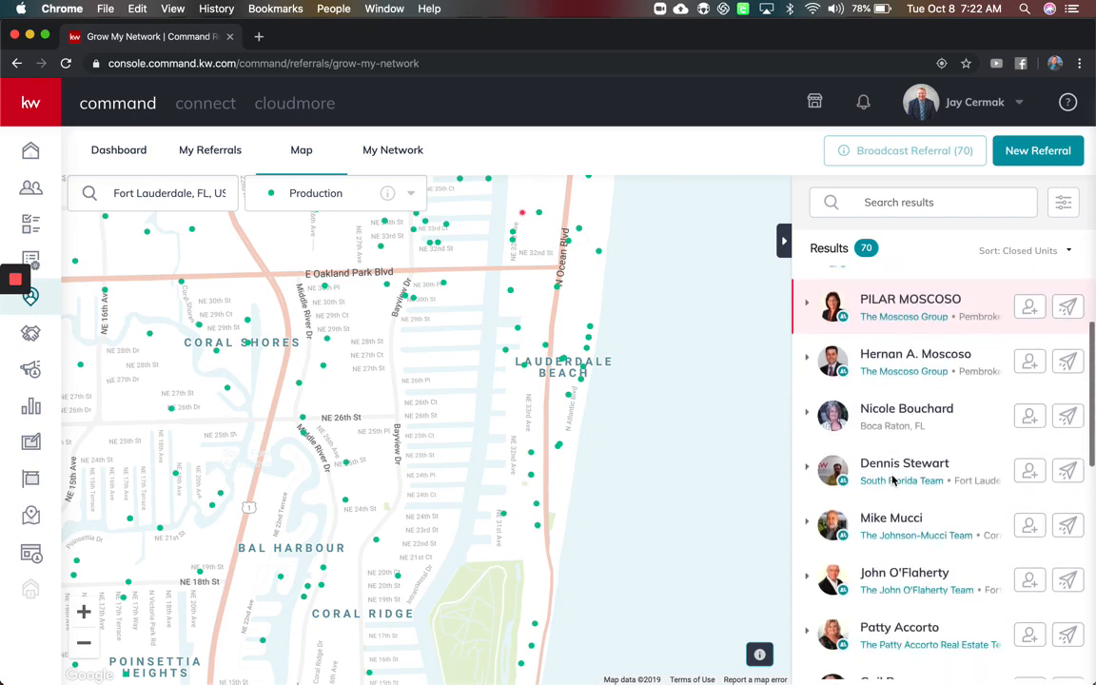
scroll("down", 3)
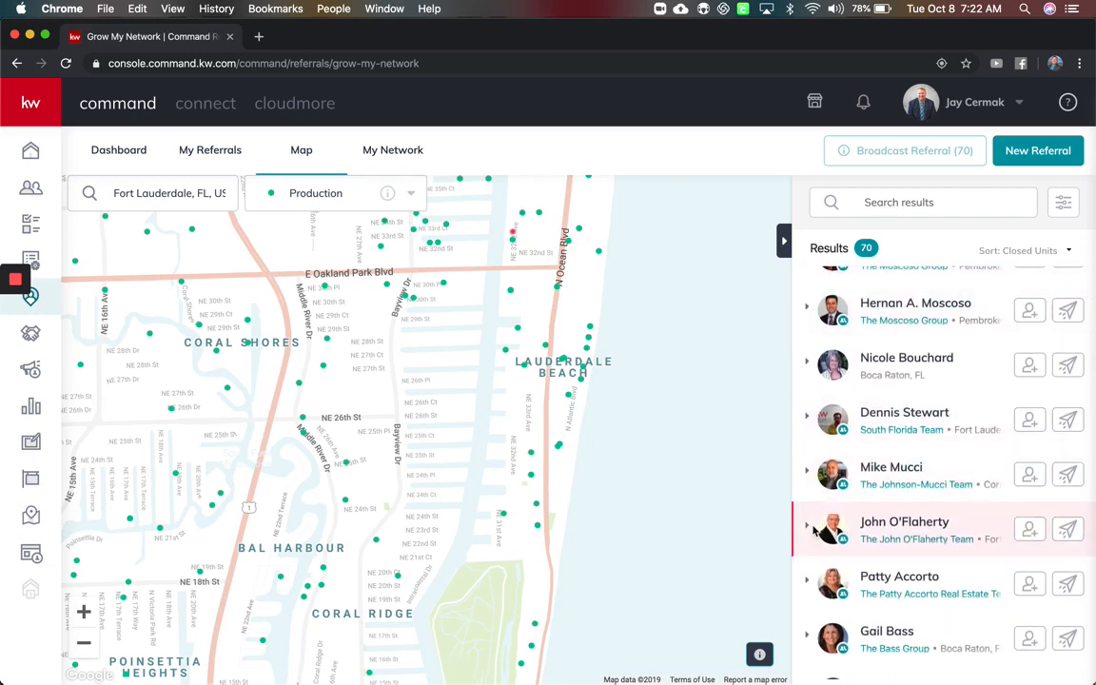
left_click(903, 522)
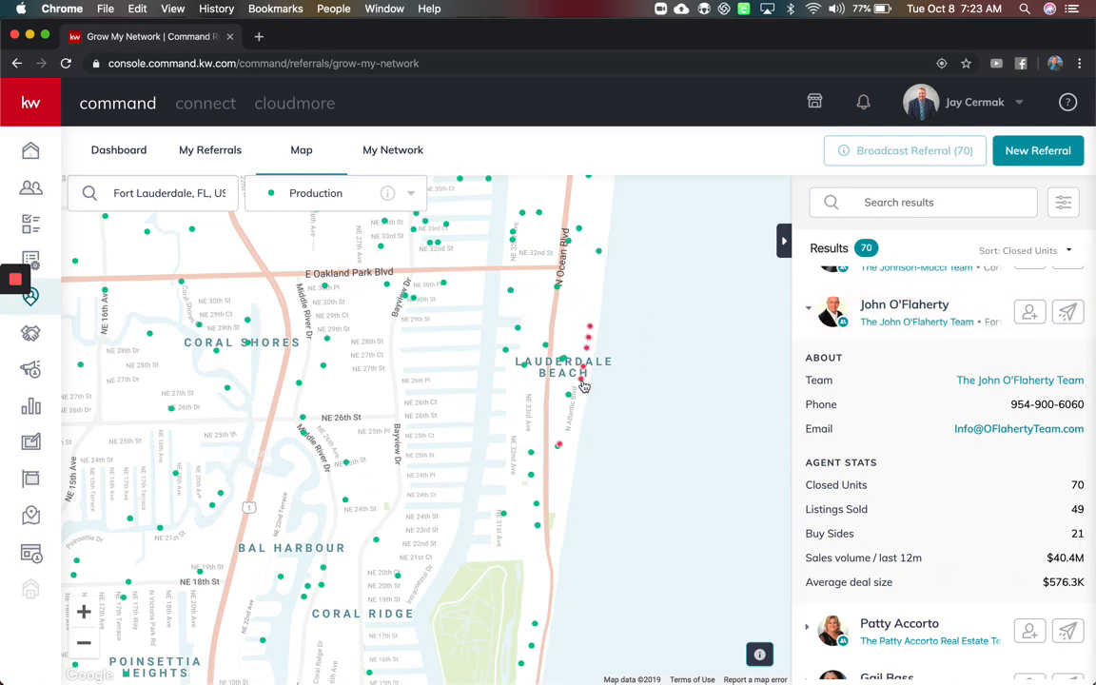
left_click(1062, 201)
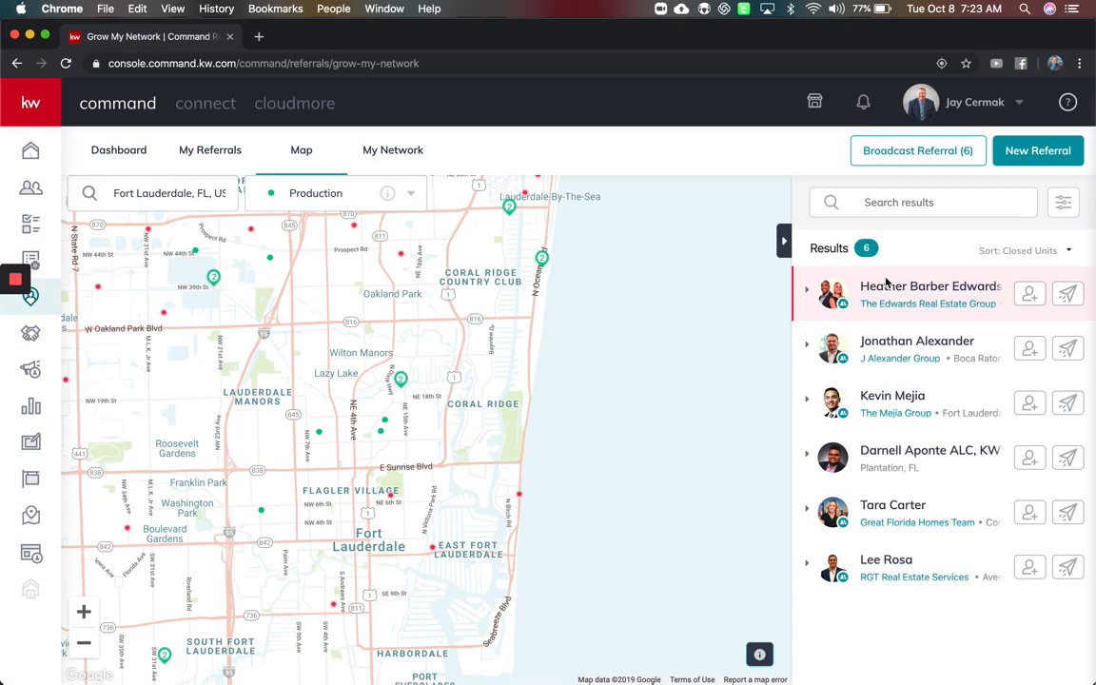
mouse_move(308, 449)
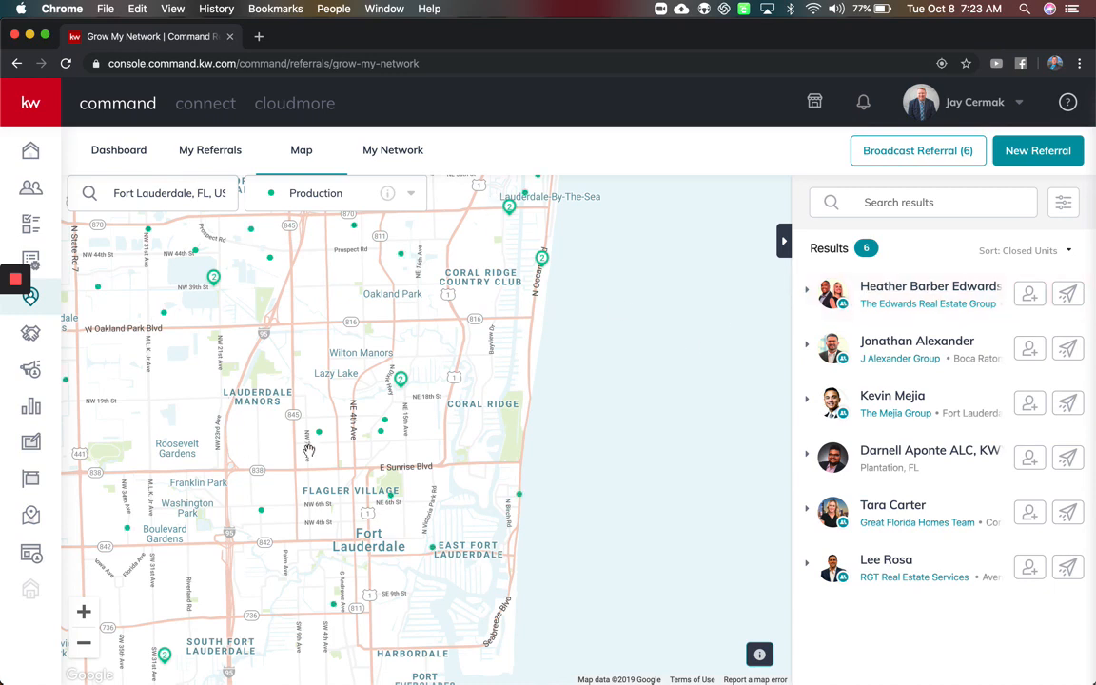
mouse_move(392, 414)
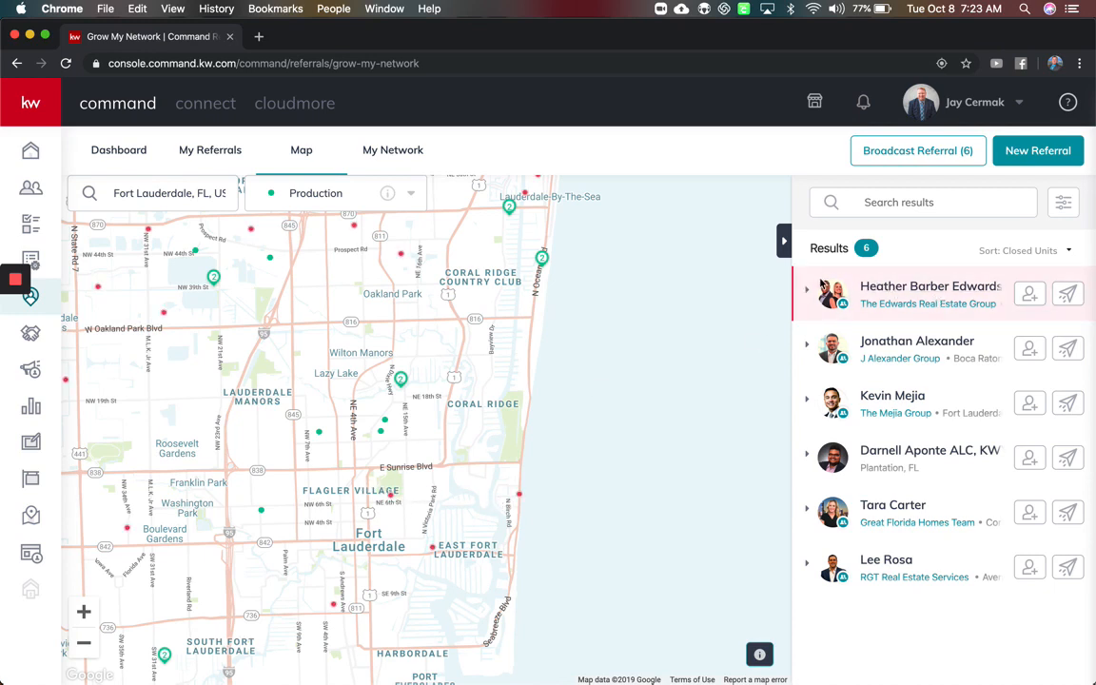
left_click(807, 289)
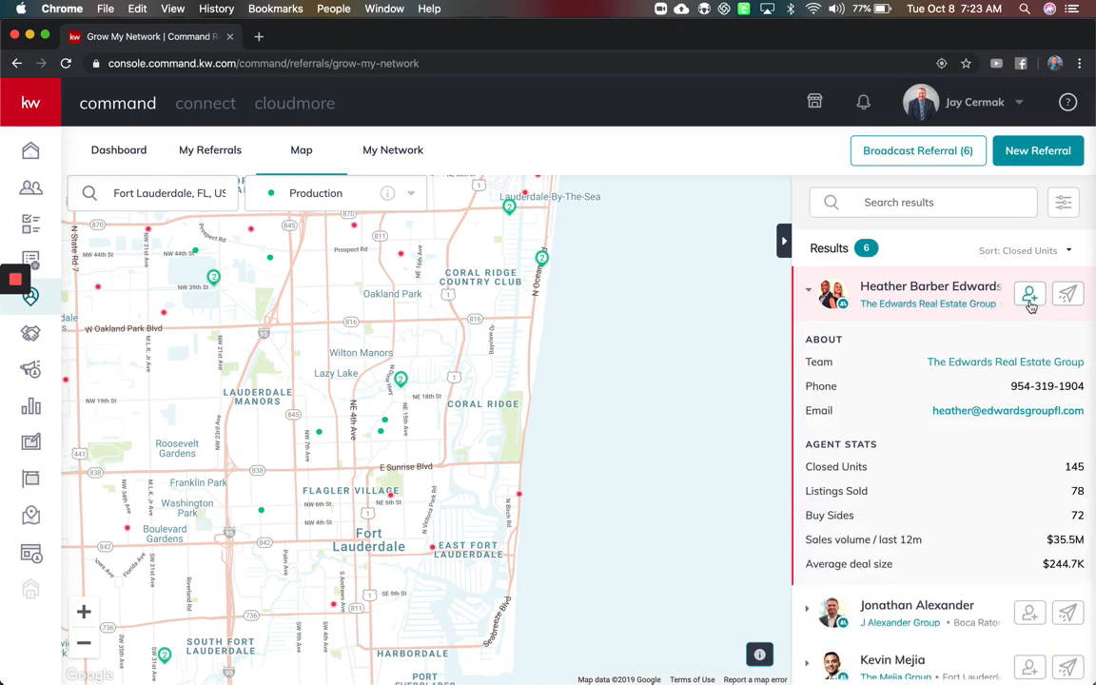
left_click(1030, 293)
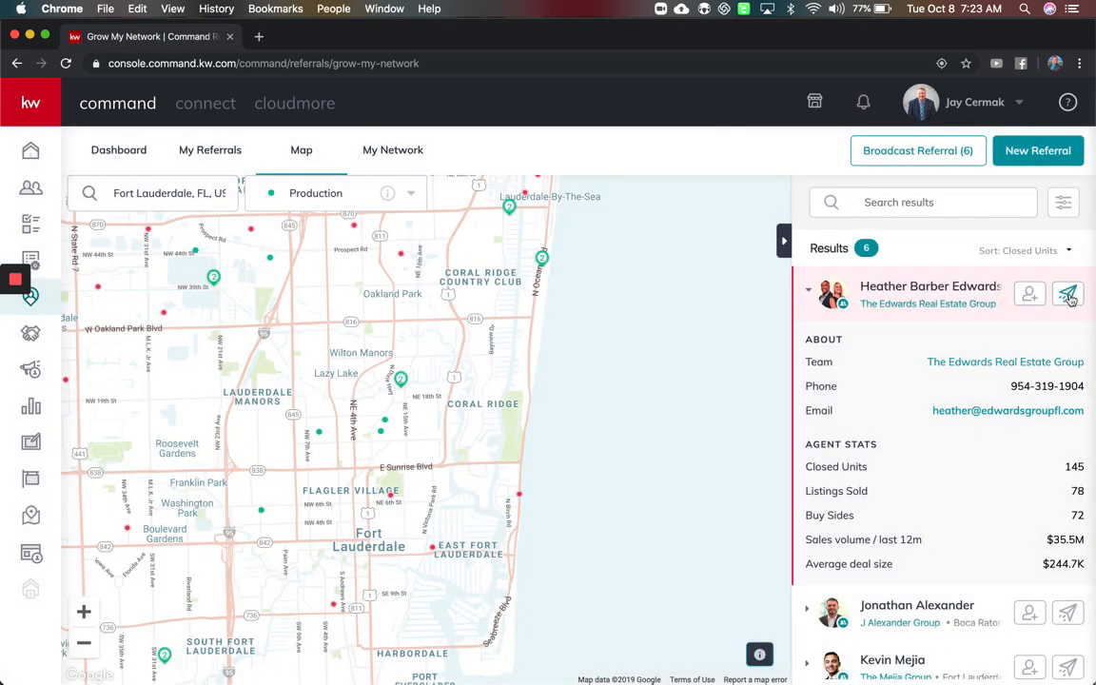
left_click(1067, 293)
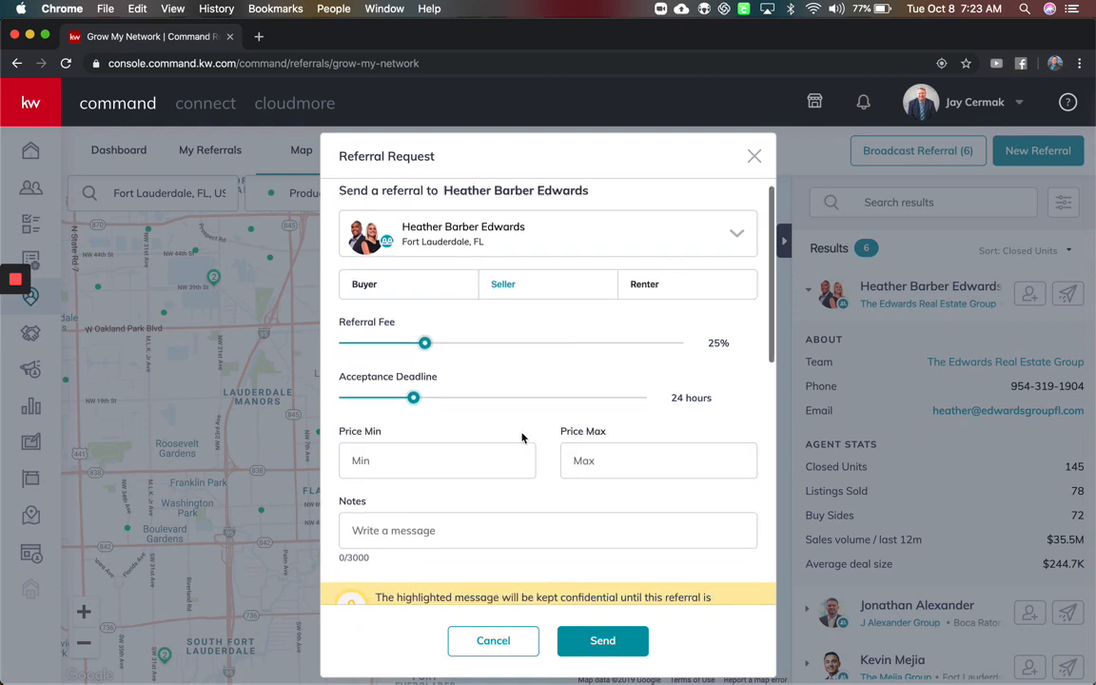
scroll("down", 3)
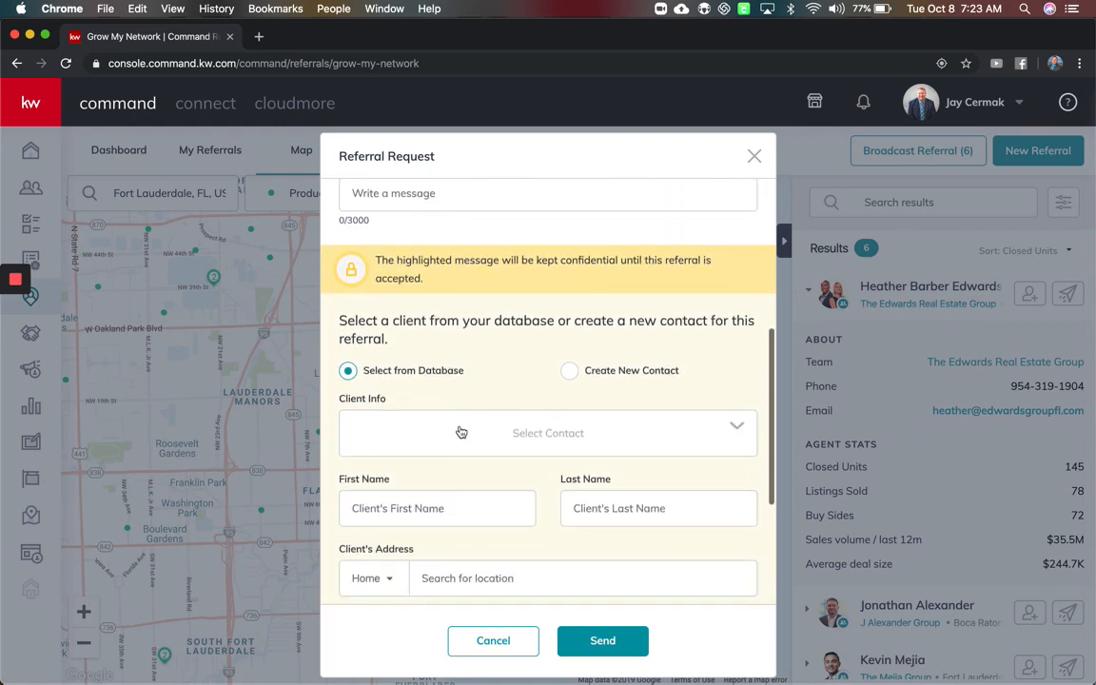
left_click(548, 434)
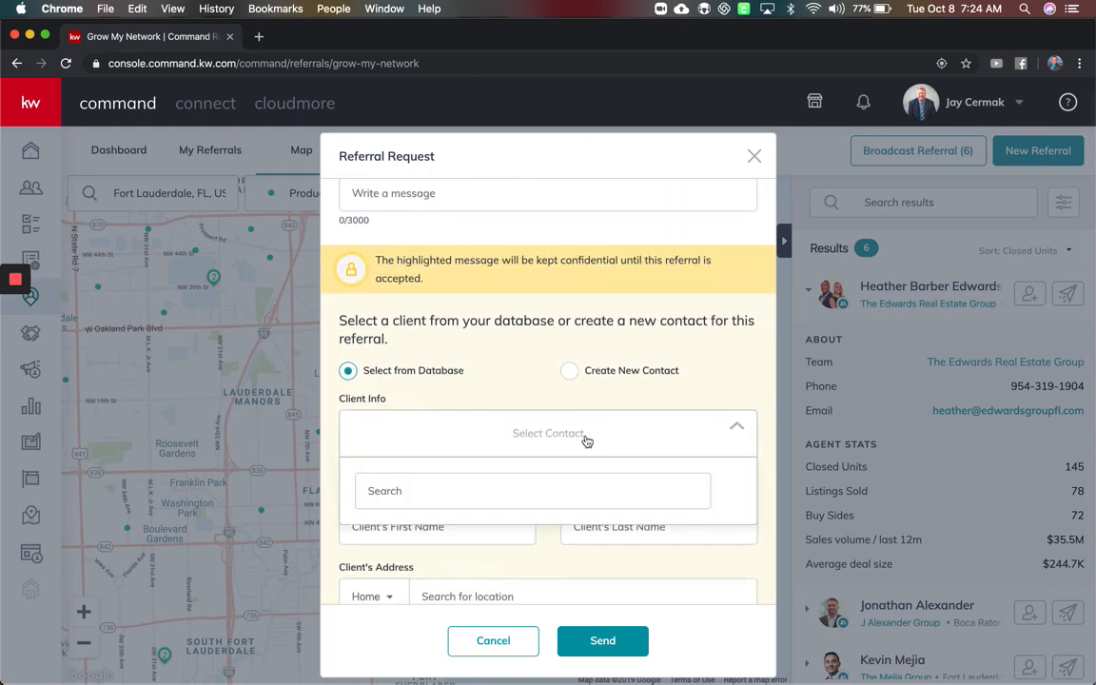
type("mickey")
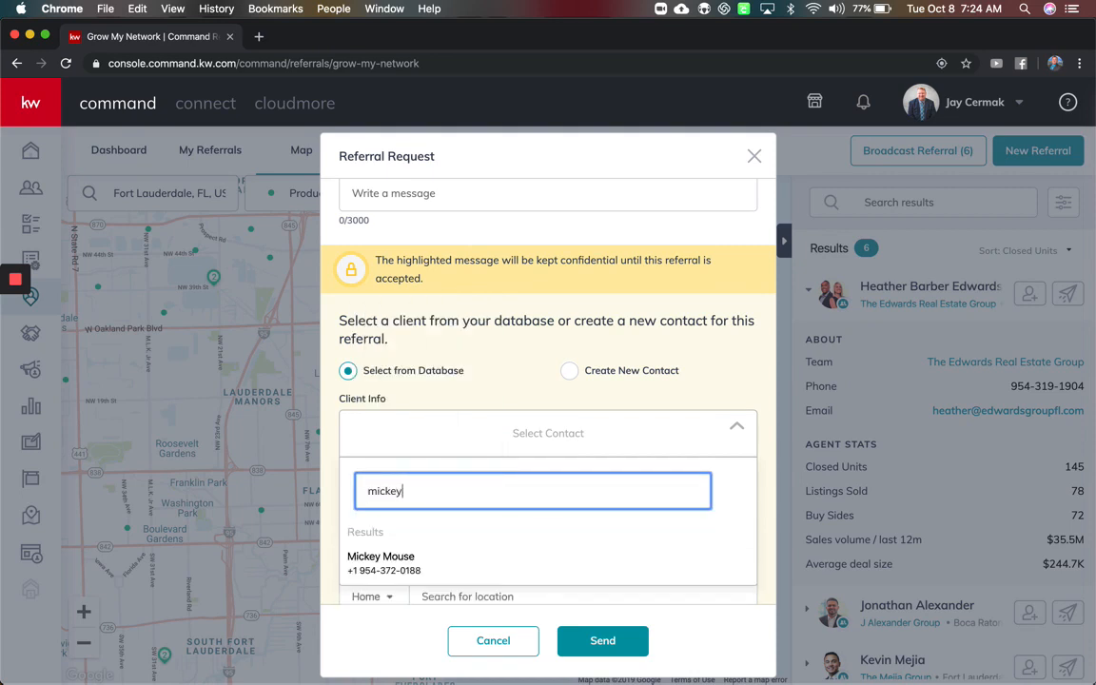
left_click(380, 564)
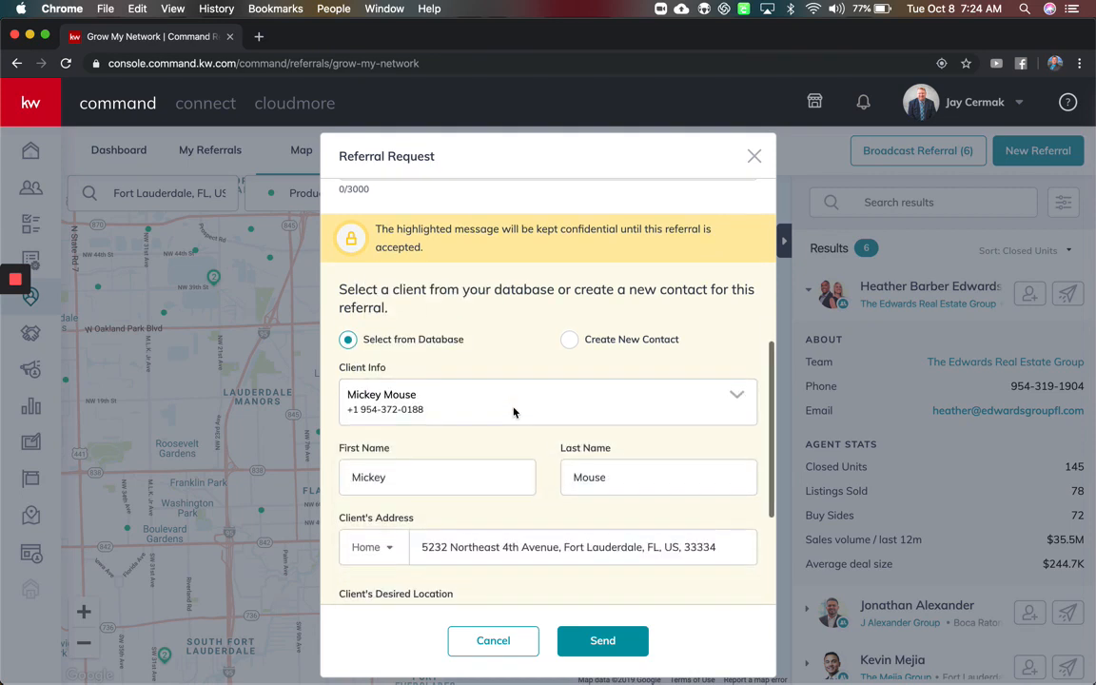
scroll("down", 3)
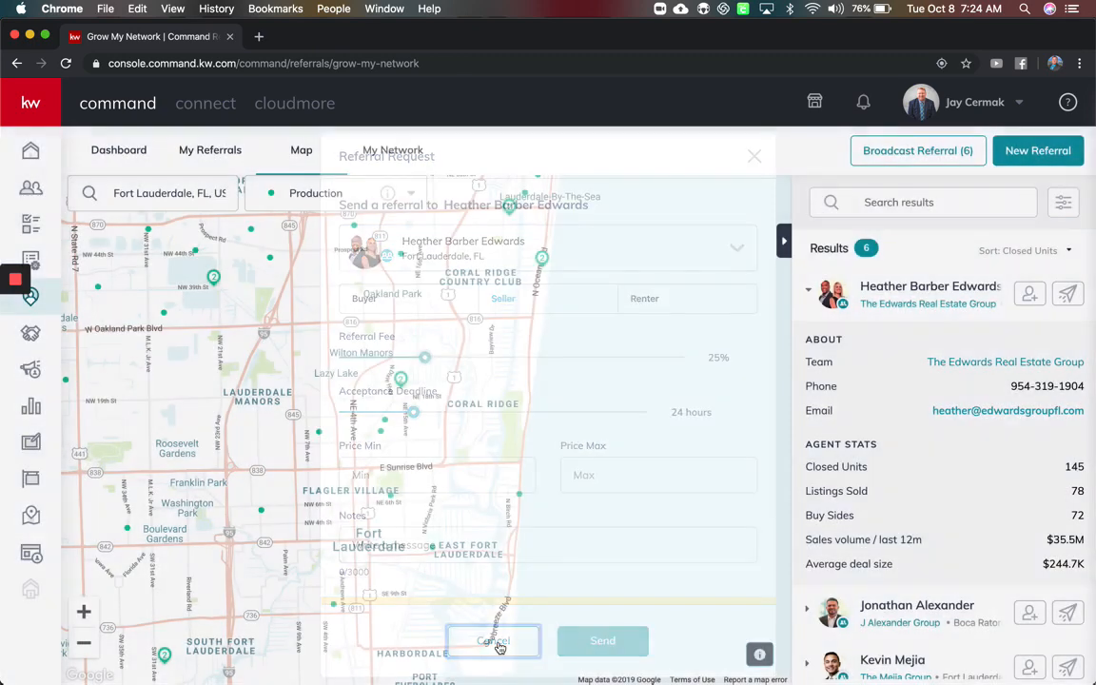
left_click(493, 639)
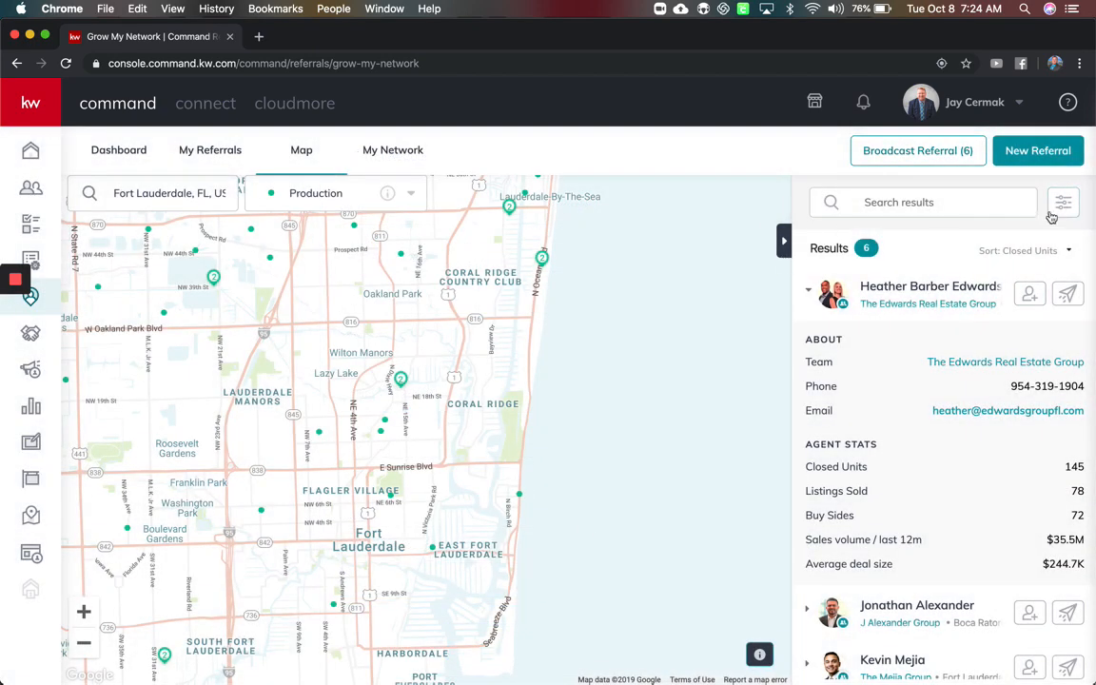
mouse_move(740, 208)
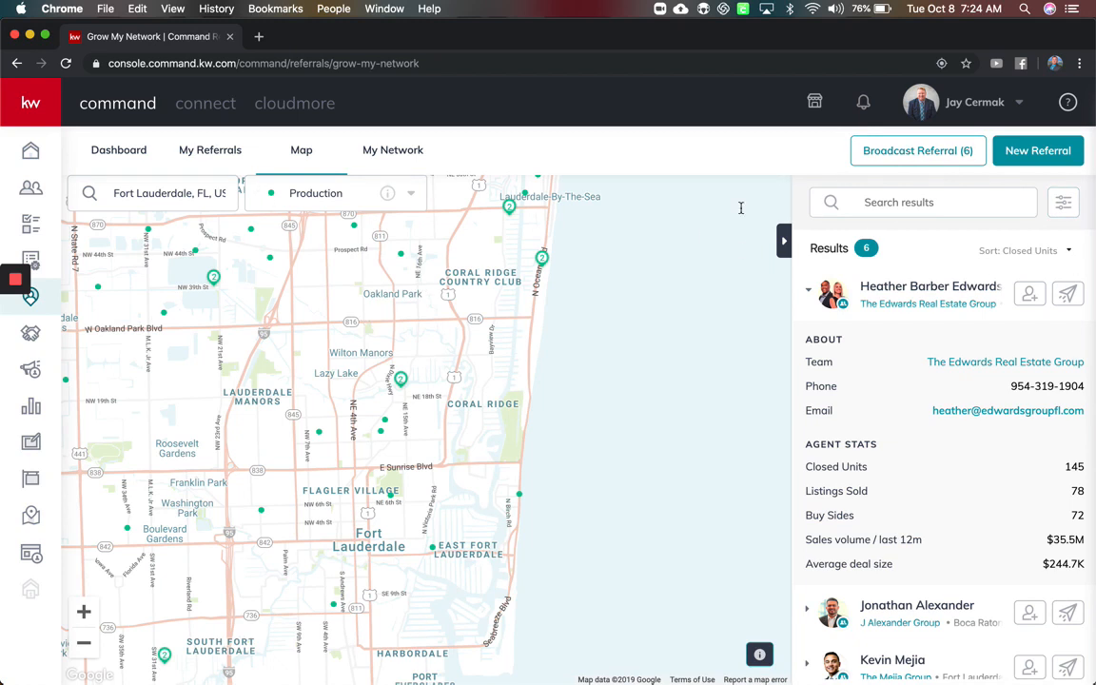
- Switch the map layer to Market Centers and zoom out beyond Florida toward Tulsa, OK
left_click(339, 193)
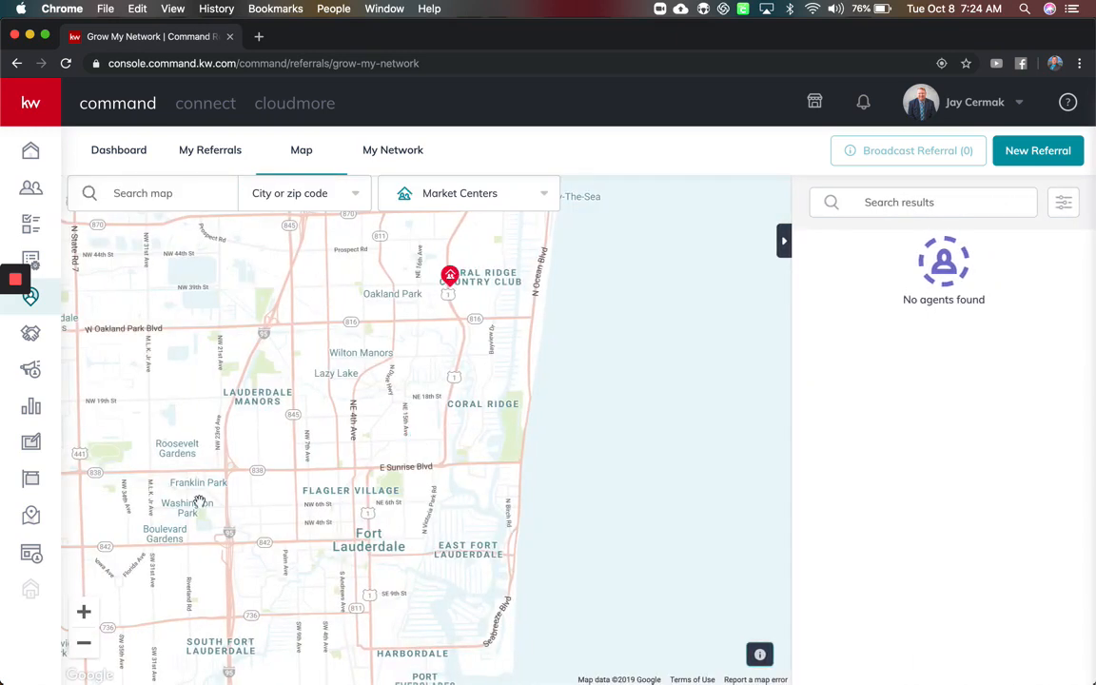
left_click(84, 643)
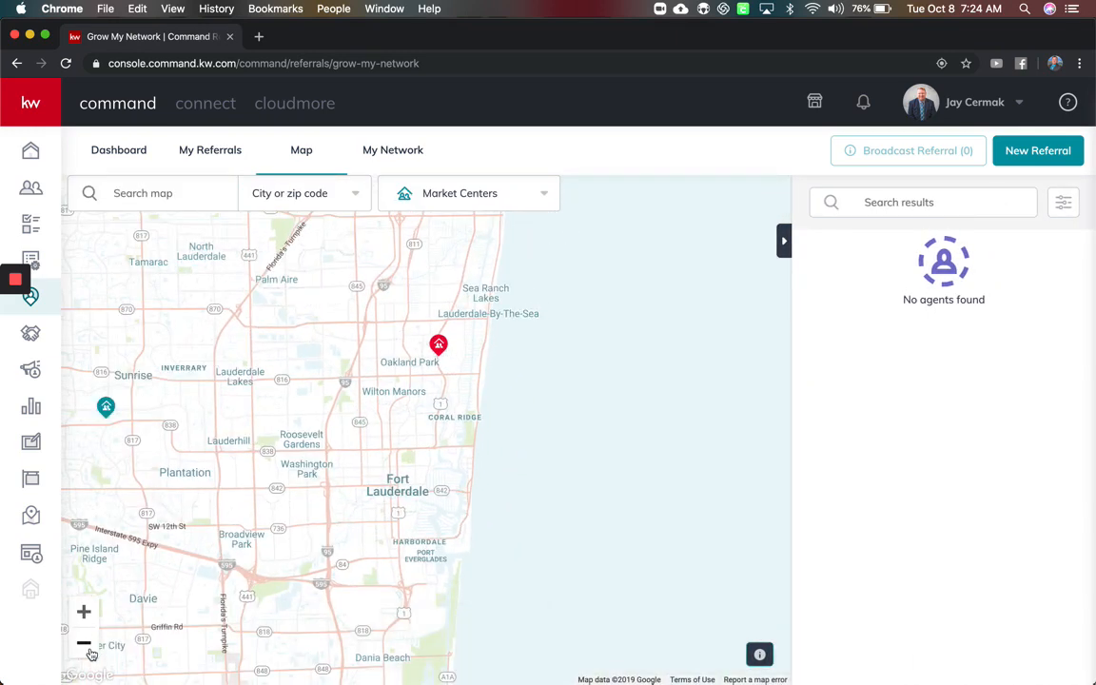
left_click(83, 643)
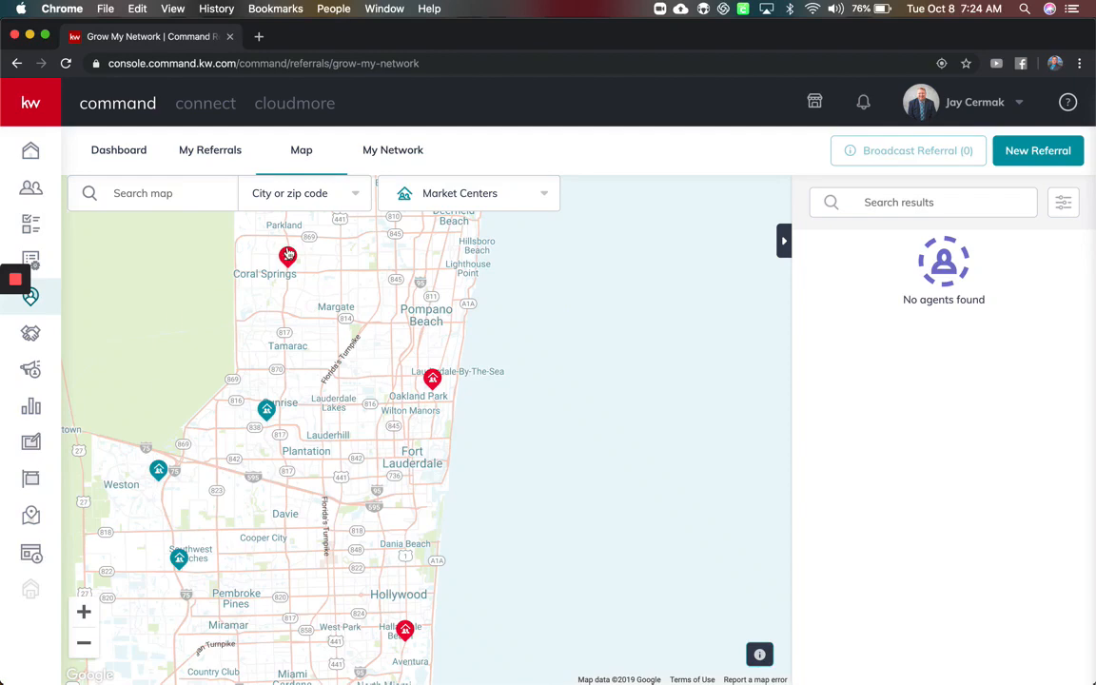
left_click(84, 644)
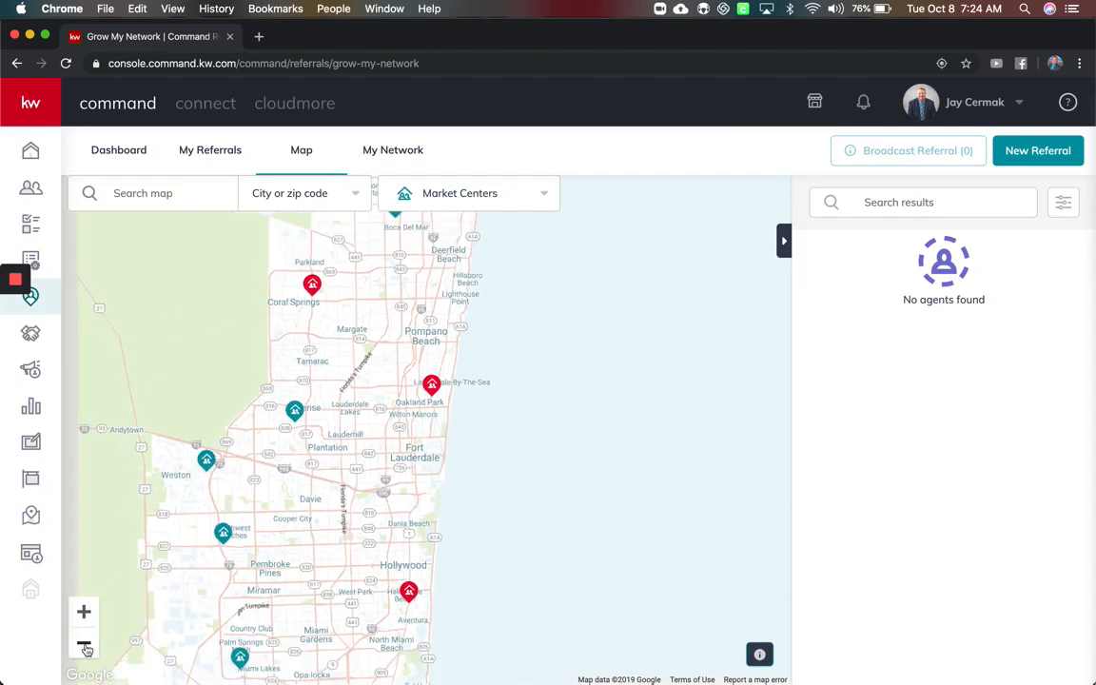
left_click(84, 647)
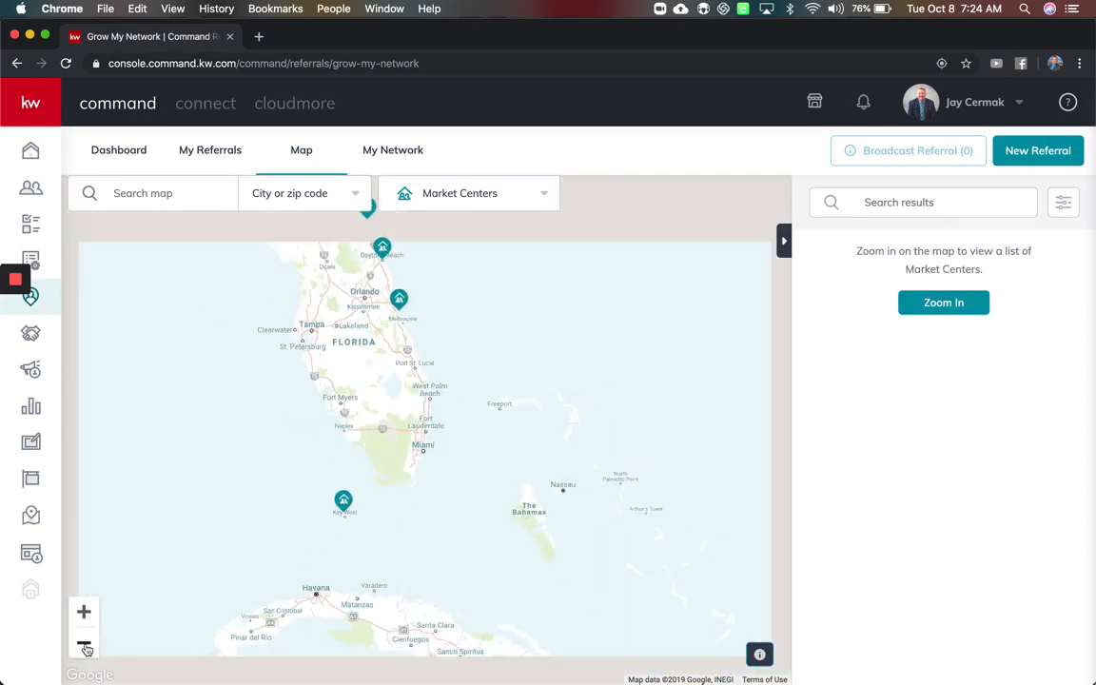
left_click(84, 643)
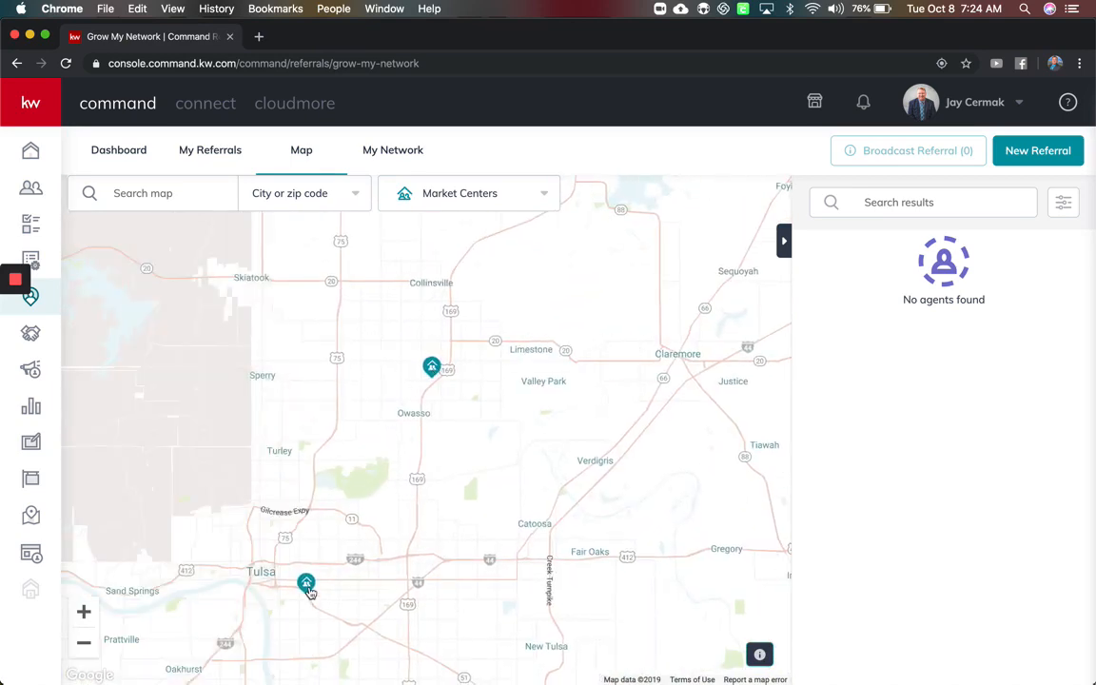
- List the Tulsa market center's agents and try Maps Mastery Client and Commercial specialization filters
left_click(307, 582)
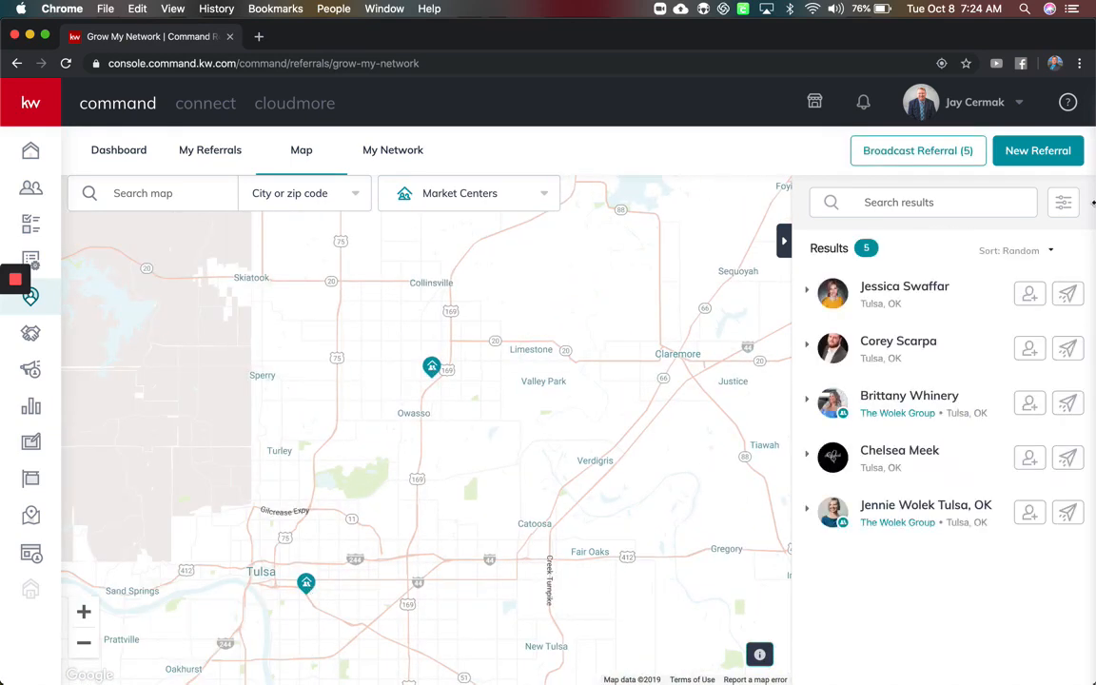
left_click(1063, 202)
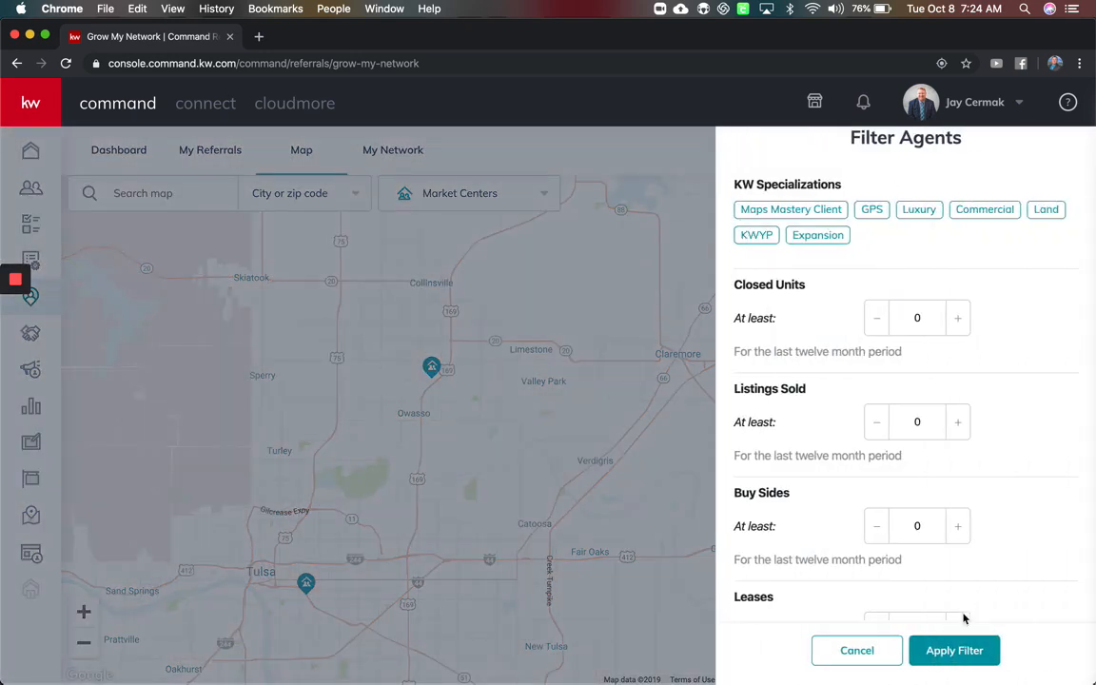
left_click(954, 651)
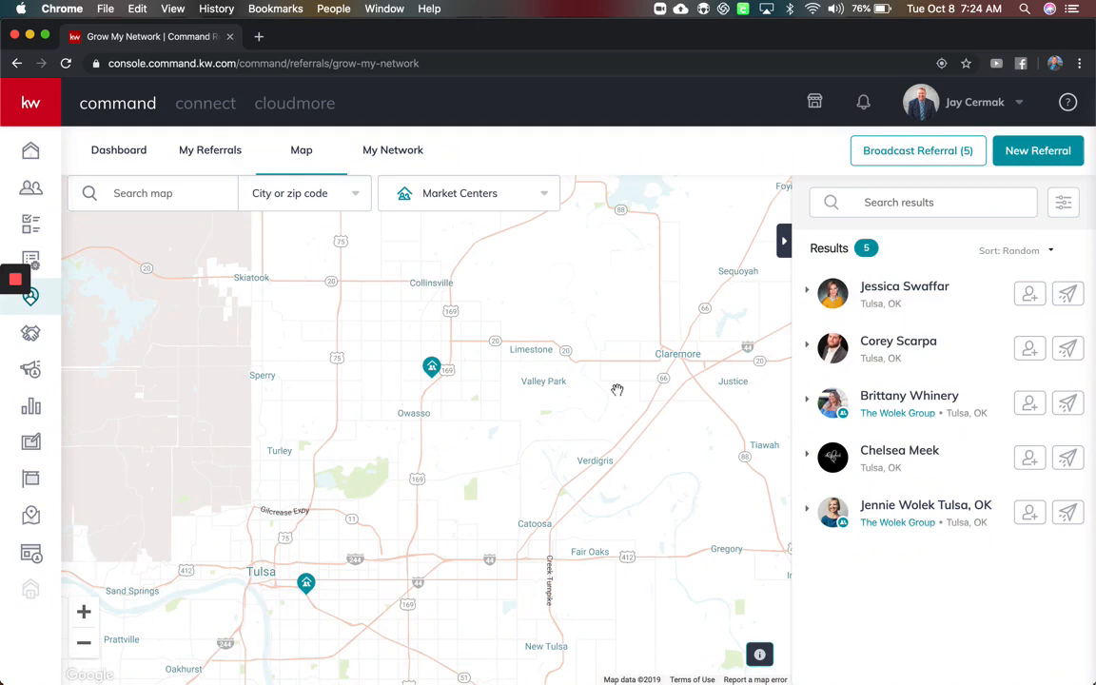
left_click(909, 150)
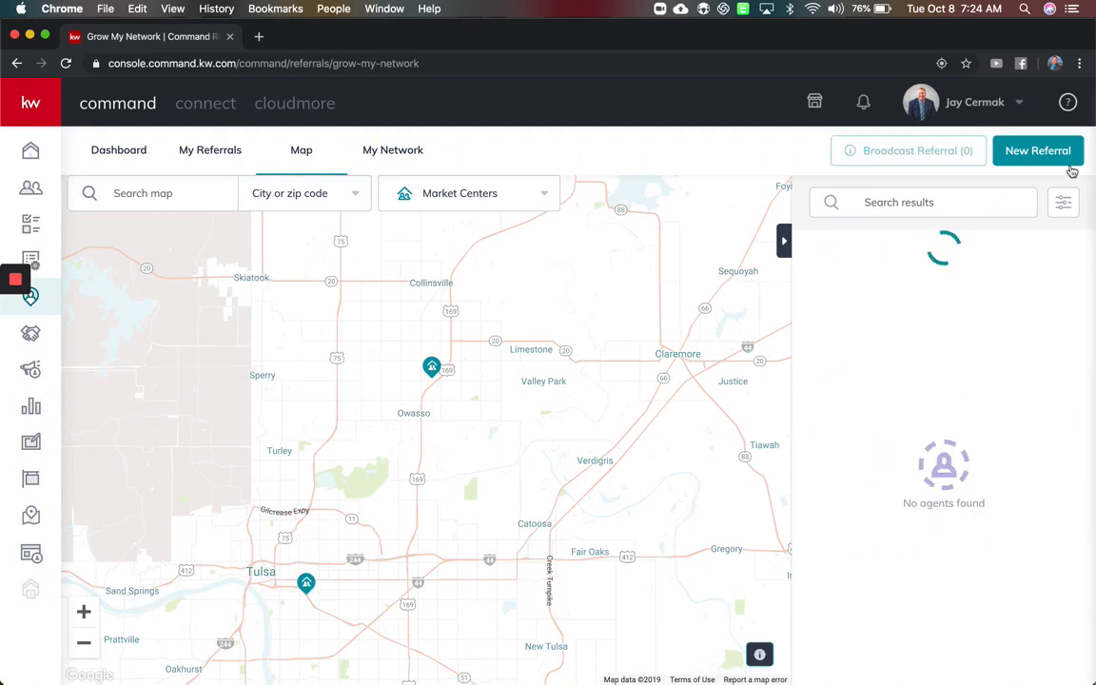
left_click(1062, 202)
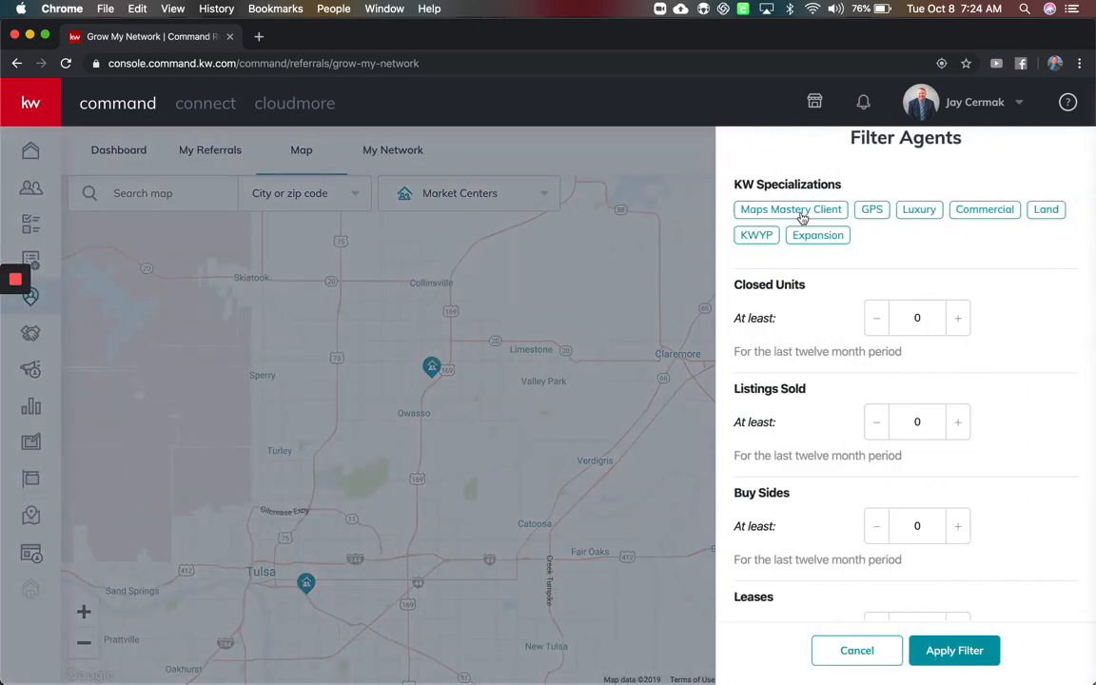
left_click(792, 210)
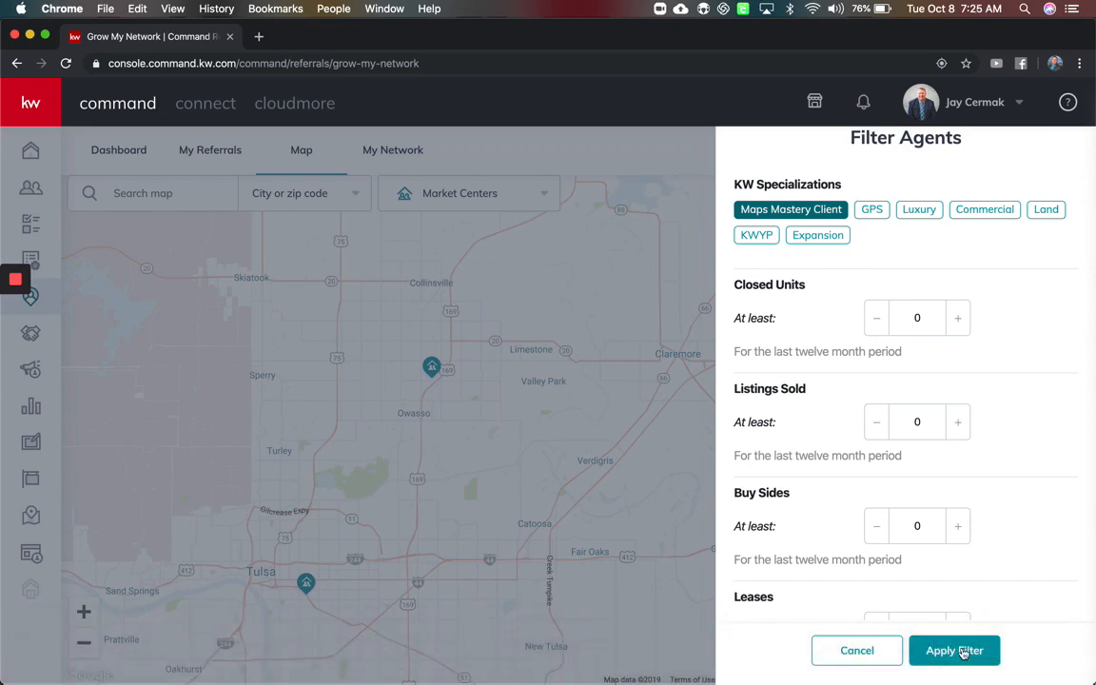
left_click(953, 650)
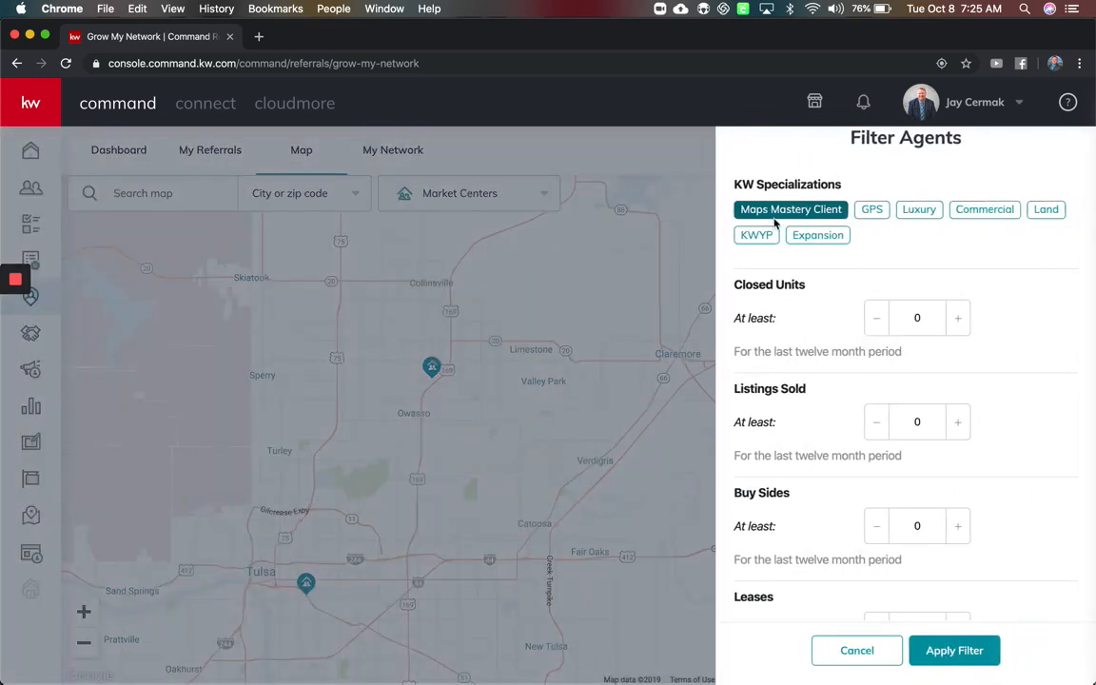
left_click(984, 209)
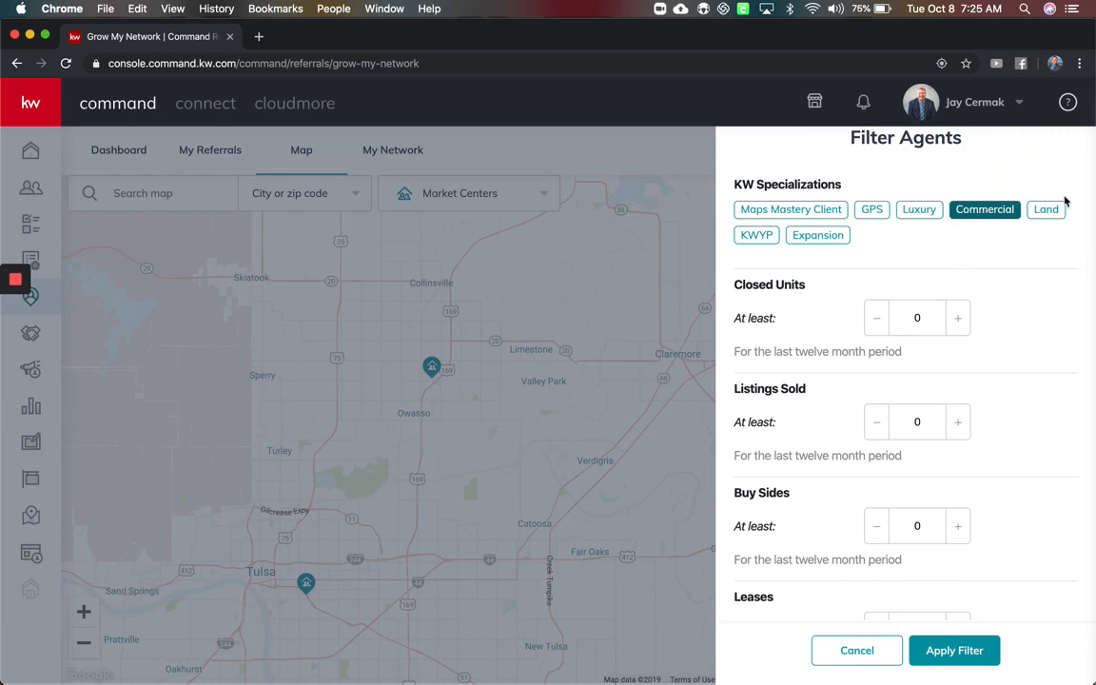
left_click(919, 209)
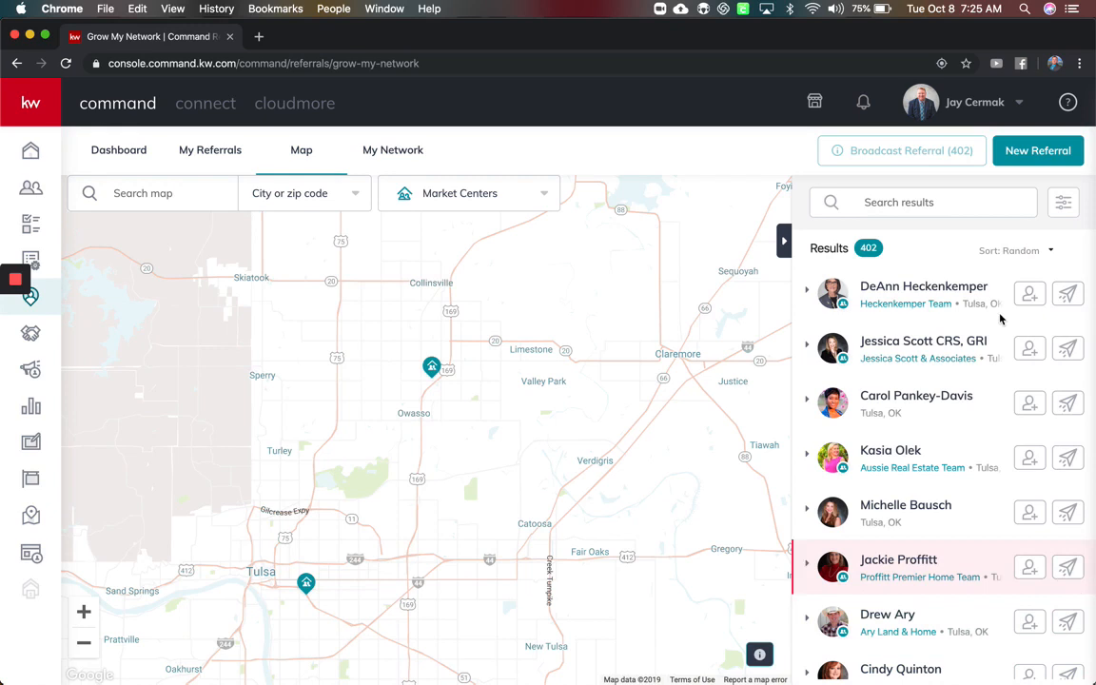
left_click(307, 582)
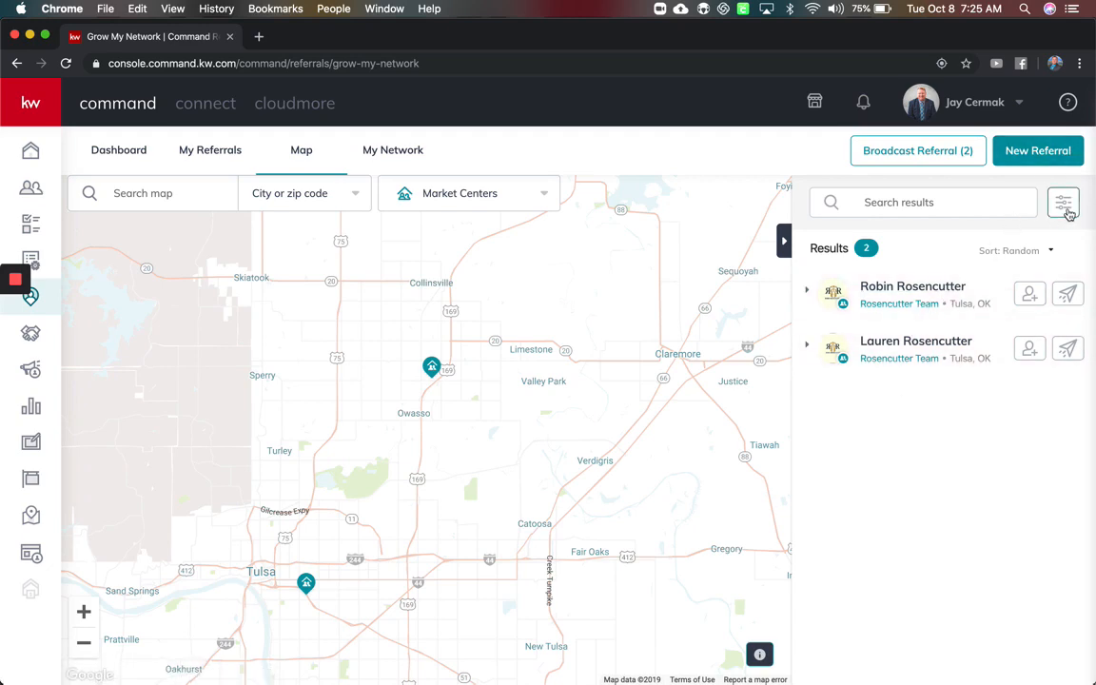
- Filter for KWYP specialists with at least 10 closed units, leaving three agents
left_click(1061, 201)
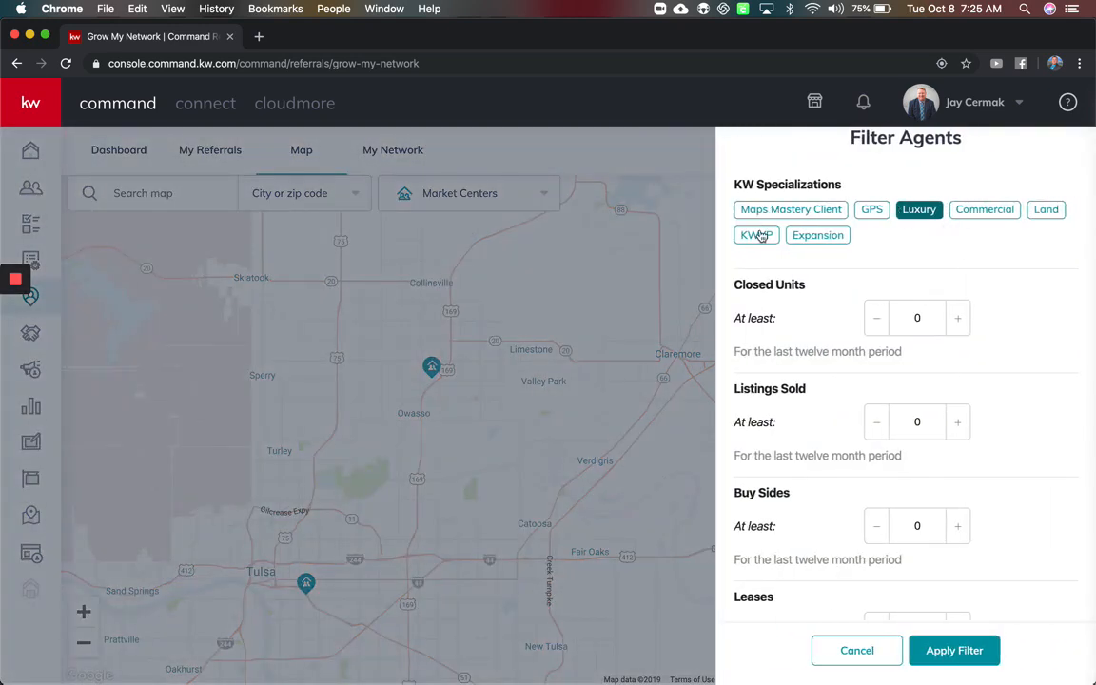
left_click(758, 236)
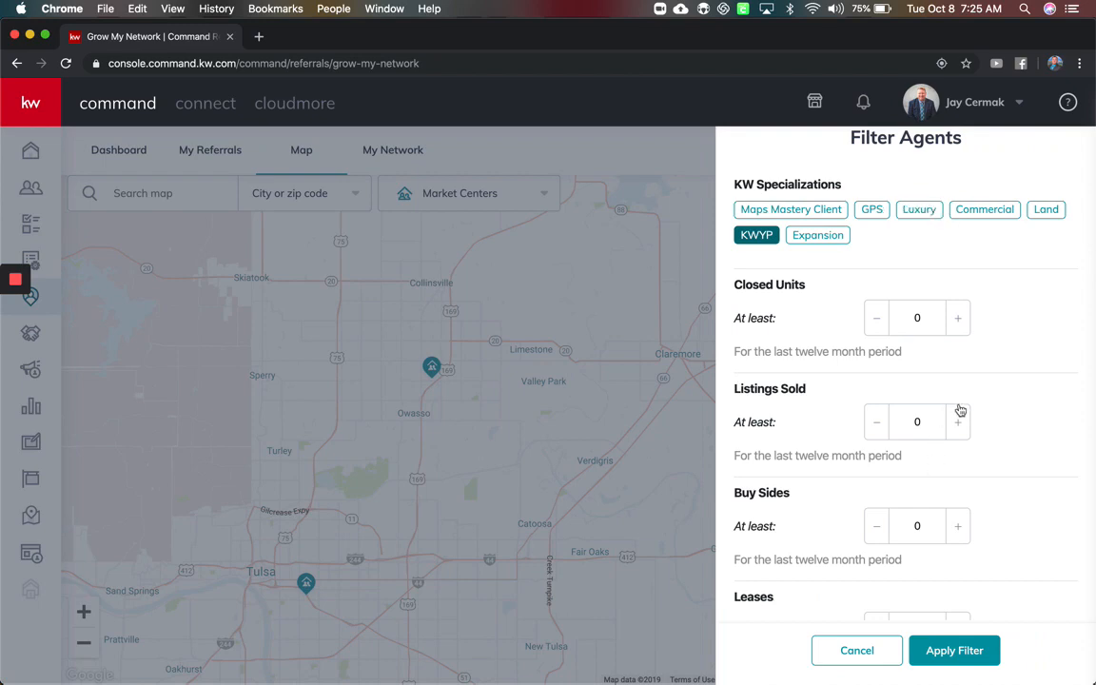
left_click(957, 318)
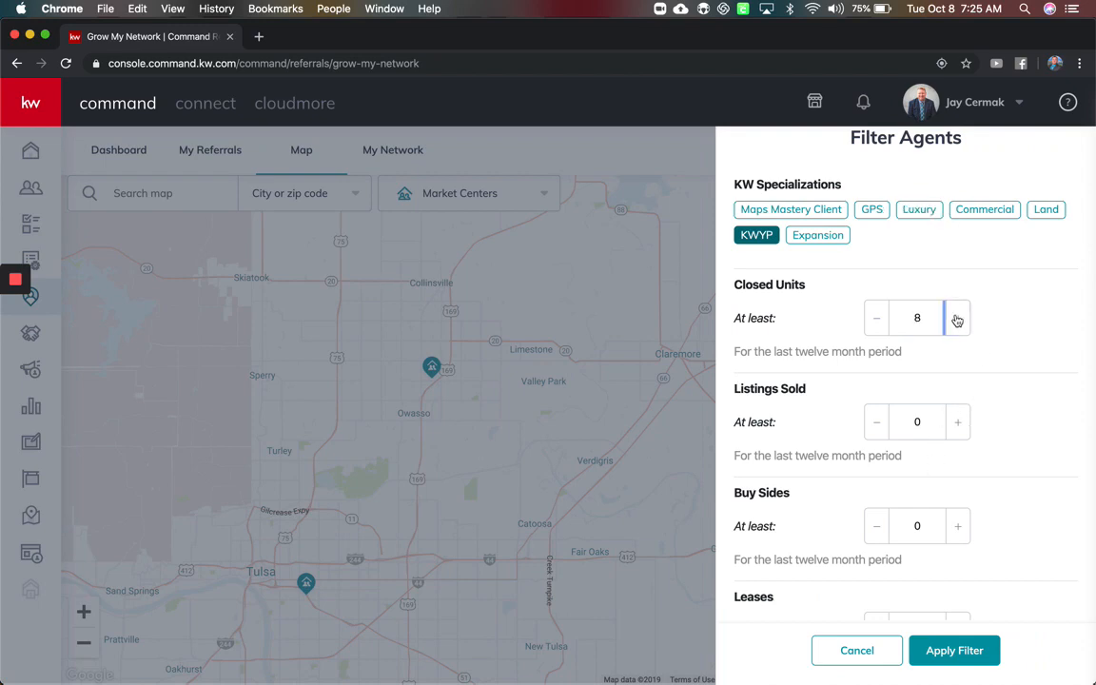
left_click(955, 650)
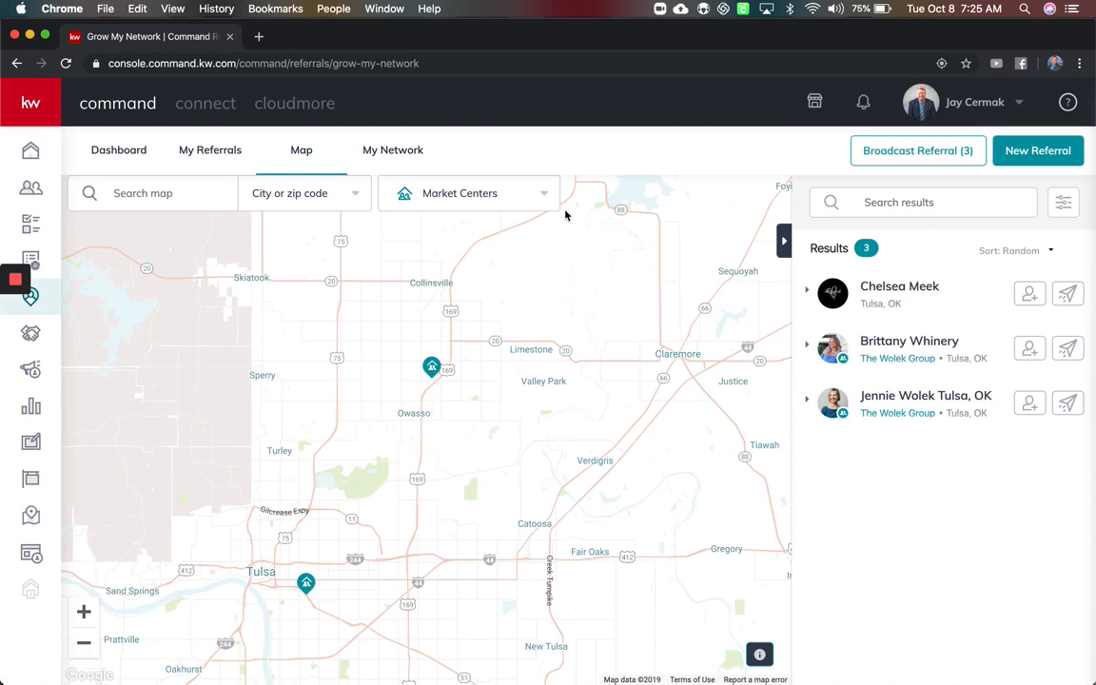
left_click(1062, 202)
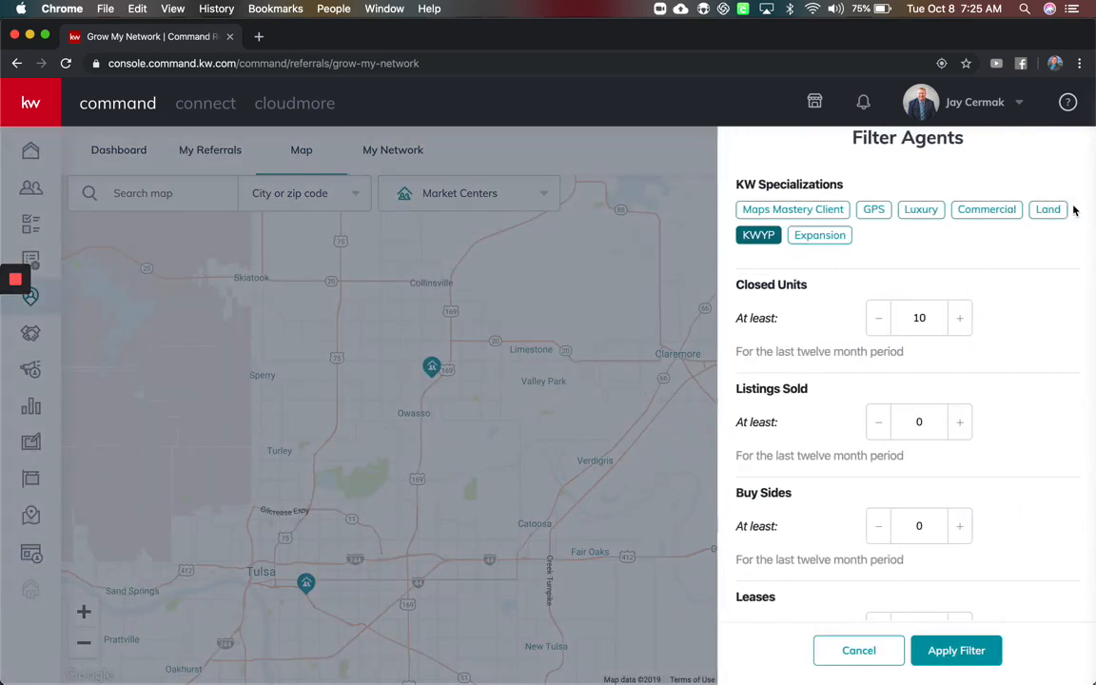
left_click(955, 650)
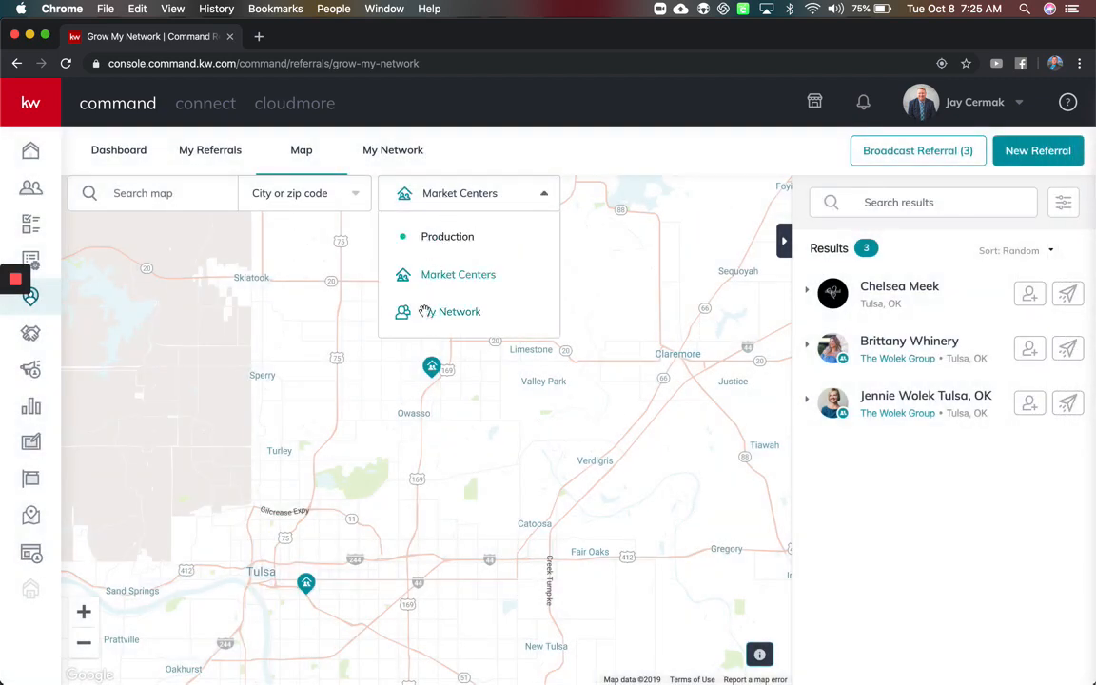
- Show My Network's 263 agents and zoom out, panning across the central United States
left_click(449, 312)
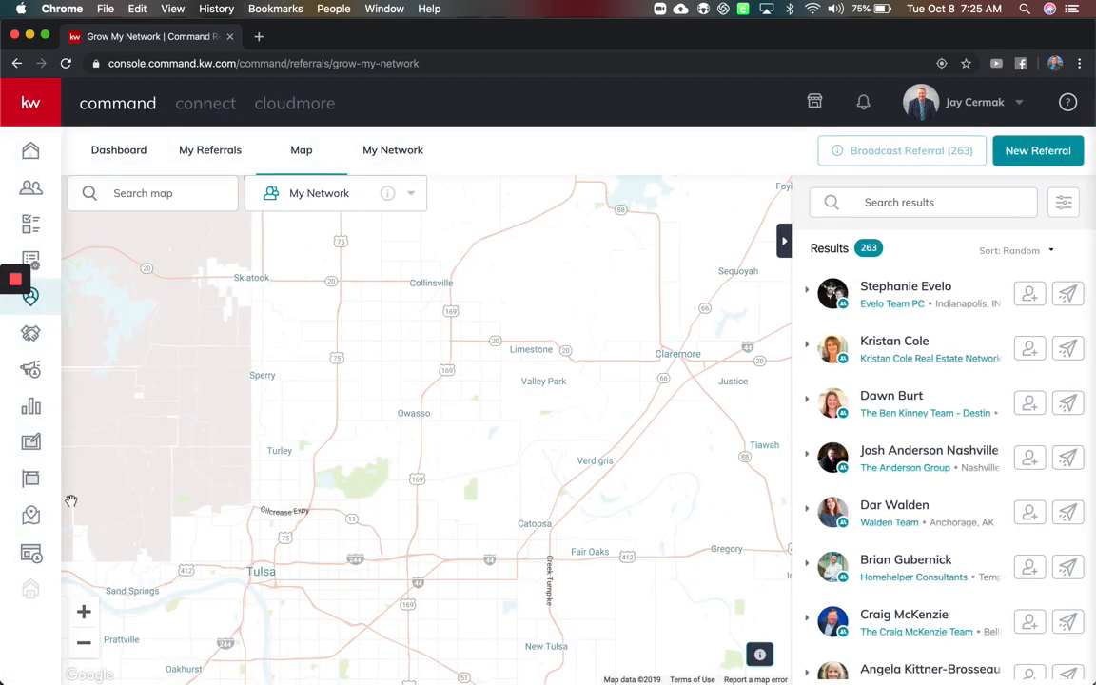
left_click(83, 645)
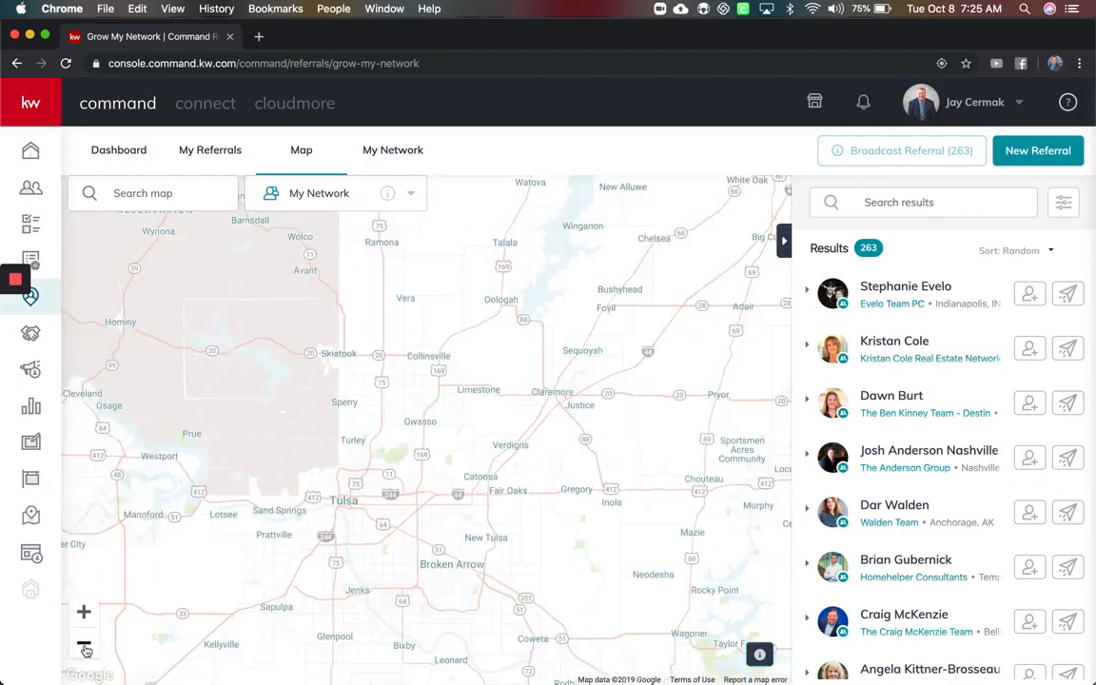
left_click(84, 647)
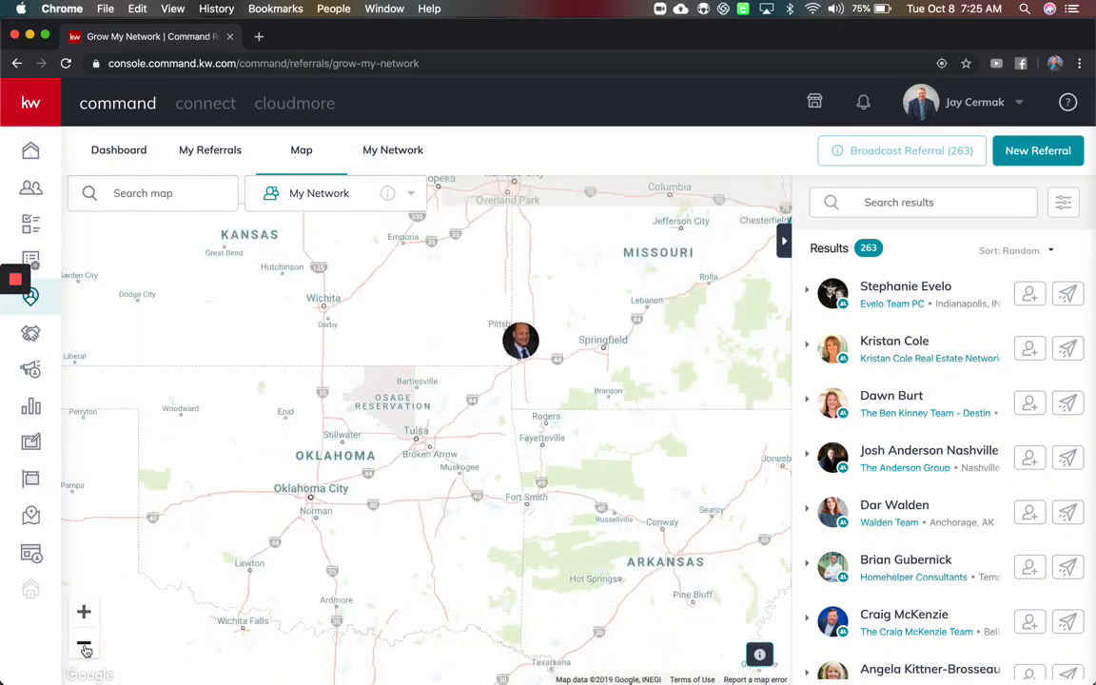
left_click(84, 643)
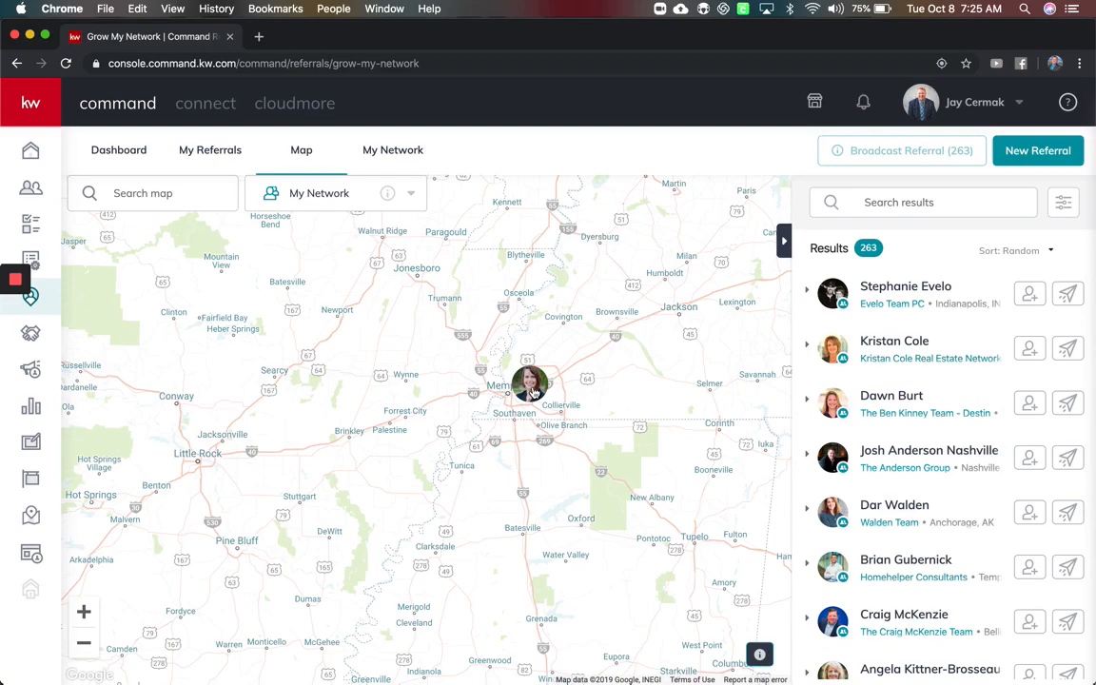
mouse_move(422, 404)
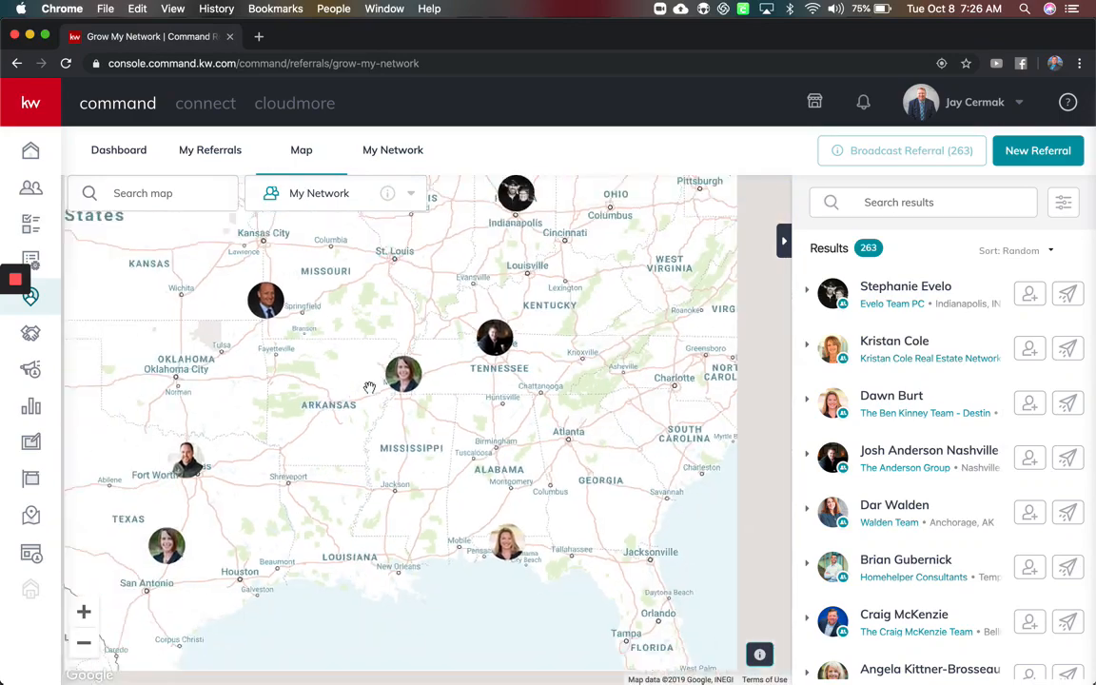
scroll("down", 3)
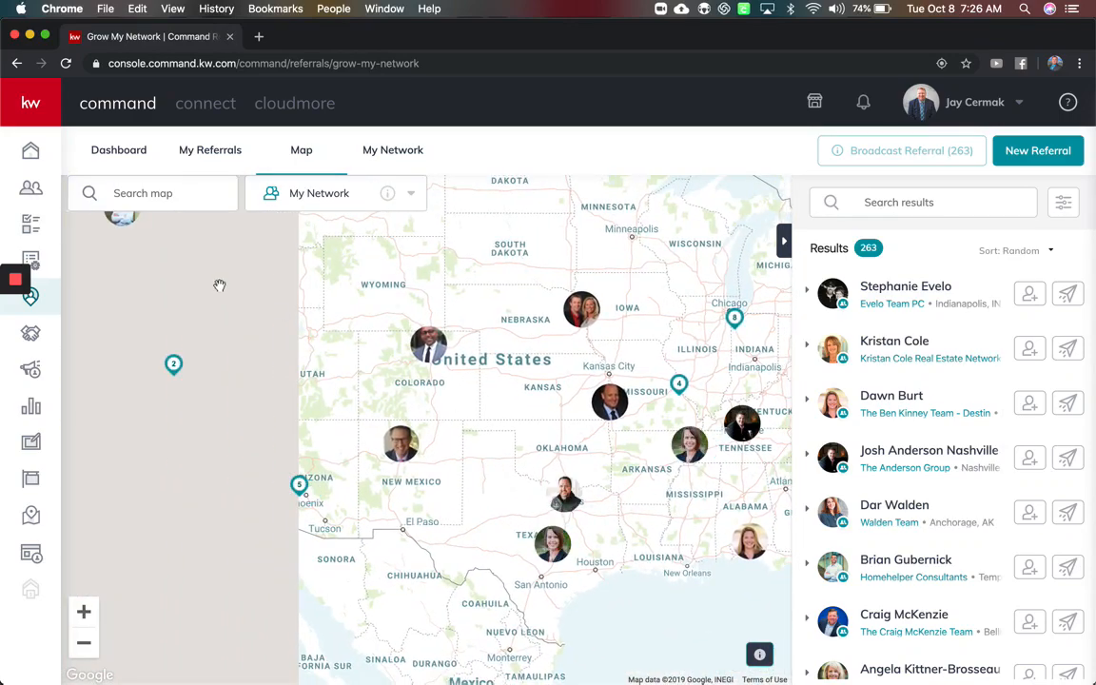
left_click_drag(221, 286, 369, 356)
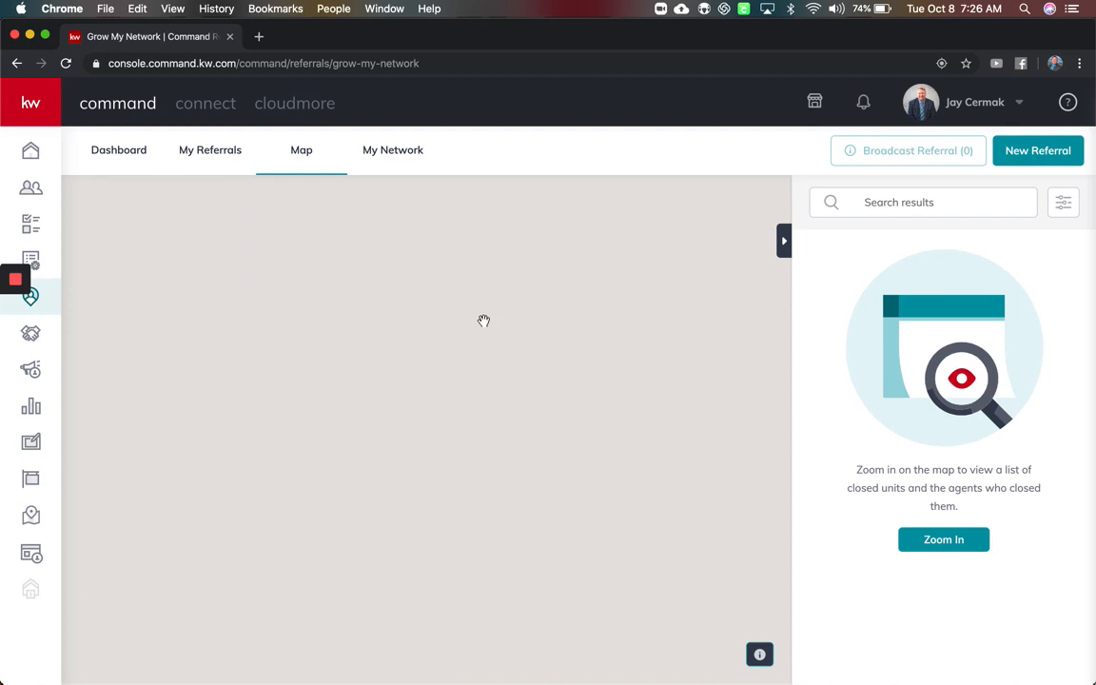
mouse_move(329, 167)
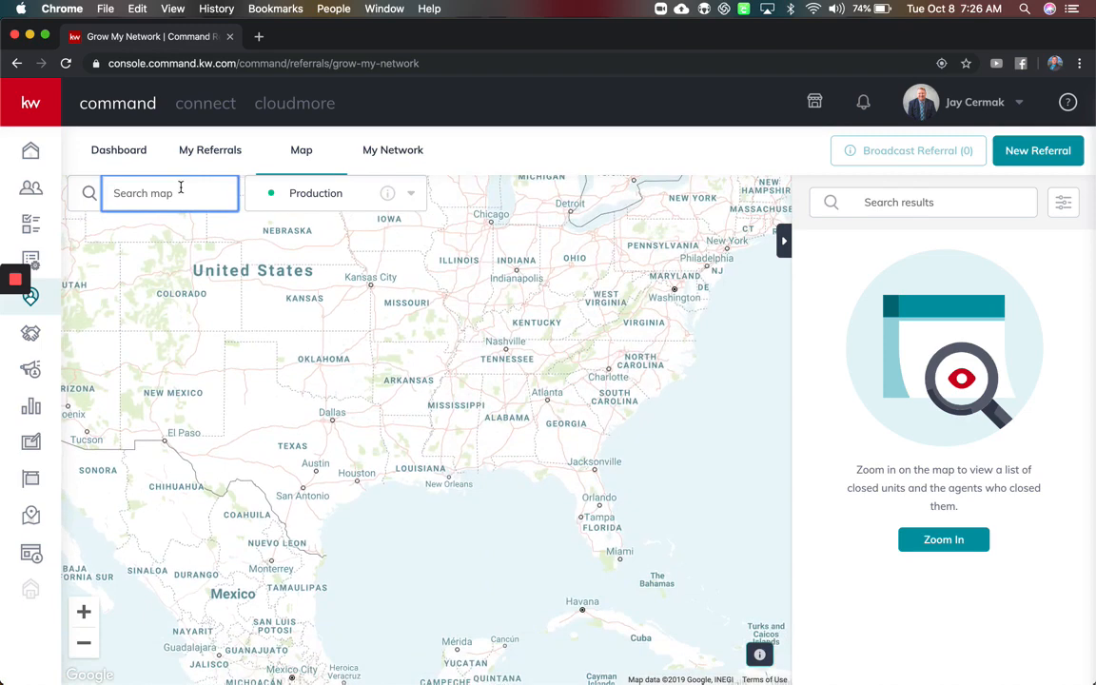
- Search the map for 'lauderdale', go to Lauderdale-by-the-Sea, zoom in and expand The John O'Flaherty Team's roster
type("lauderdale")
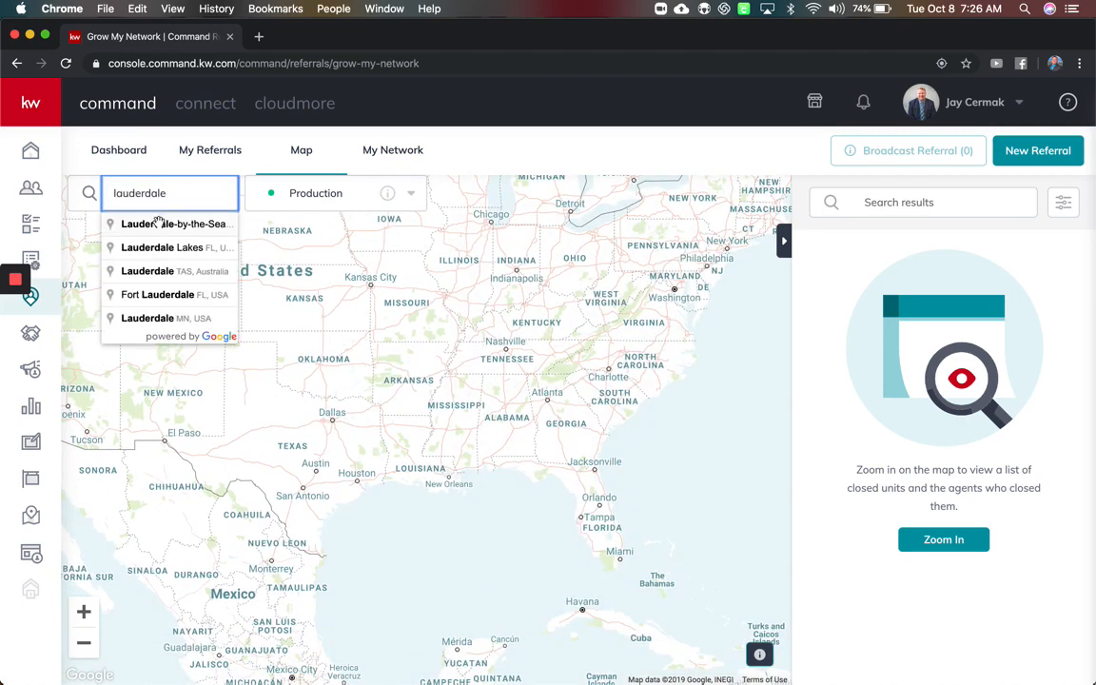
left_click(173, 224)
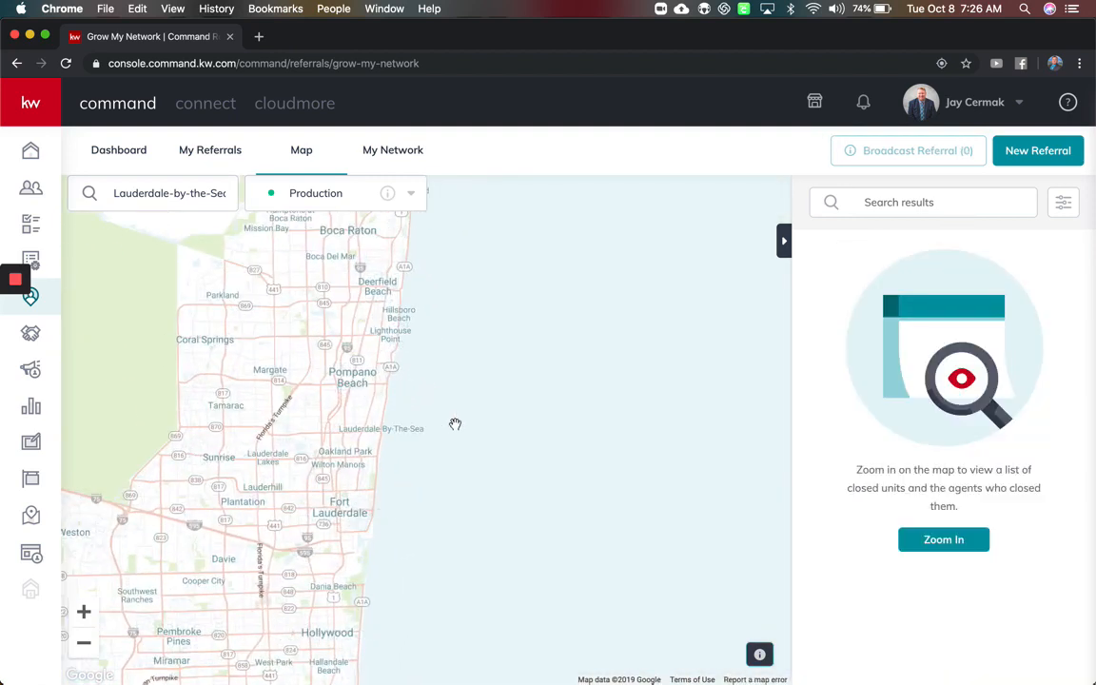
left_click(944, 540)
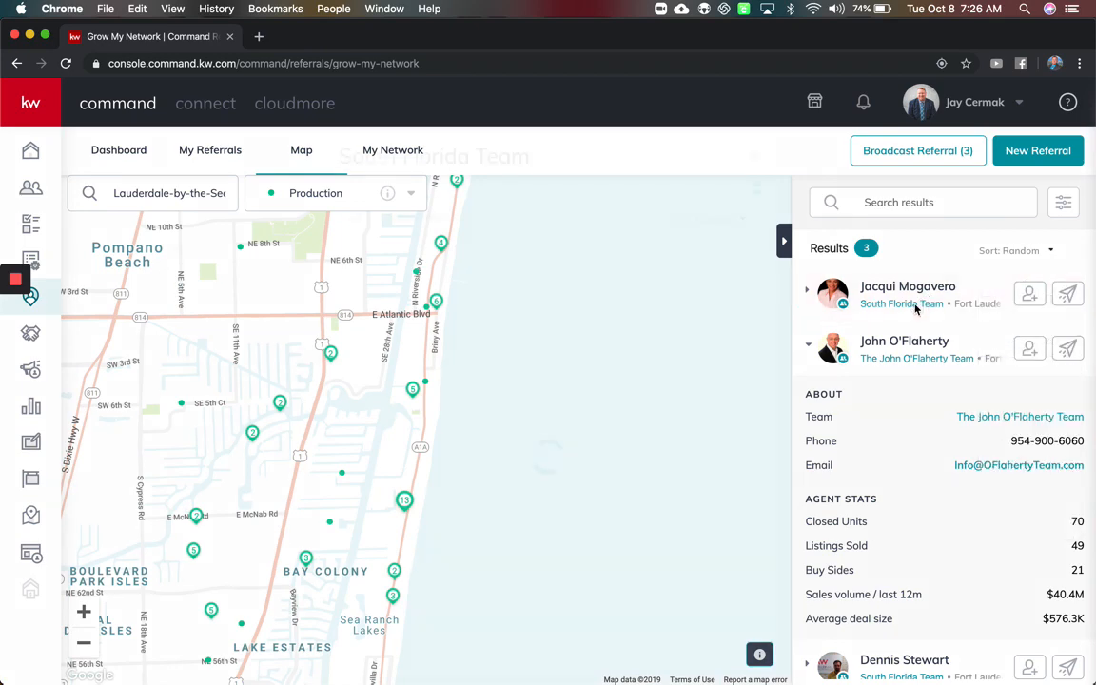
left_click(902, 304)
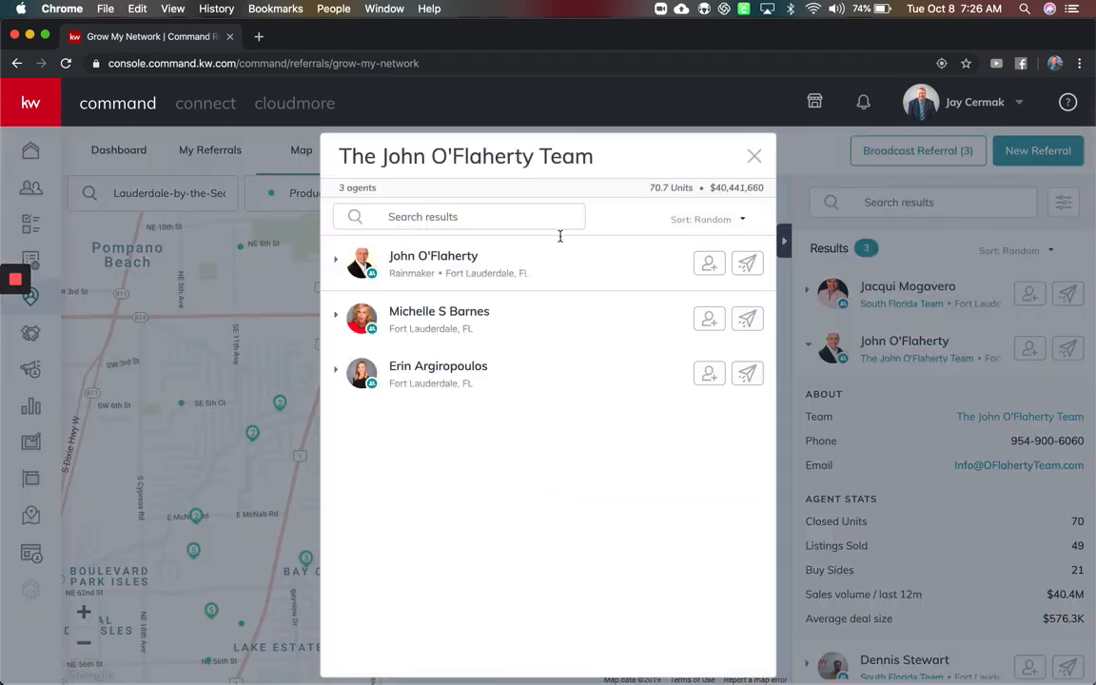
mouse_move(327, 339)
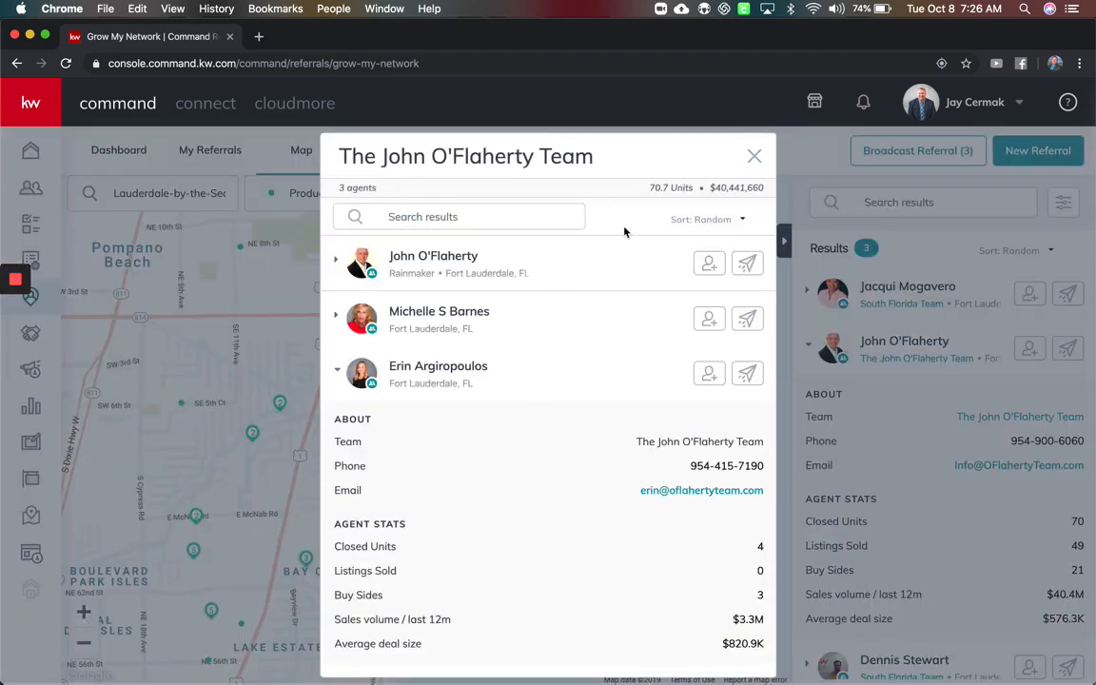
left_click(753, 156)
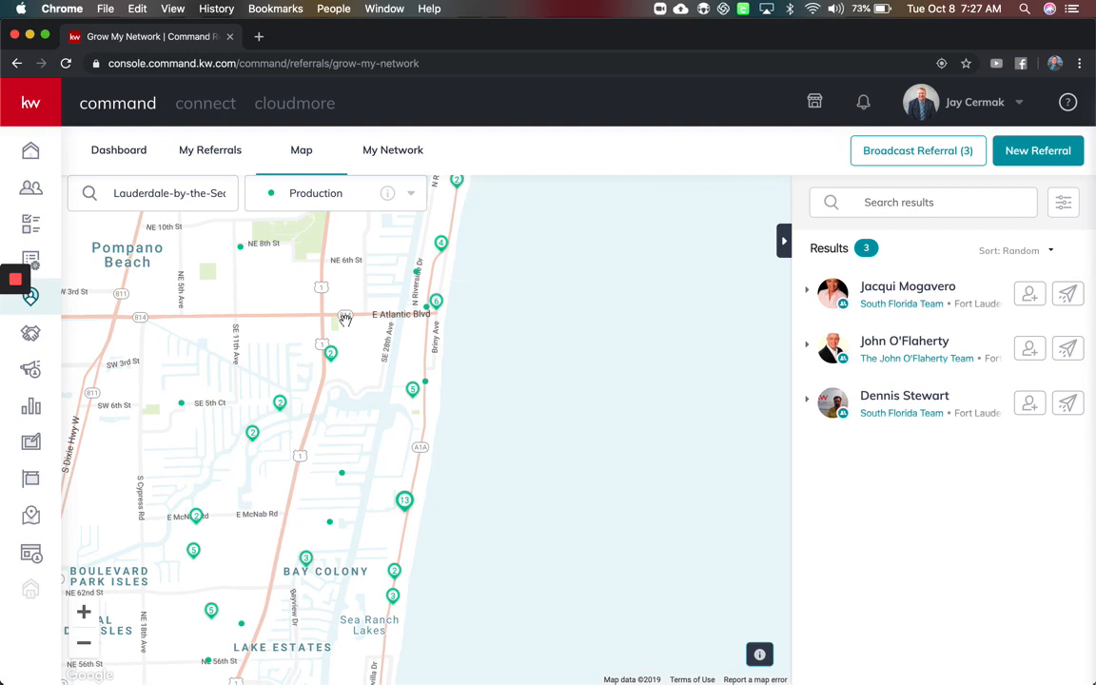
mouse_move(917, 150)
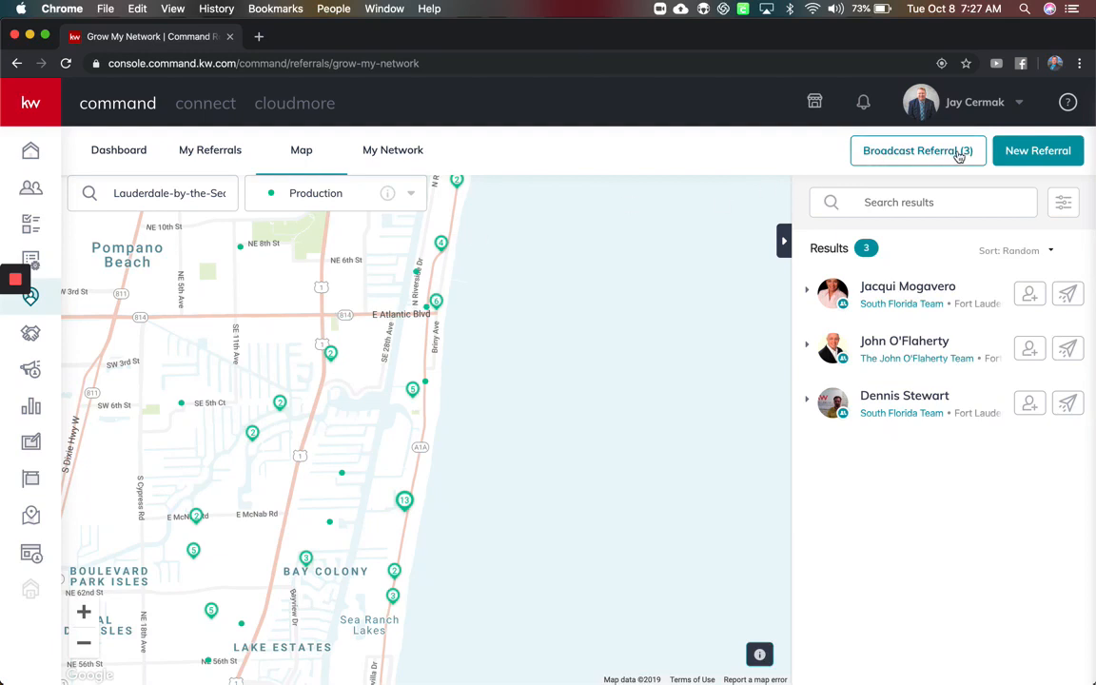
mouse_move(959, 156)
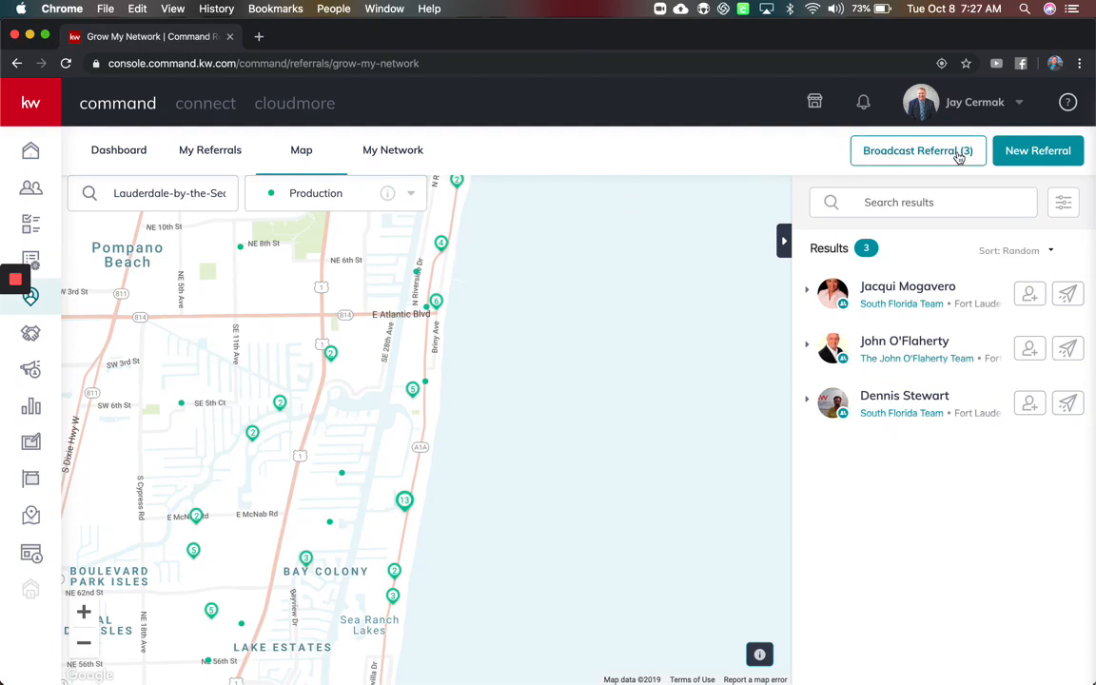
- Start a Broadcast Referral (3) to the listed agents and scroll through the Send Broadcast form
left_click(918, 150)
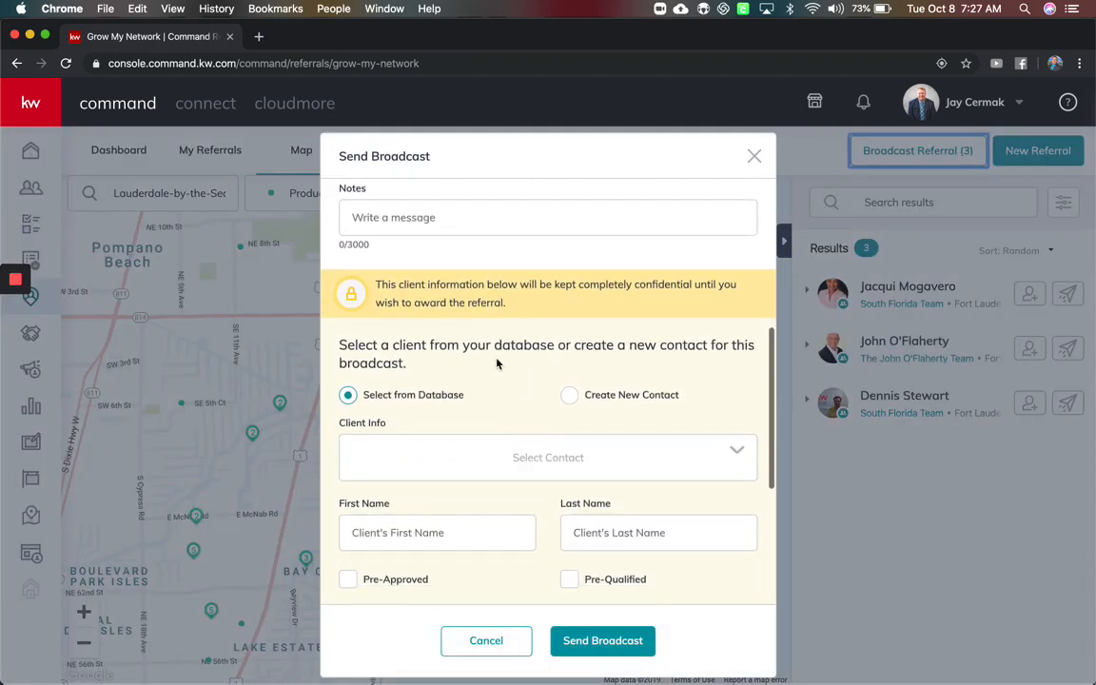
scroll("down", 3)
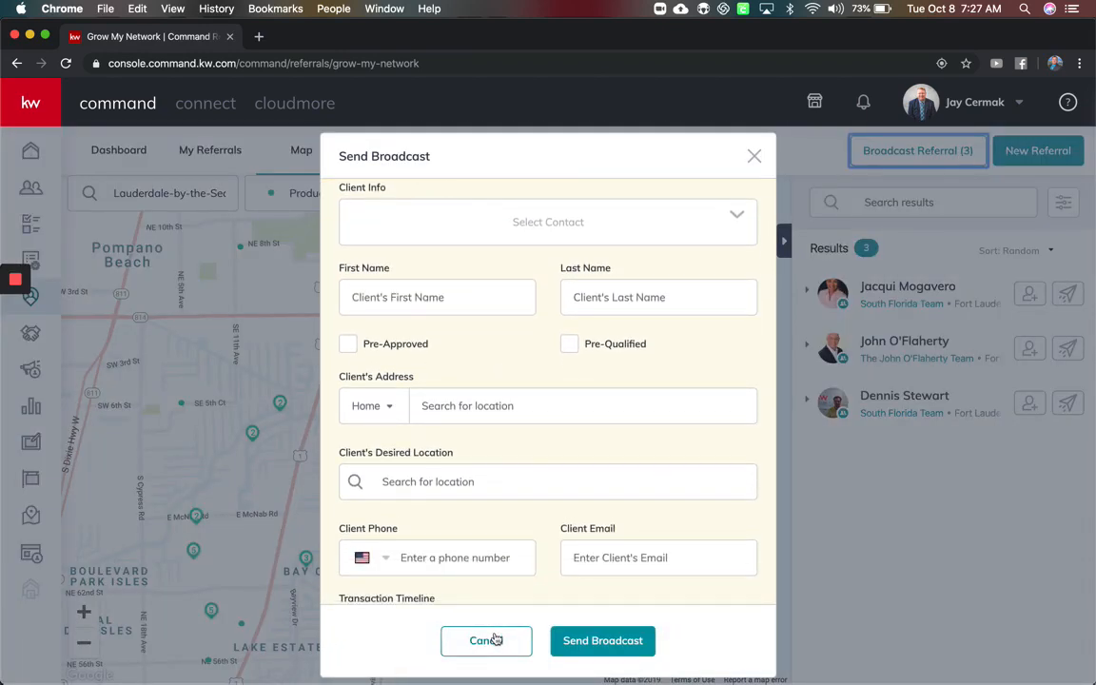